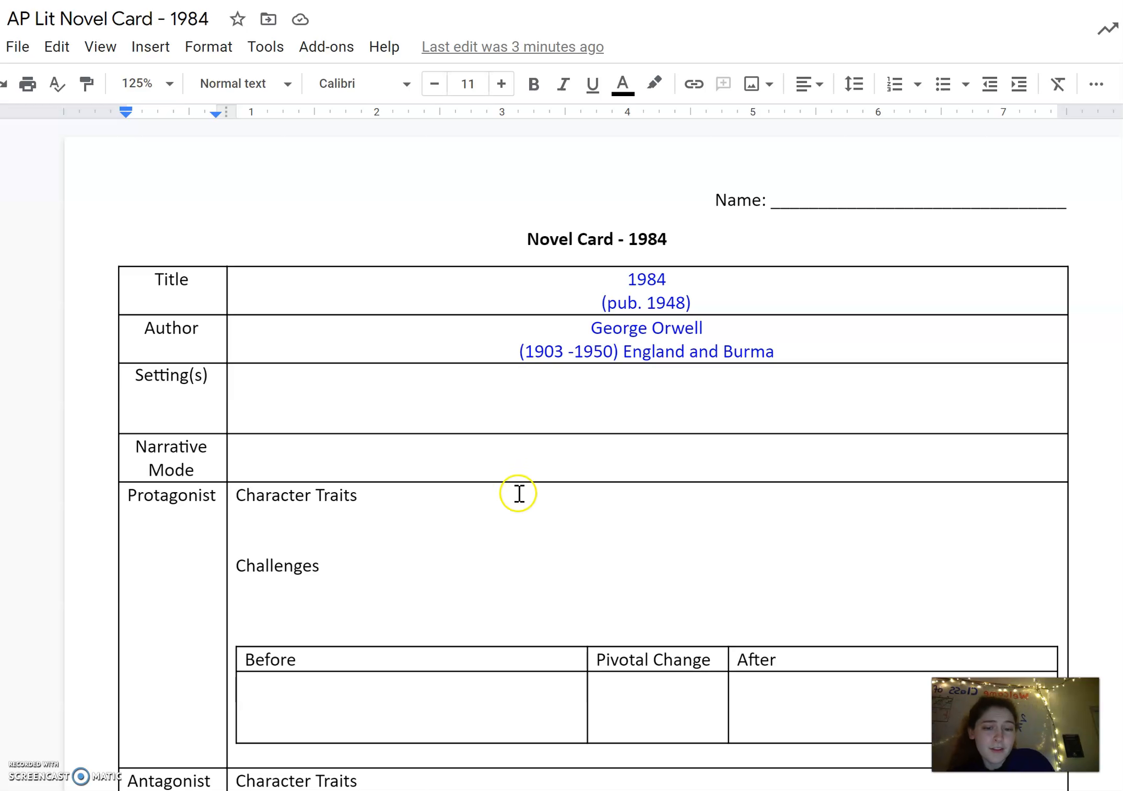
# Make new text in the empty Narrative Mode answer cell come out blue.
pyautogui.click(648, 450)
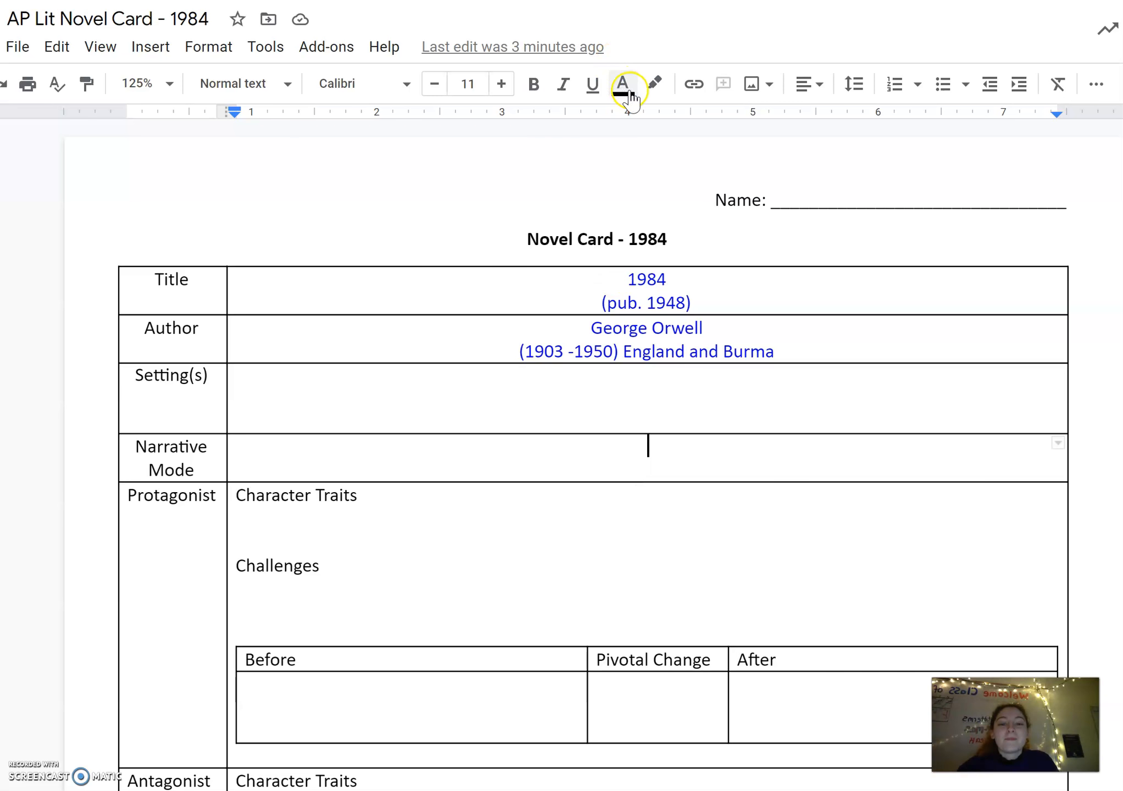
pyautogui.moveTo(622, 83)
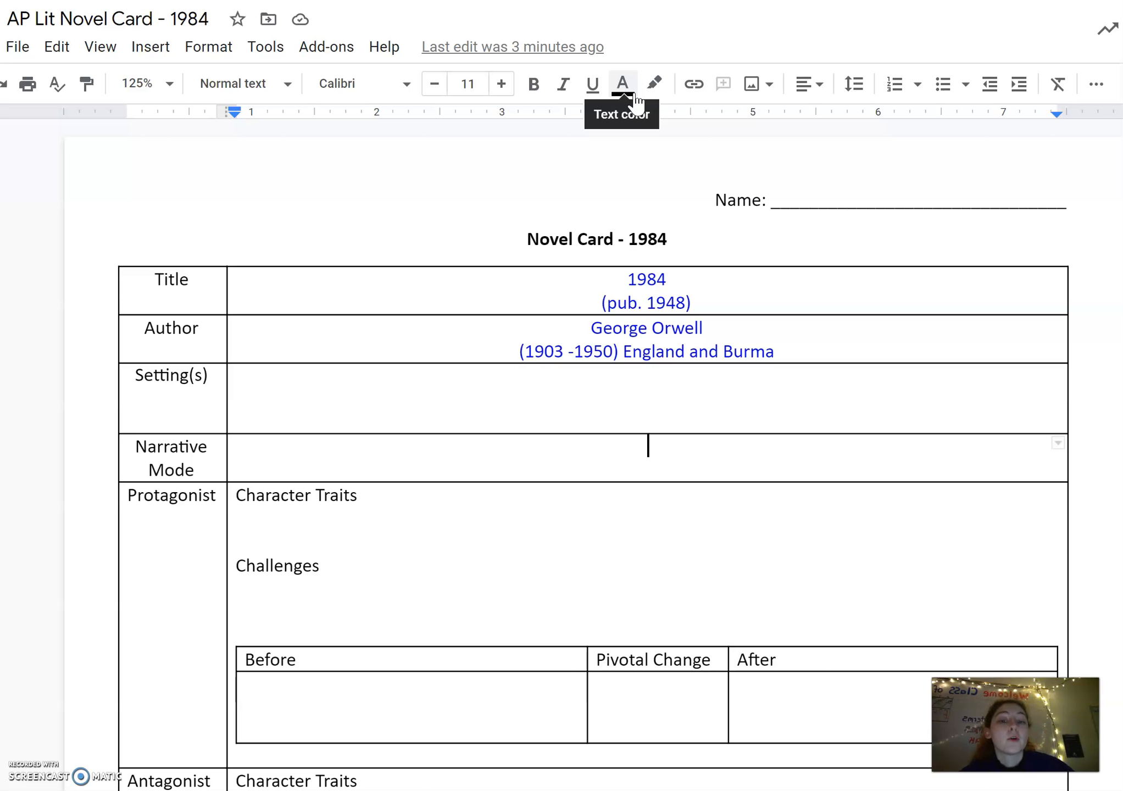
pyautogui.click(620, 83)
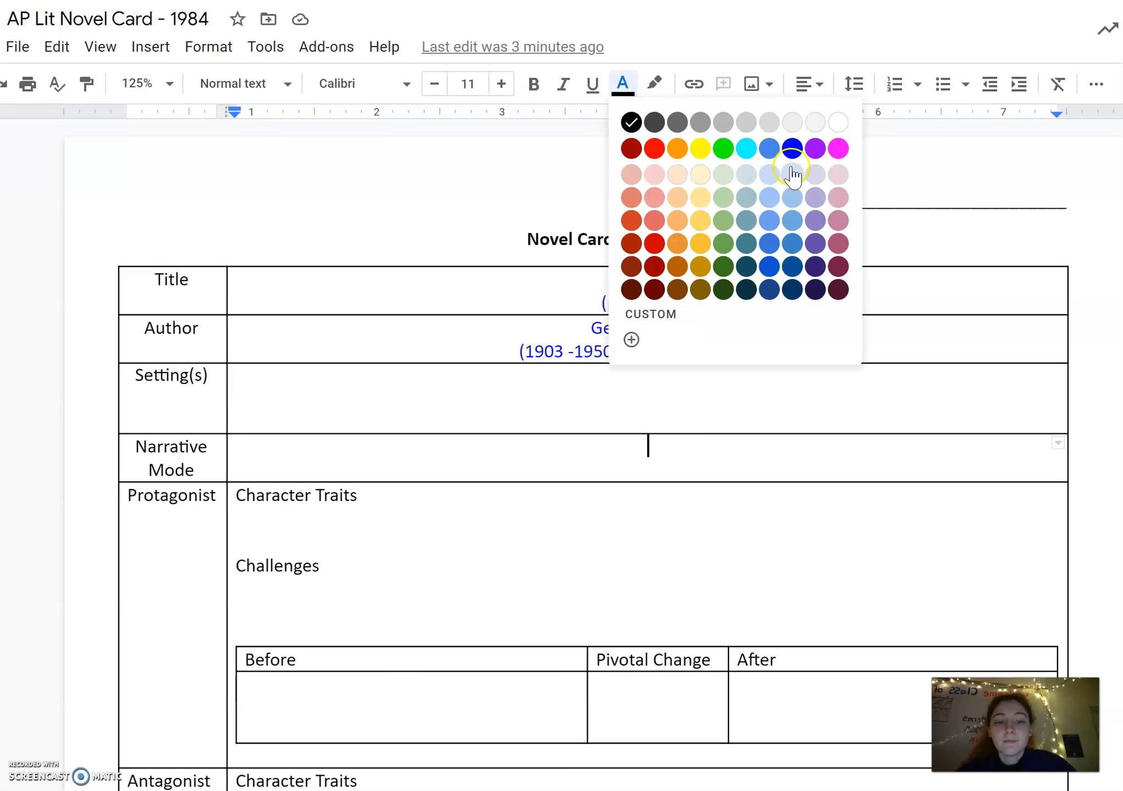
pyautogui.moveTo(792, 148)
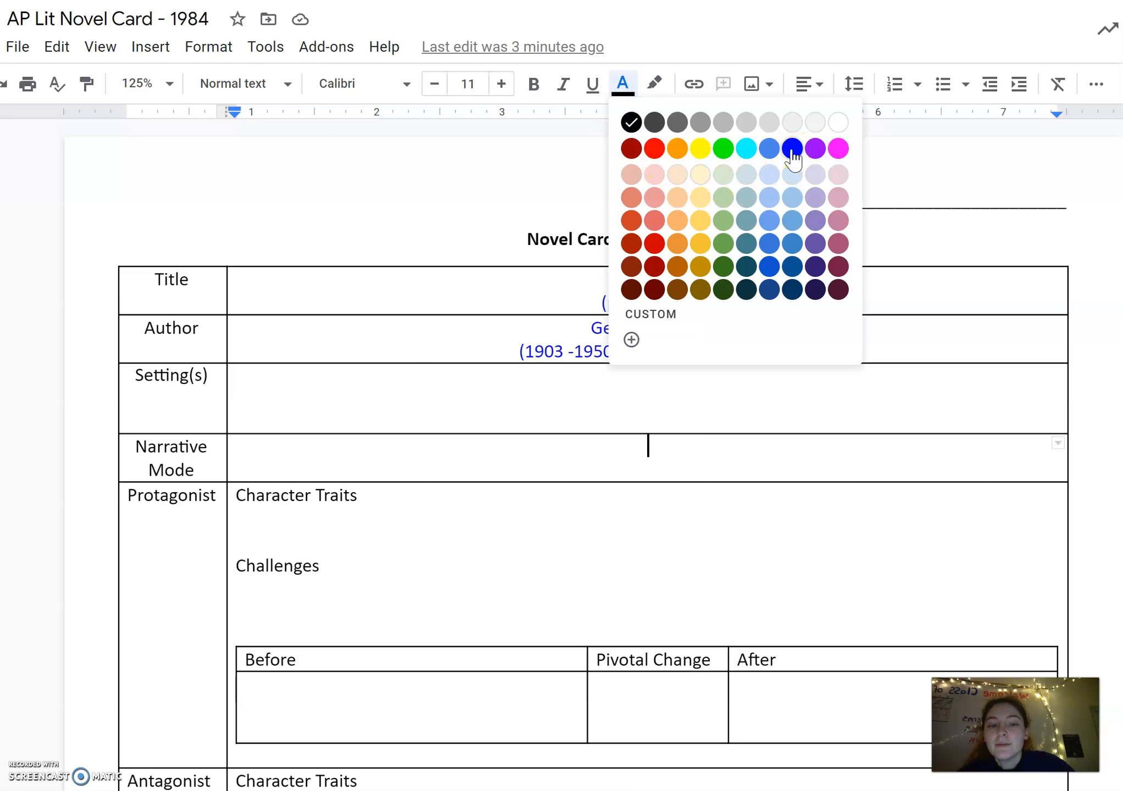
pyautogui.click(791, 148)
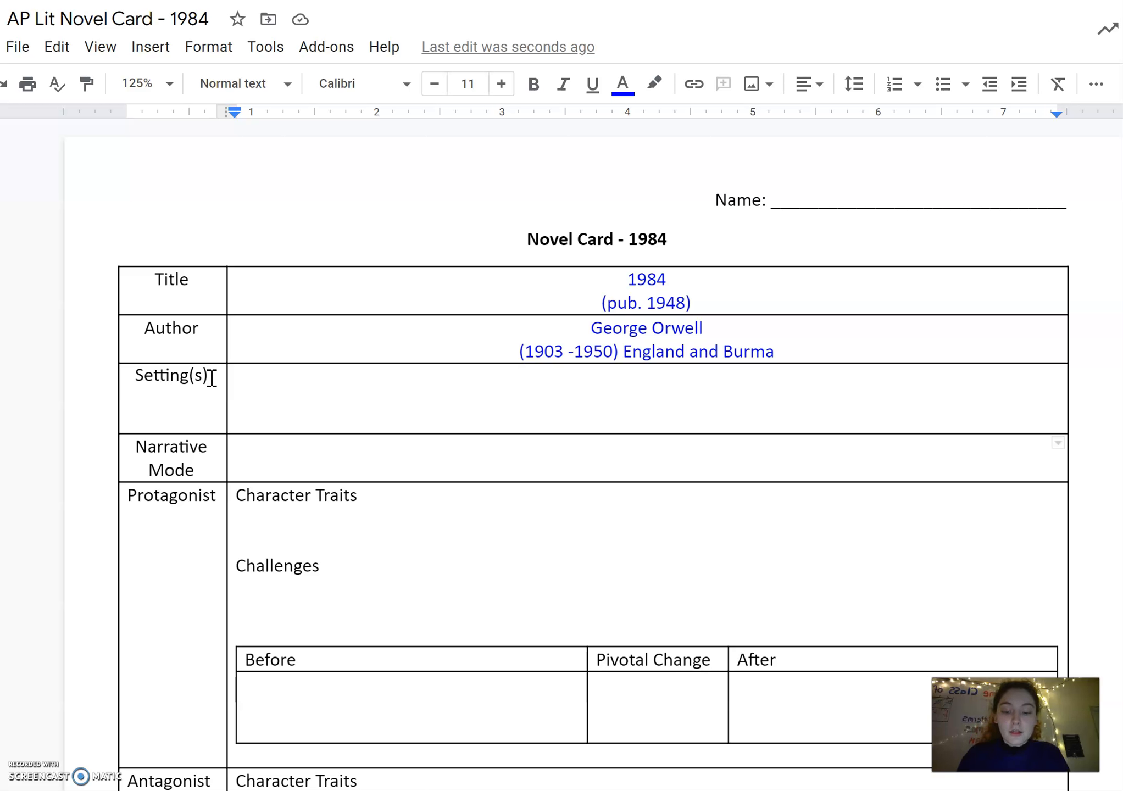
# Write '3rd person LIMITED', accepting the Grammarly fix of 'persion' to 'person'.
pyautogui.write('3rd persion')
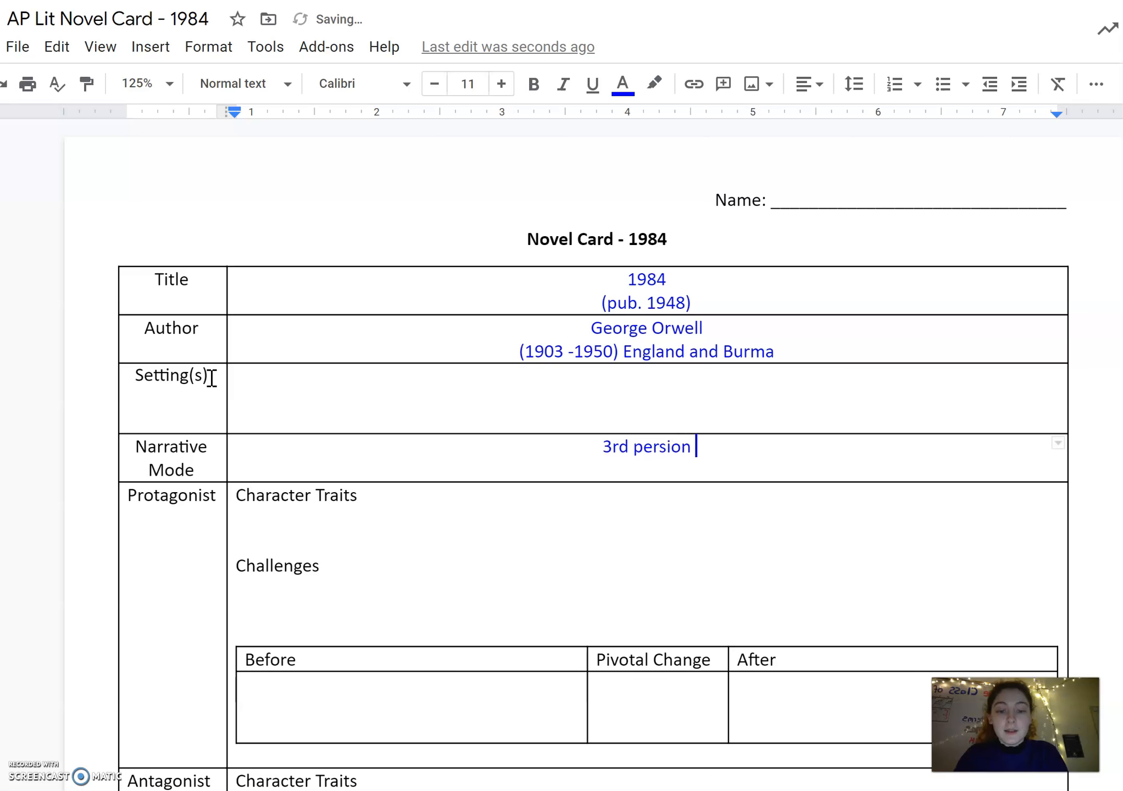
pyautogui.write('LIMITED')
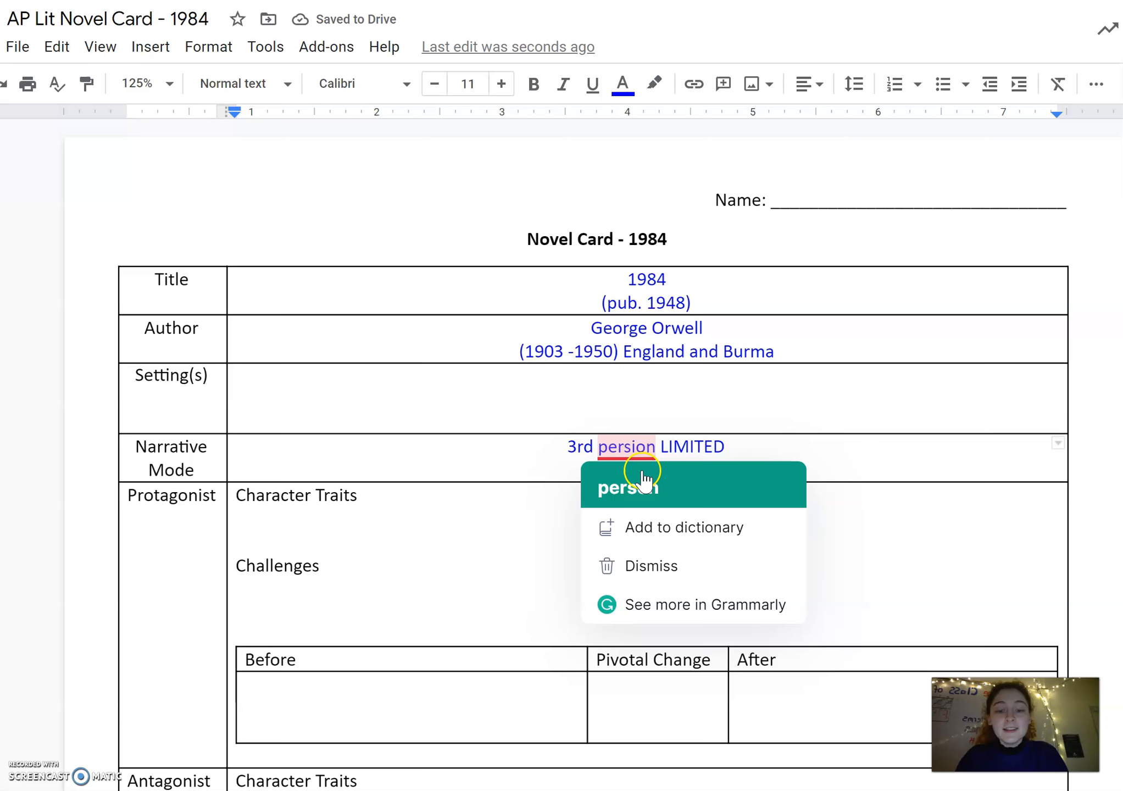
pyautogui.click(626, 484)
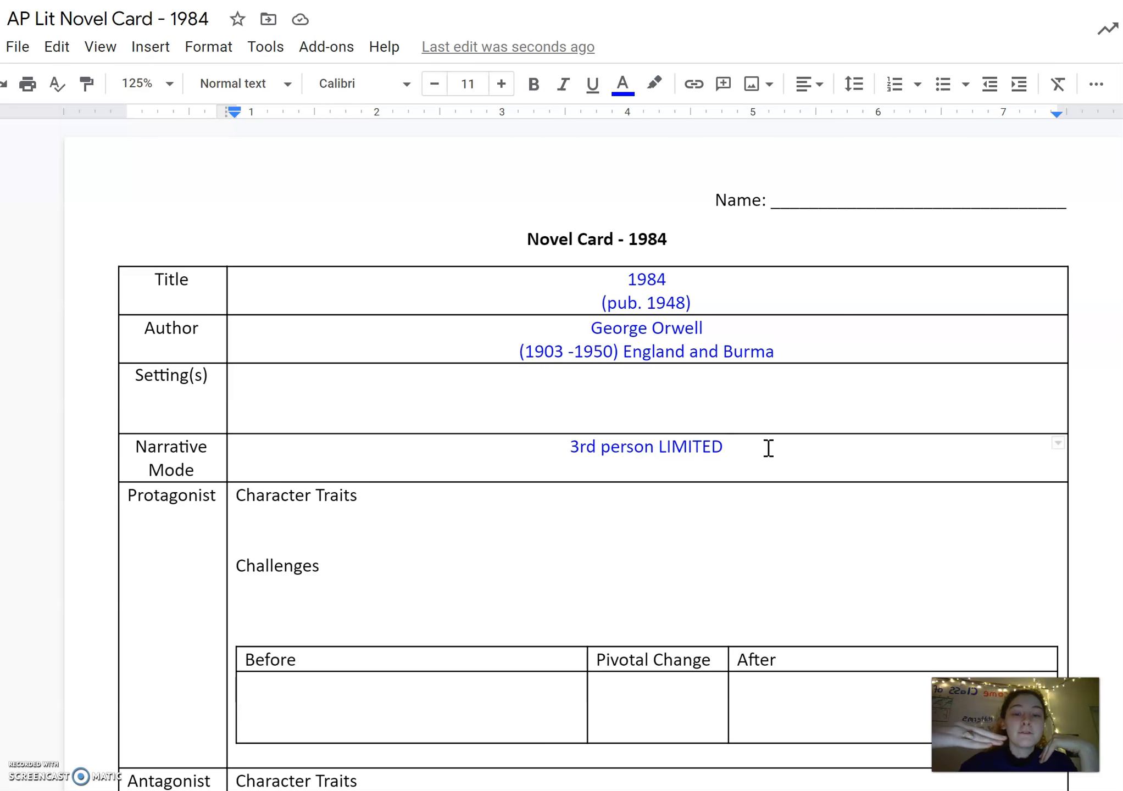
# Continue the note: '- EVERYTHING filtered through Winston's perspective (unreliable ='.
pyautogui.write('-')
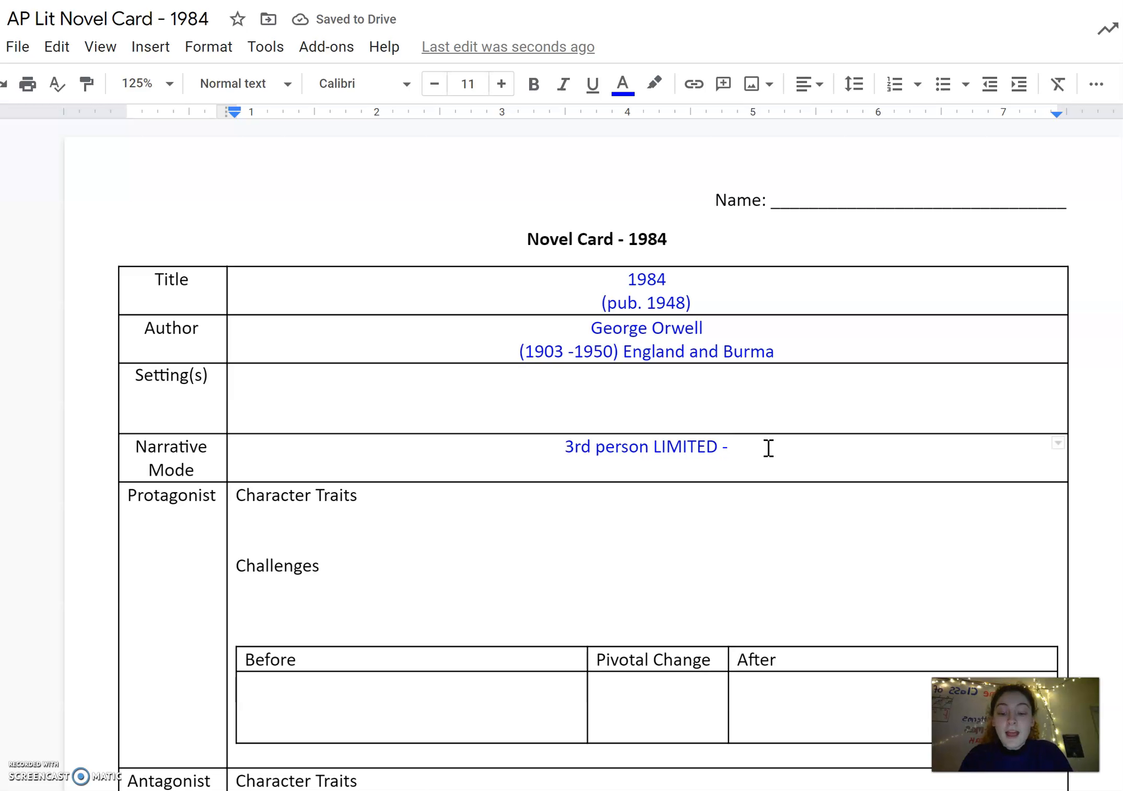
pyautogui.write('EVERY')
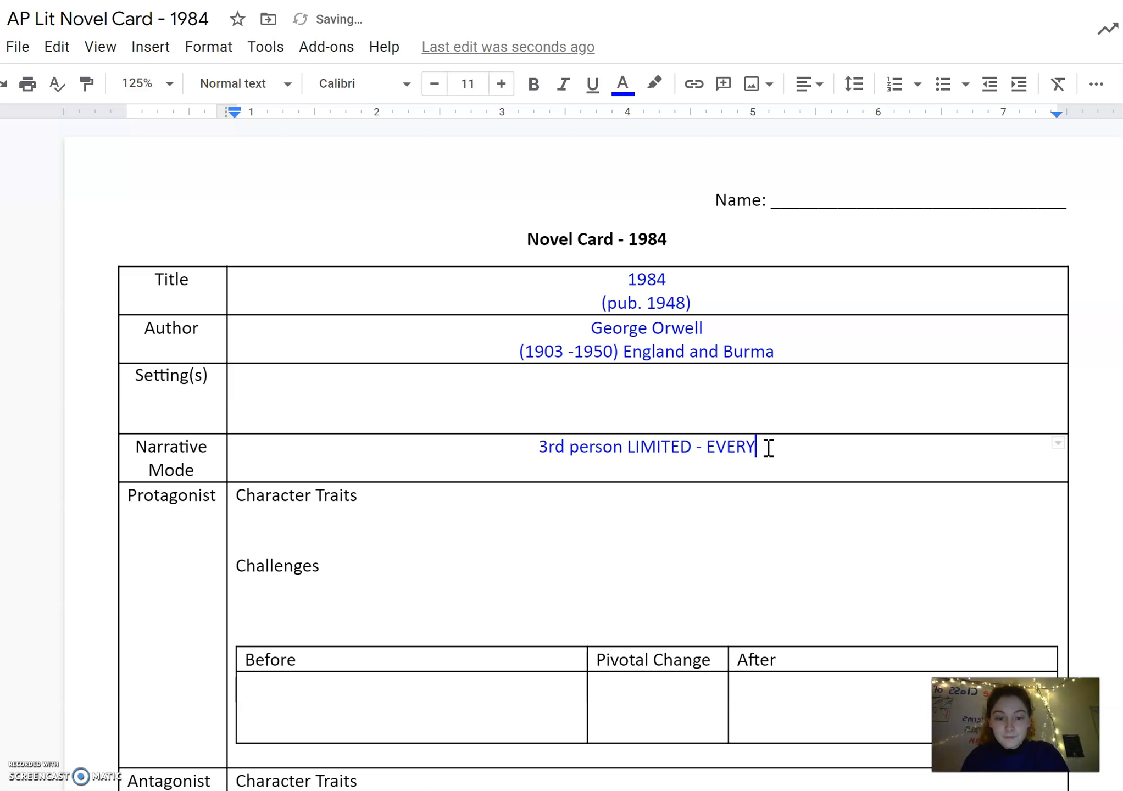
pyautogui.write('THING')
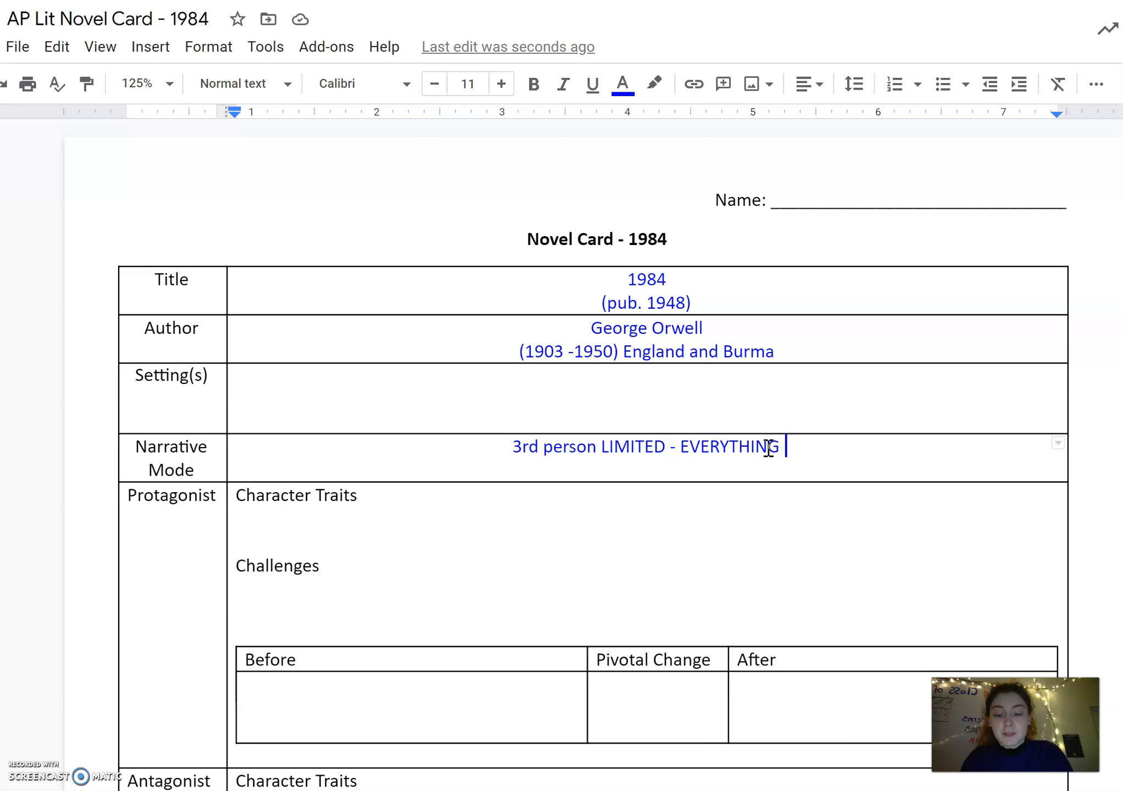
pyautogui.write('filtered thr')
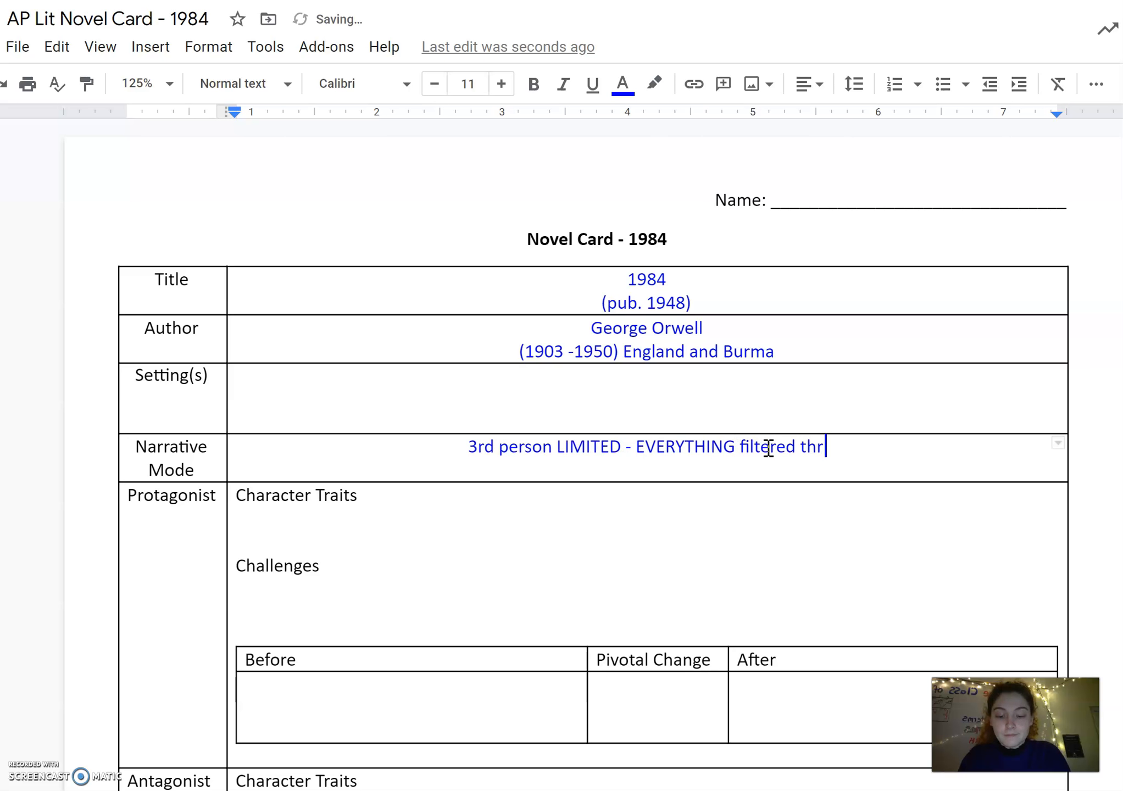
pyautogui.write('ough W')
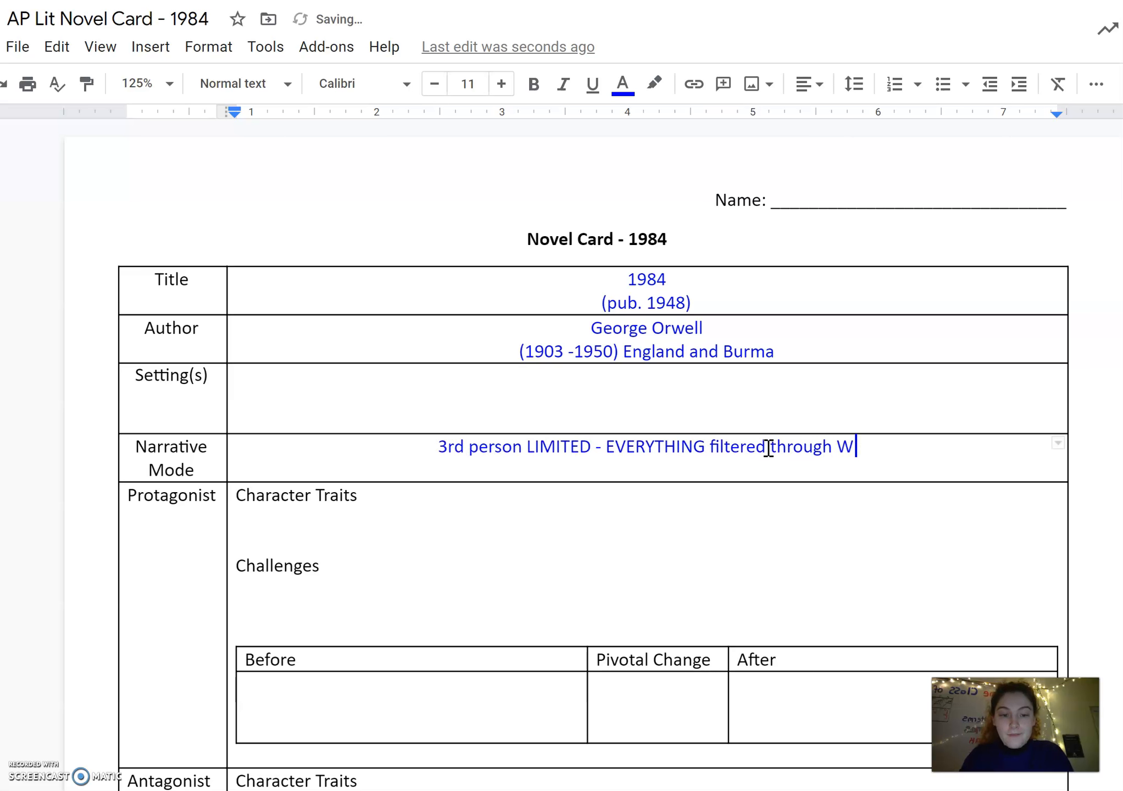
pyautogui.write('inston')
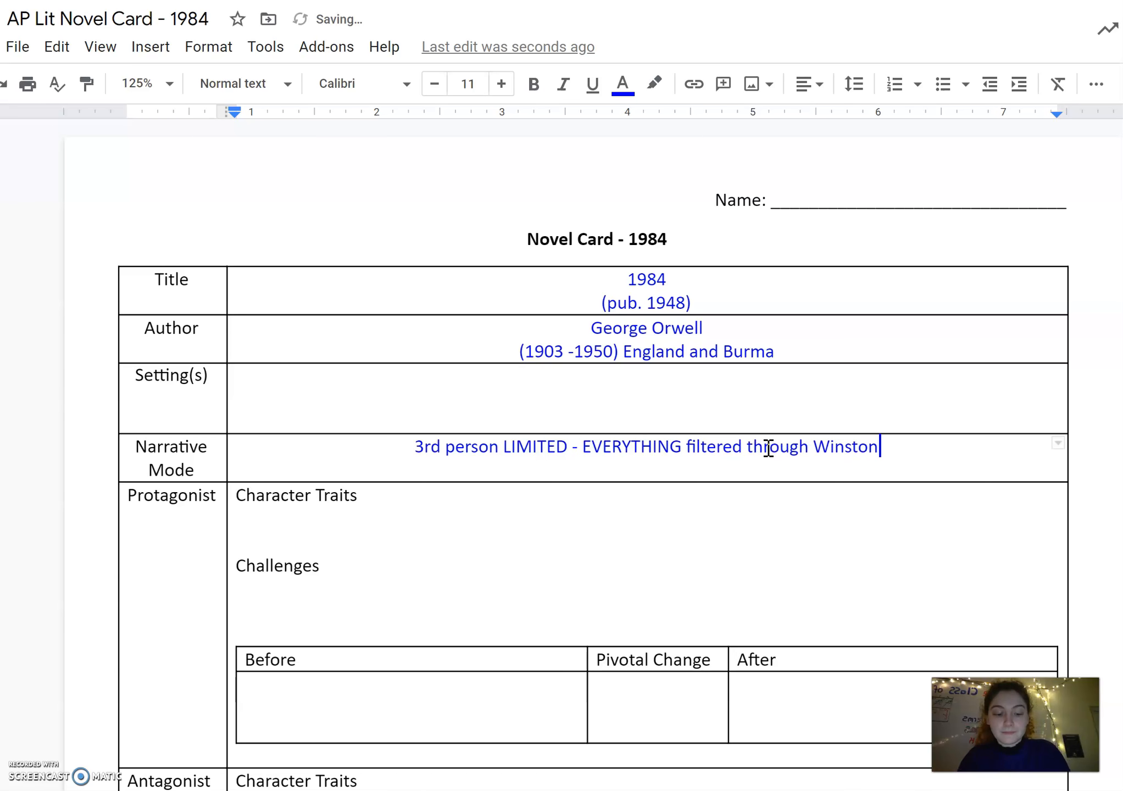
pyautogui.write("'s perspective")
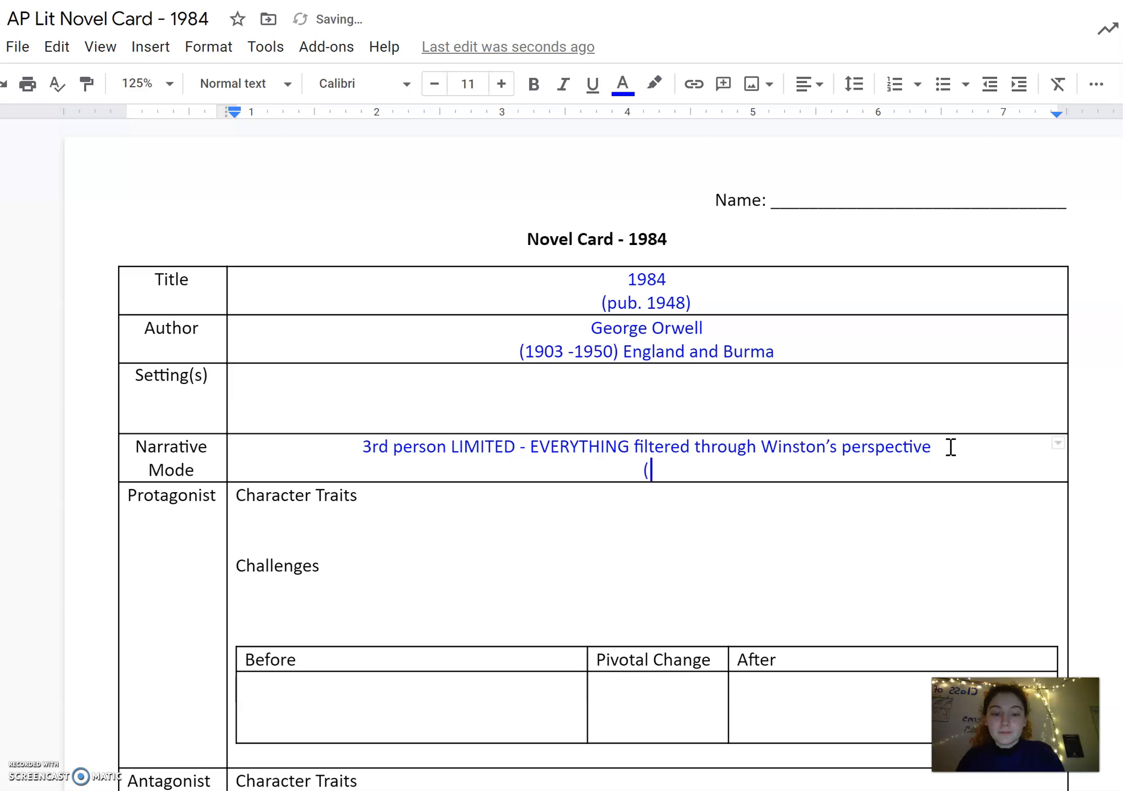
pyautogui.write('unreliable =')
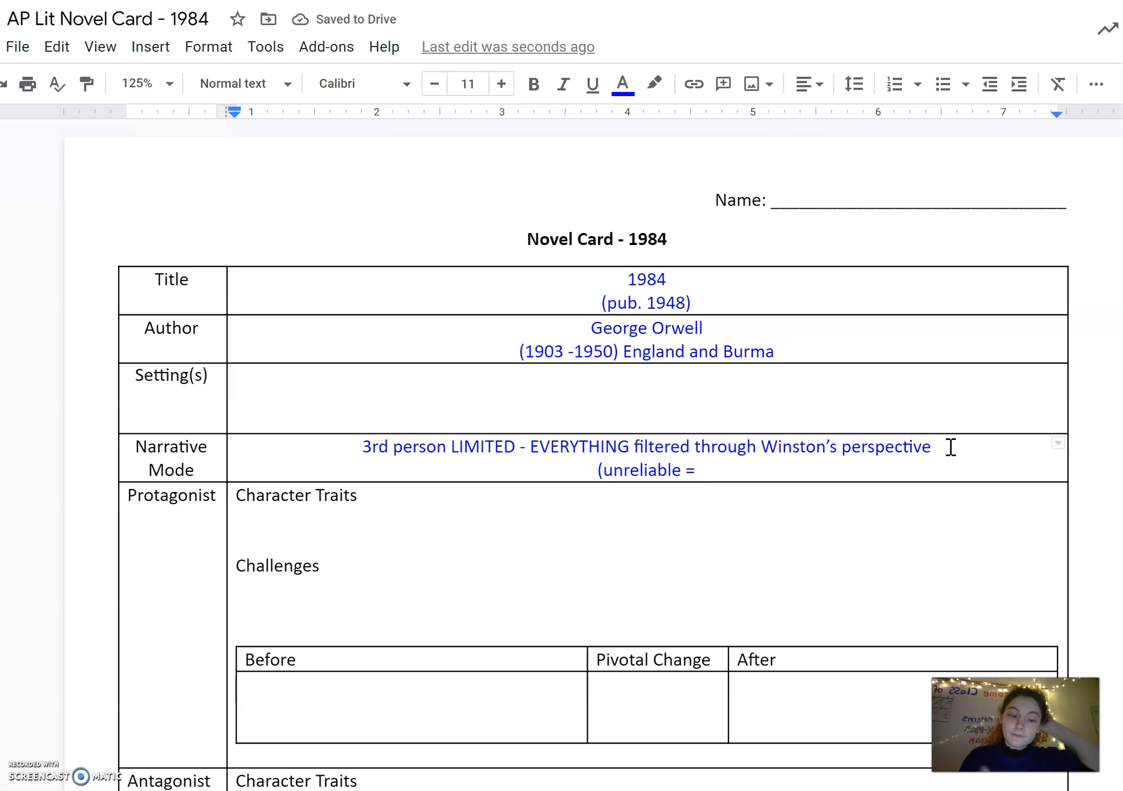
pyautogui.click(704, 471)
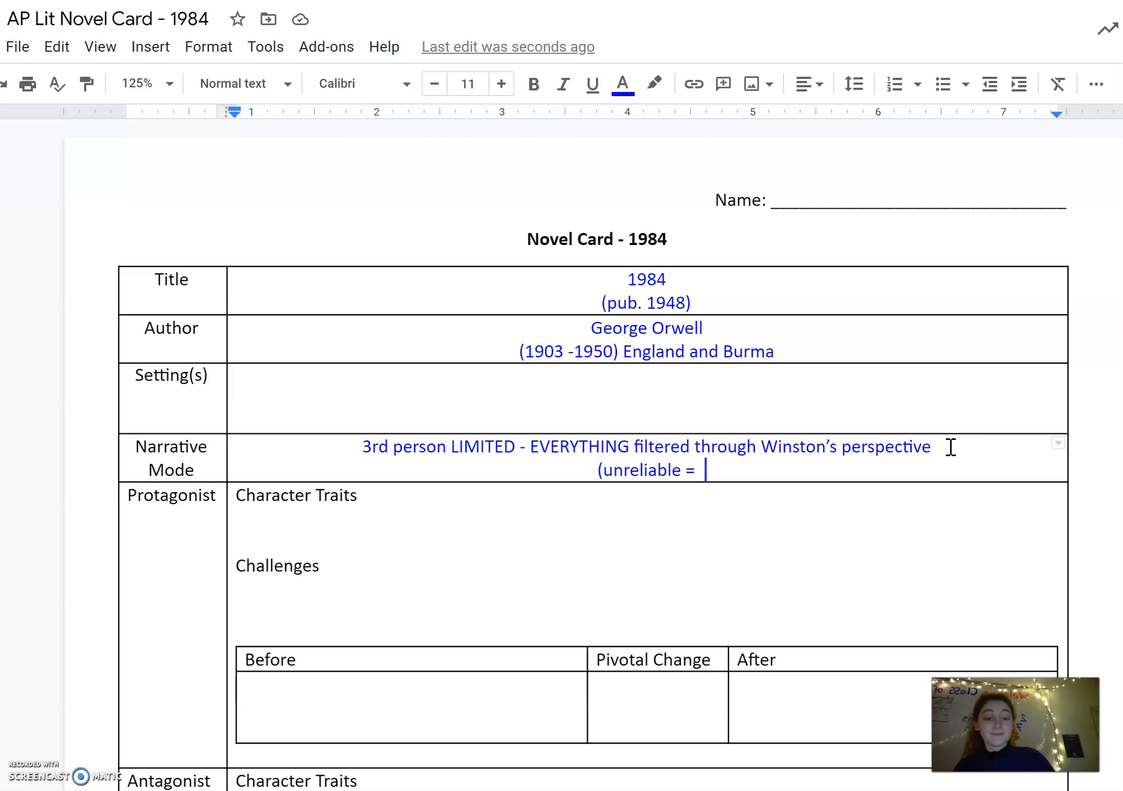
pyautogui.moveTo(644, 491)
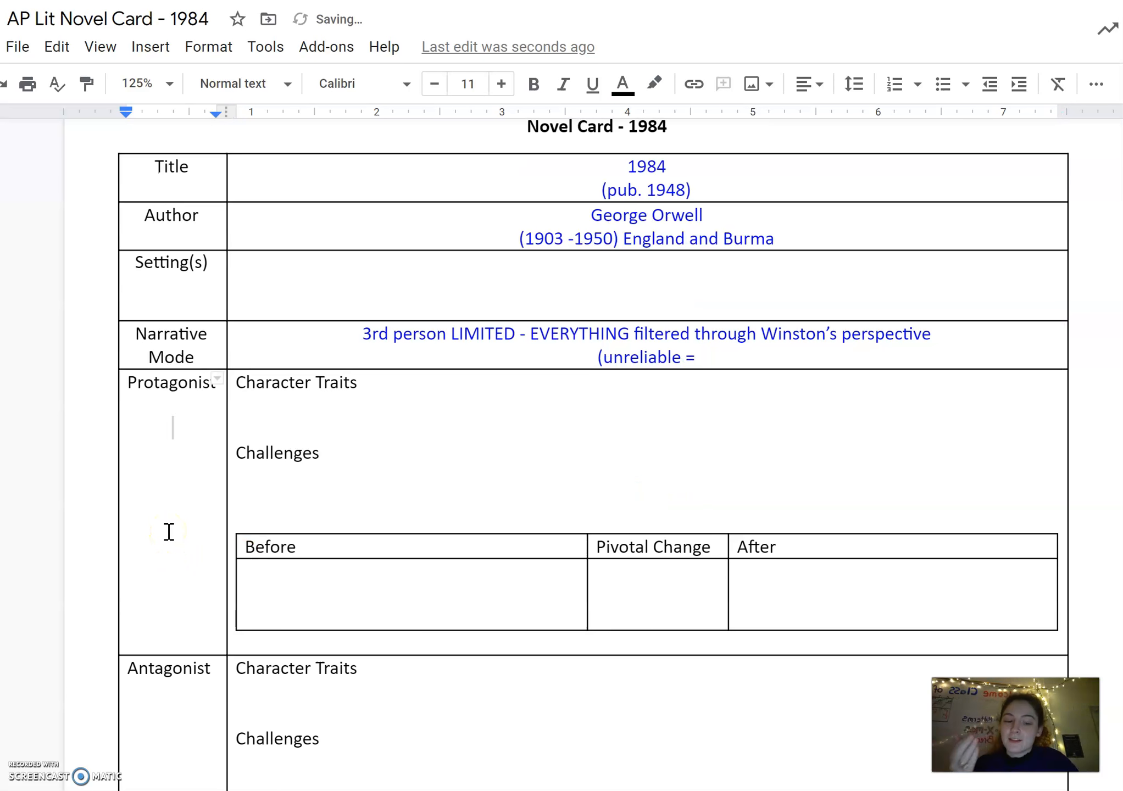
pyautogui.moveTo(410, 404)
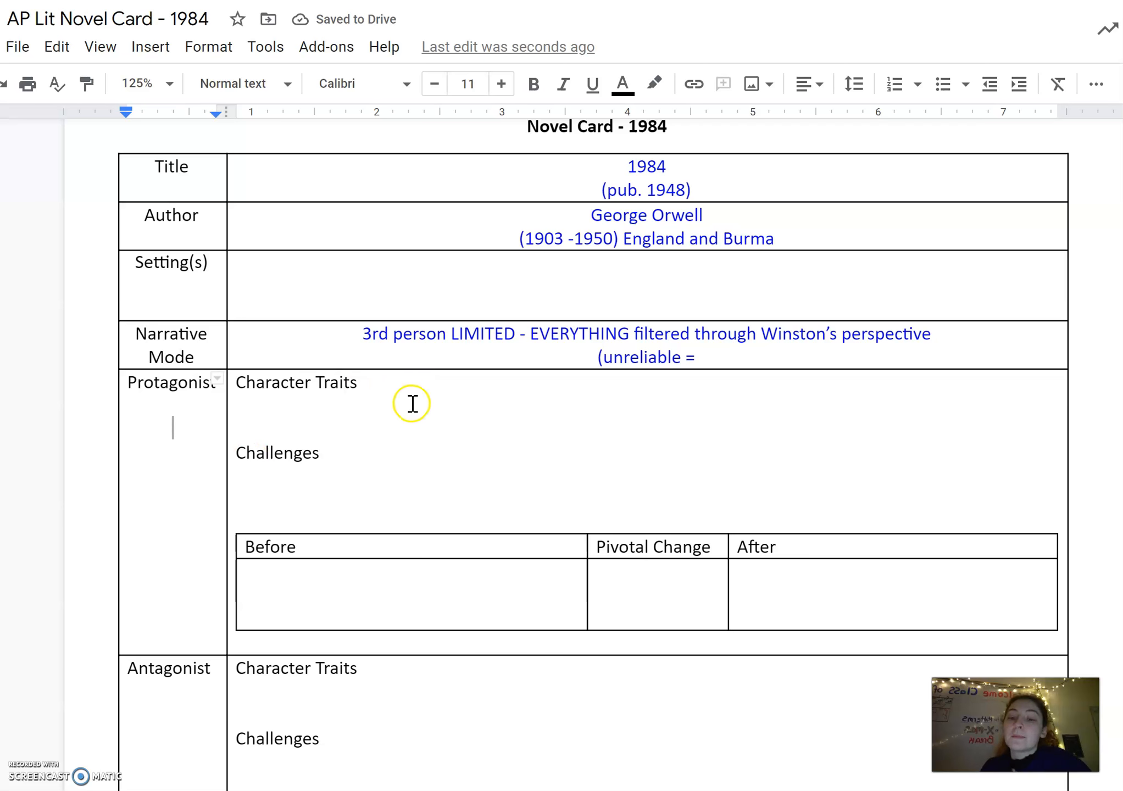
pyautogui.moveTo(412, 415)
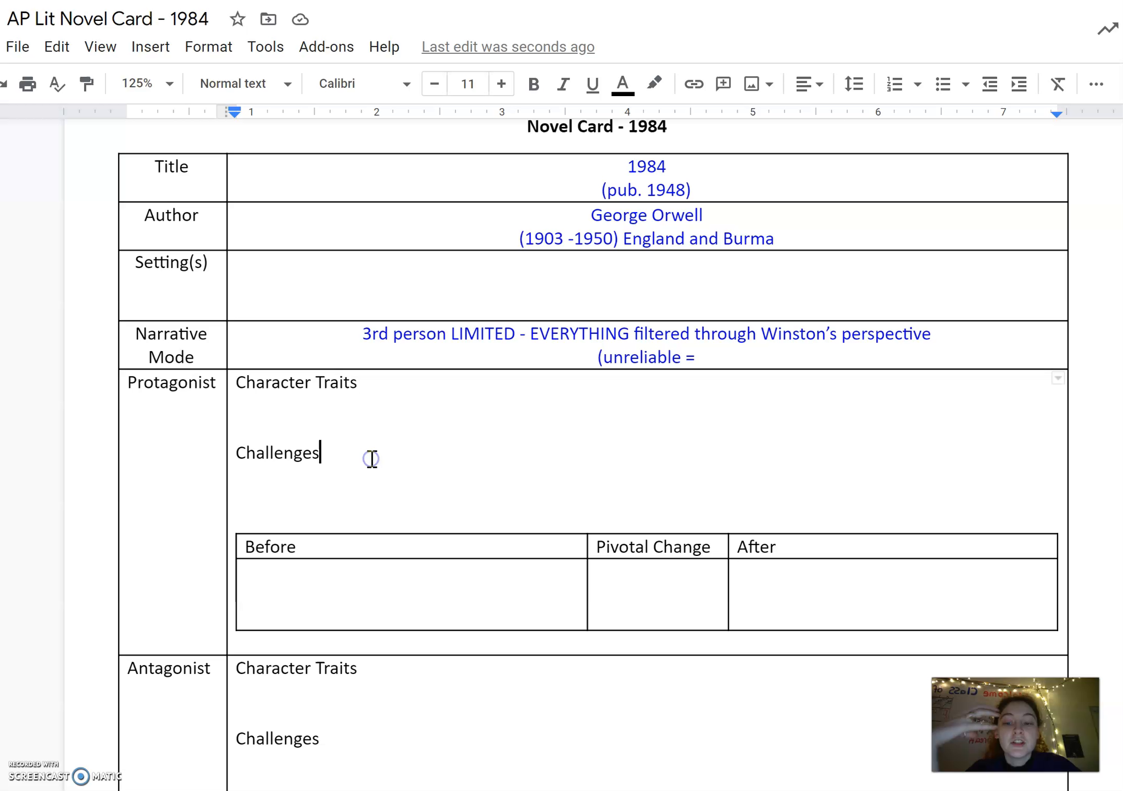
pyautogui.write(';')
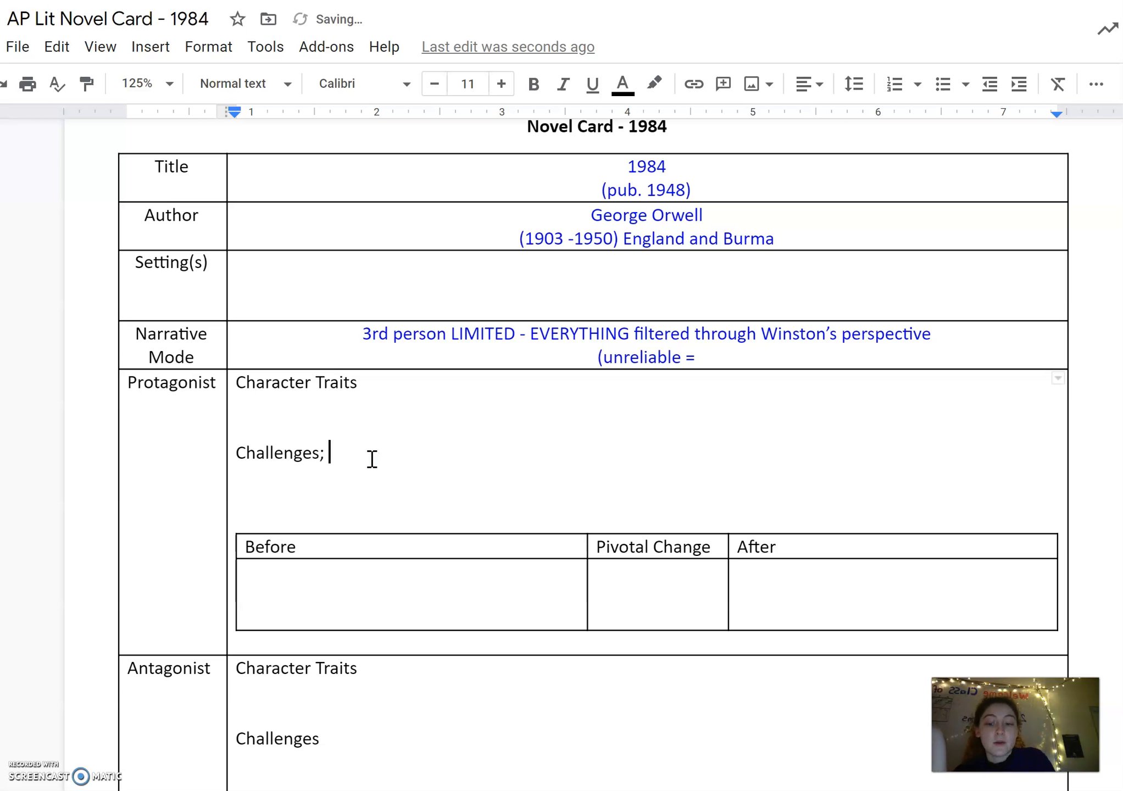
pyautogui.press('Backspace')
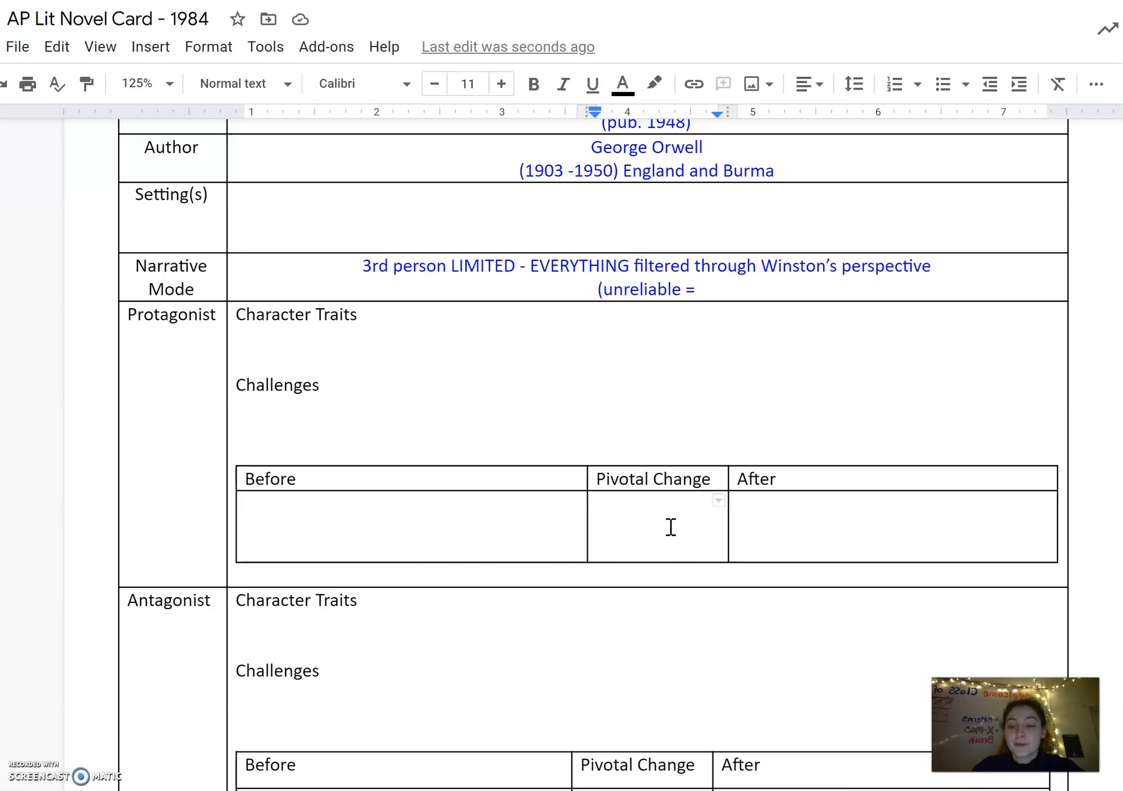
pyautogui.scroll(-3)
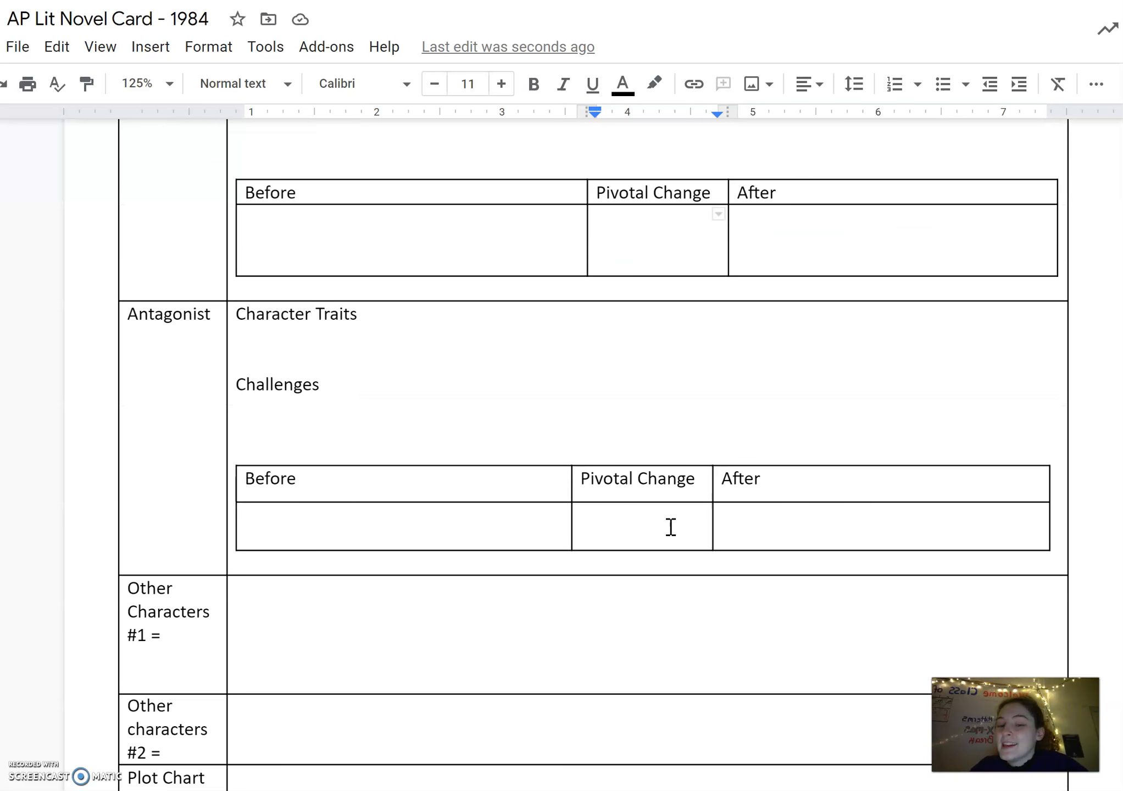
pyautogui.click(171, 336)
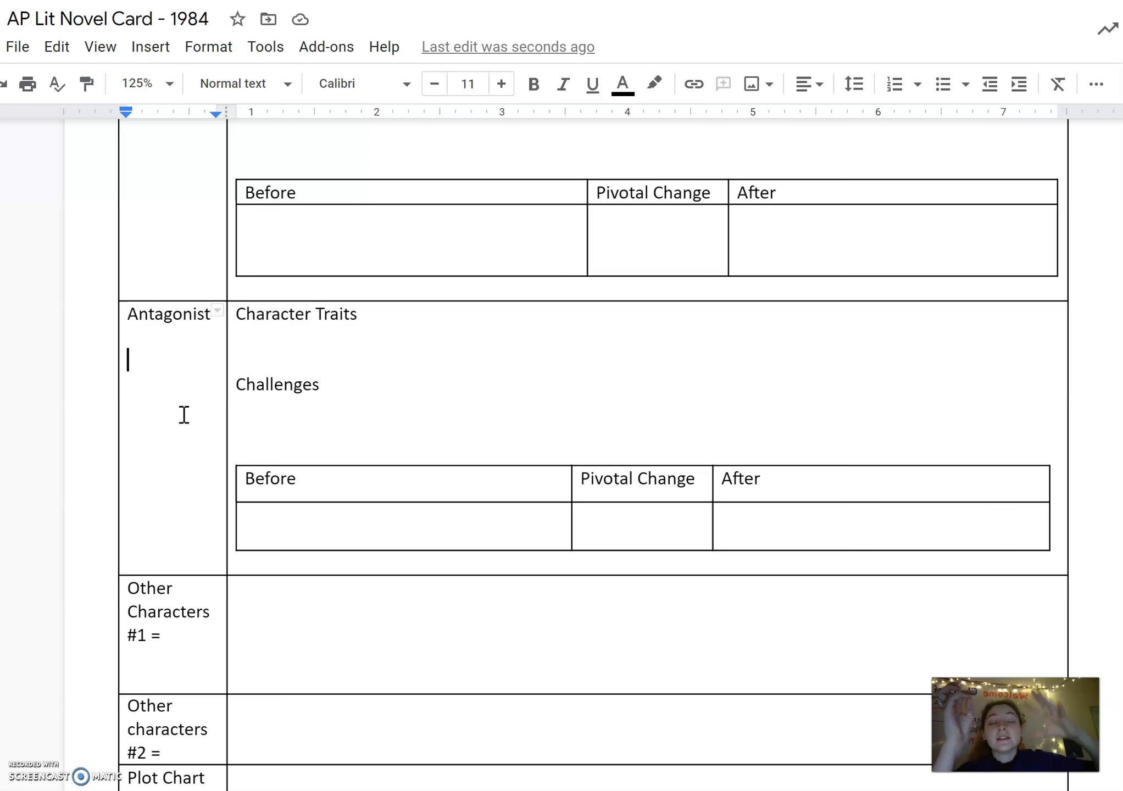
pyautogui.moveTo(182, 432)
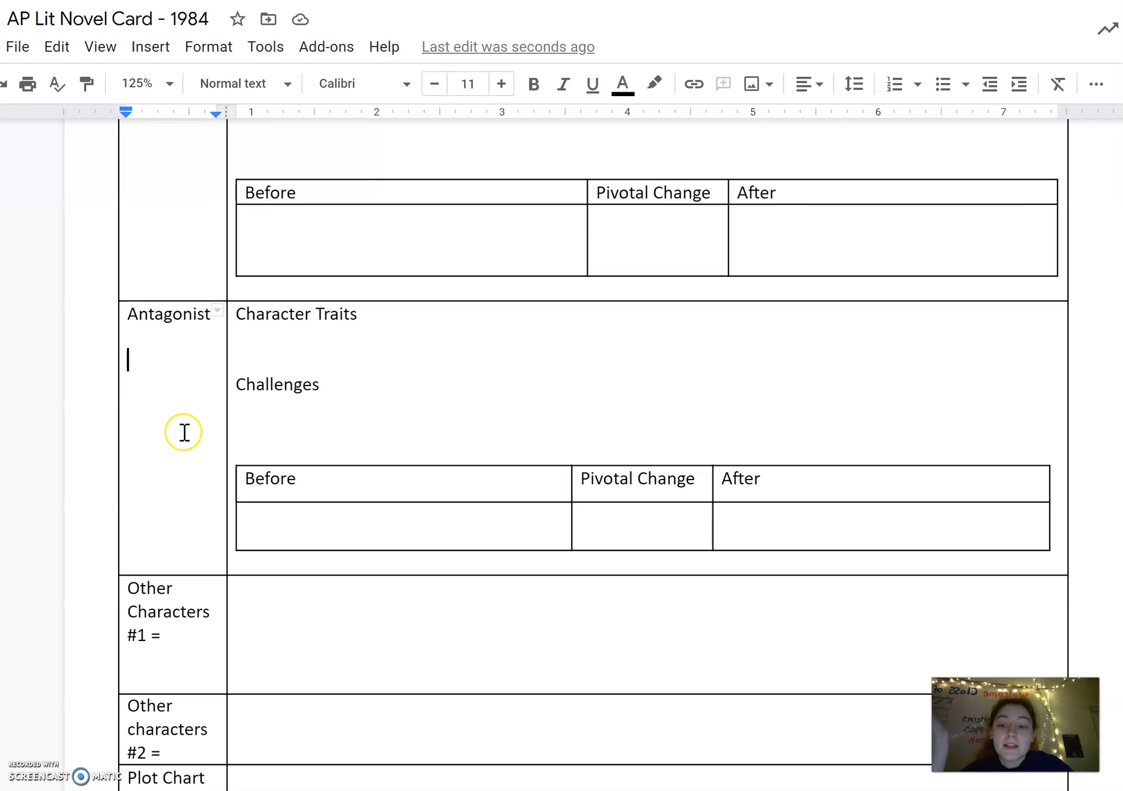
pyautogui.scroll(-3)
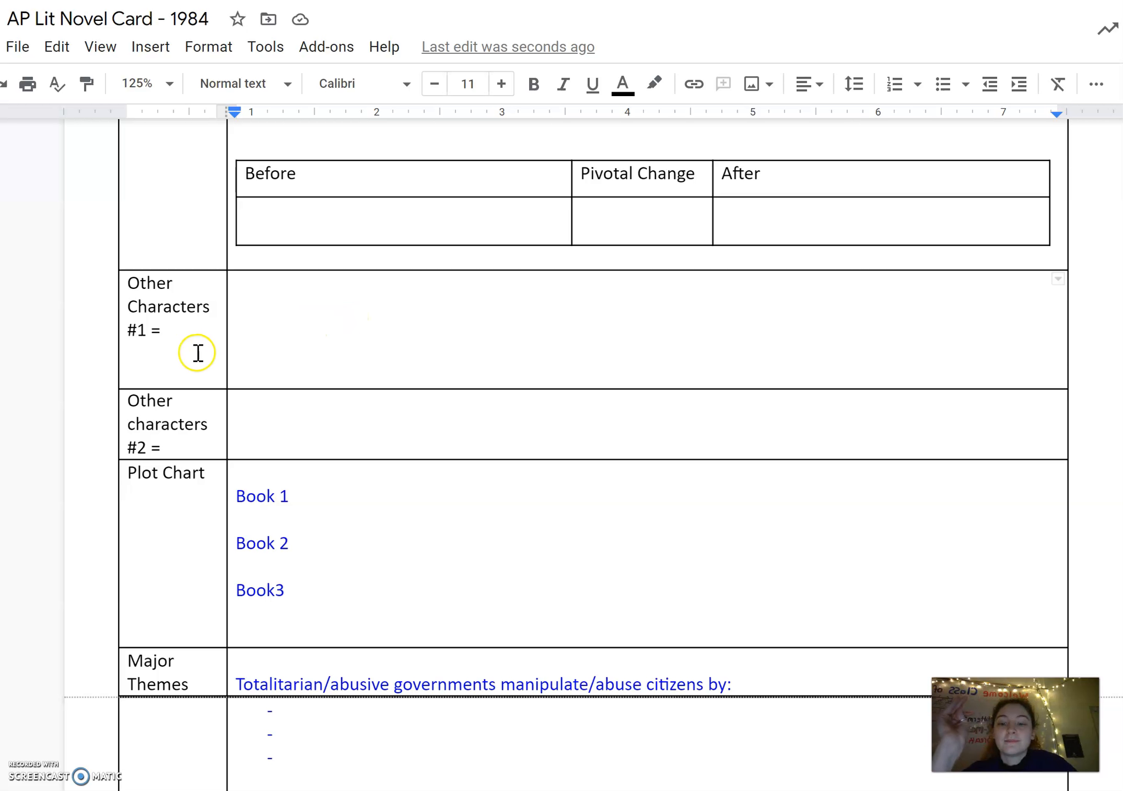
pyautogui.moveTo(537, 527)
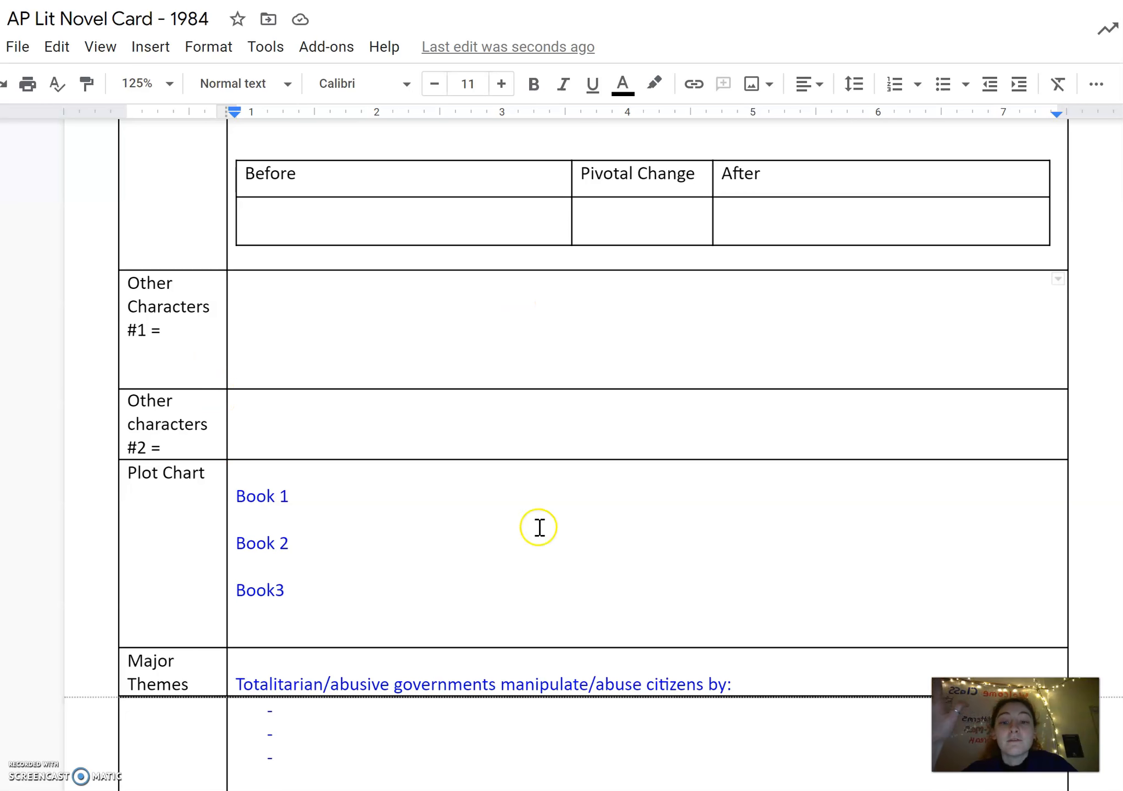
pyautogui.moveTo(317, 401)
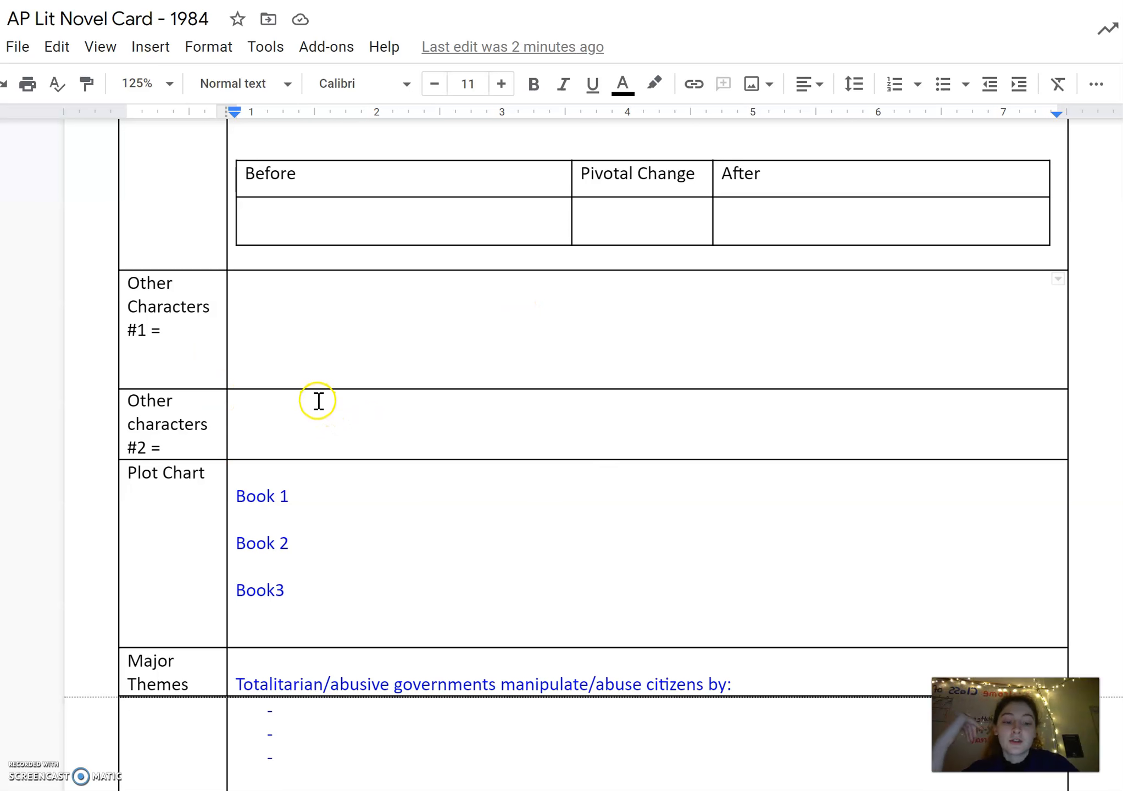
# Bring up the table context menu from the Other Characters #1 content cell.
pyautogui.click(648, 329)
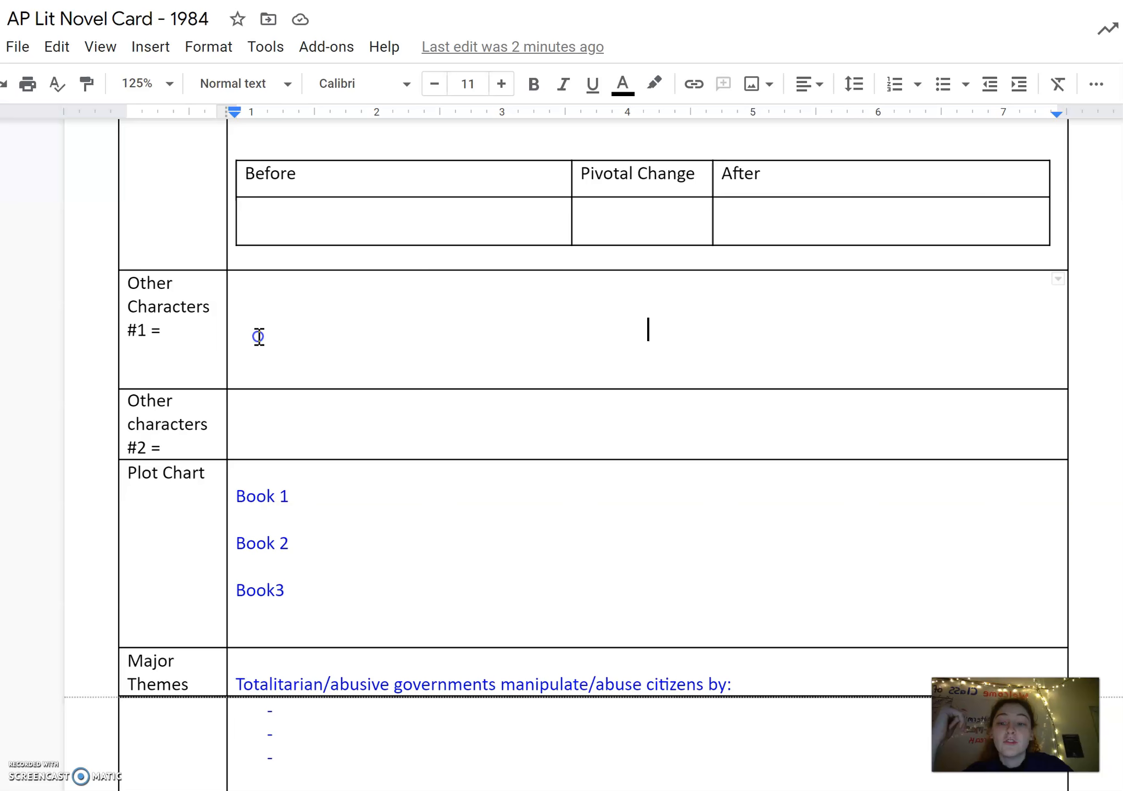
pyautogui.rightClick(258, 336)
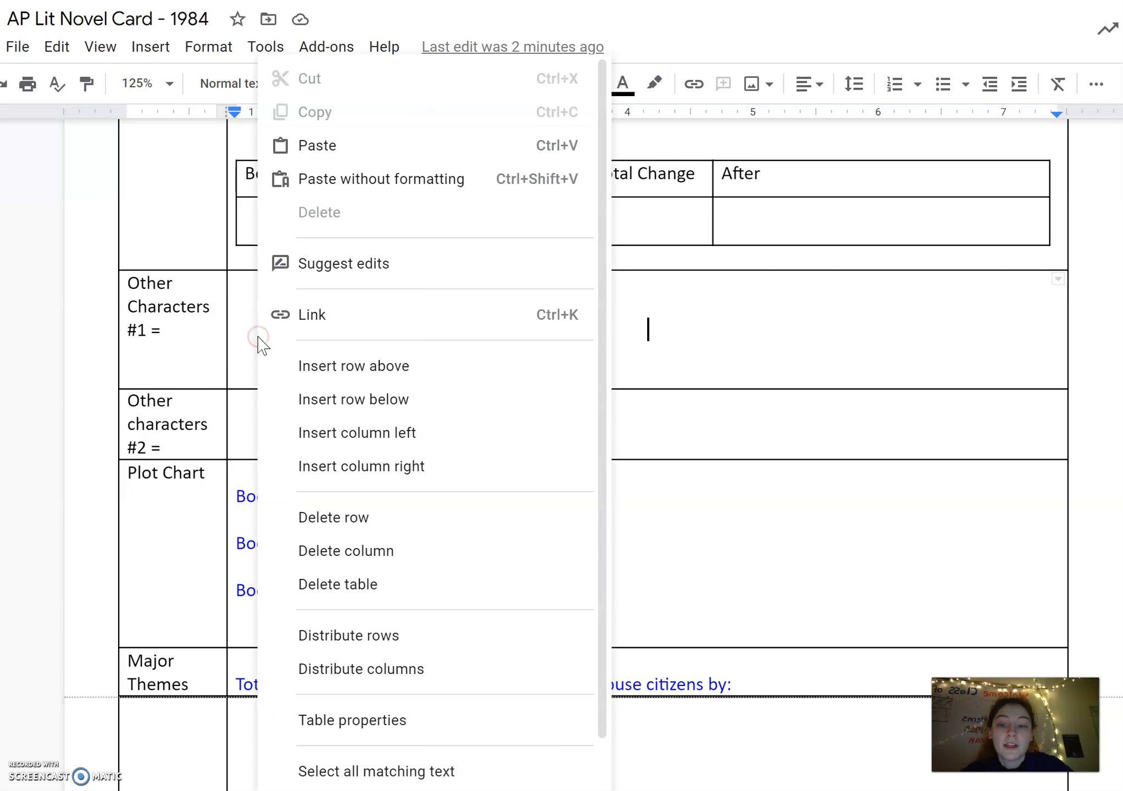
pyautogui.moveTo(247, 344)
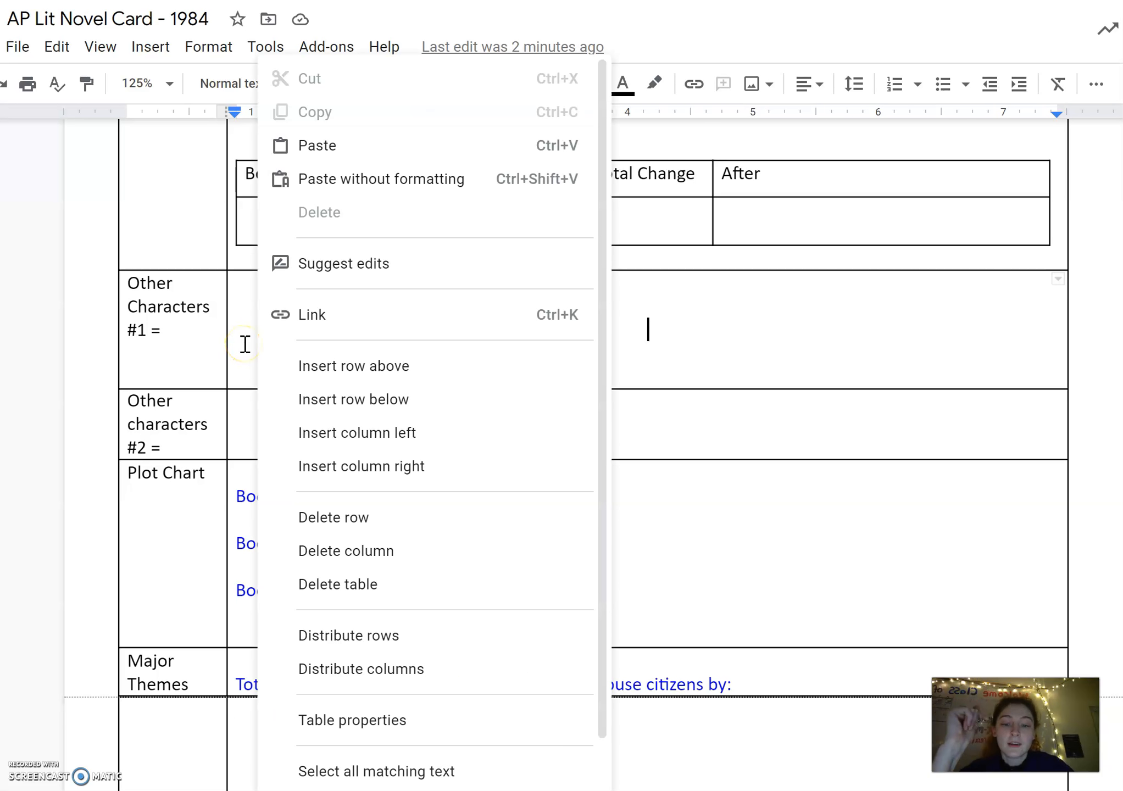
pyautogui.moveTo(353, 399)
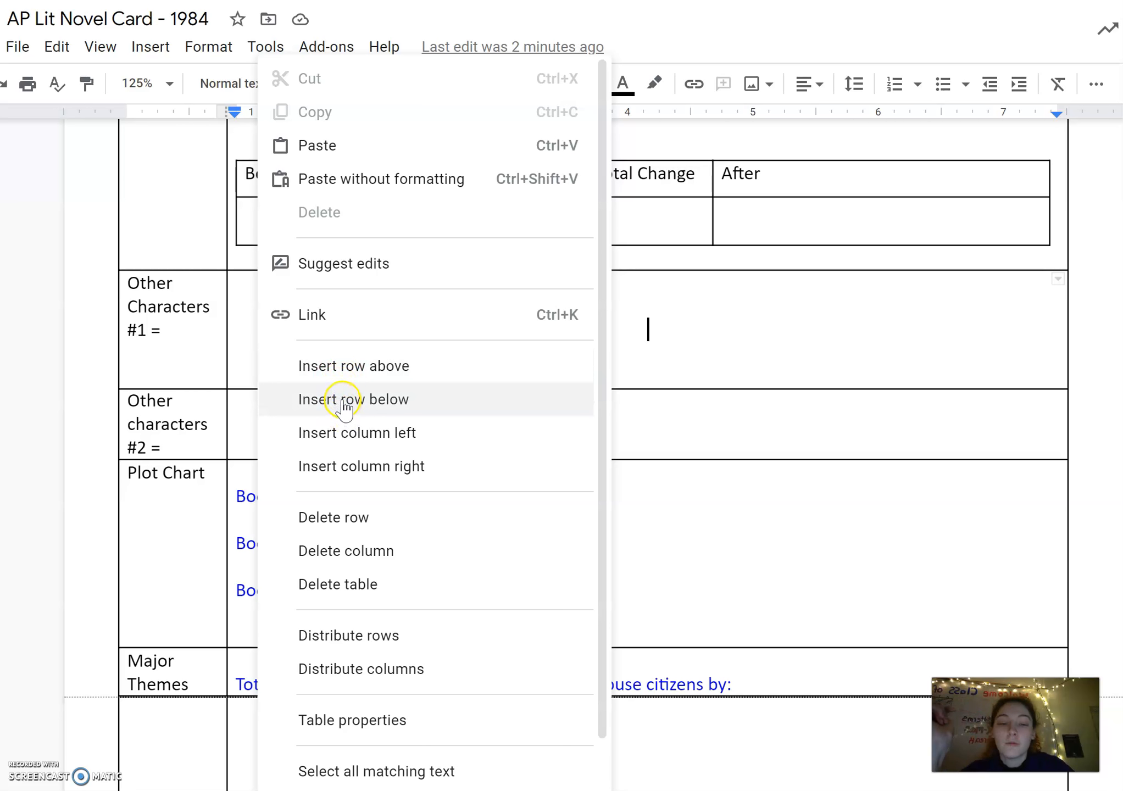
# Insert an empty row below the Other Characters #1 row.
pyautogui.click(352, 400)
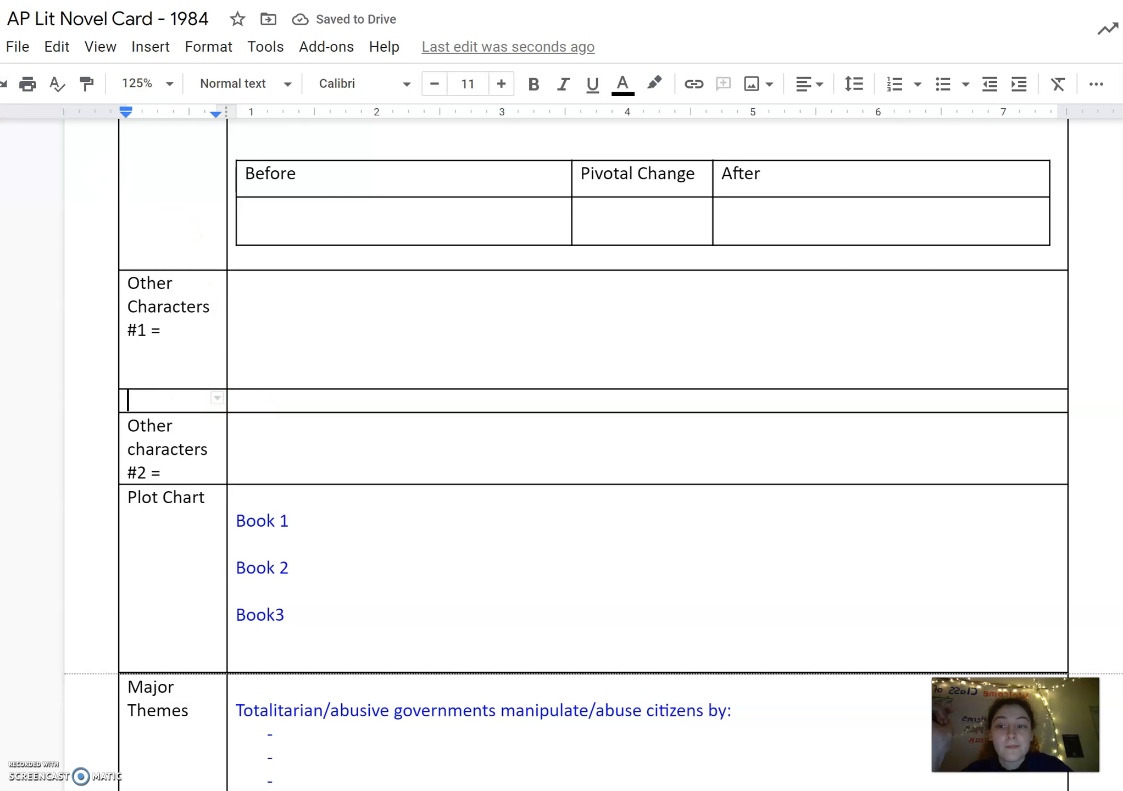
pyautogui.scroll(-3)
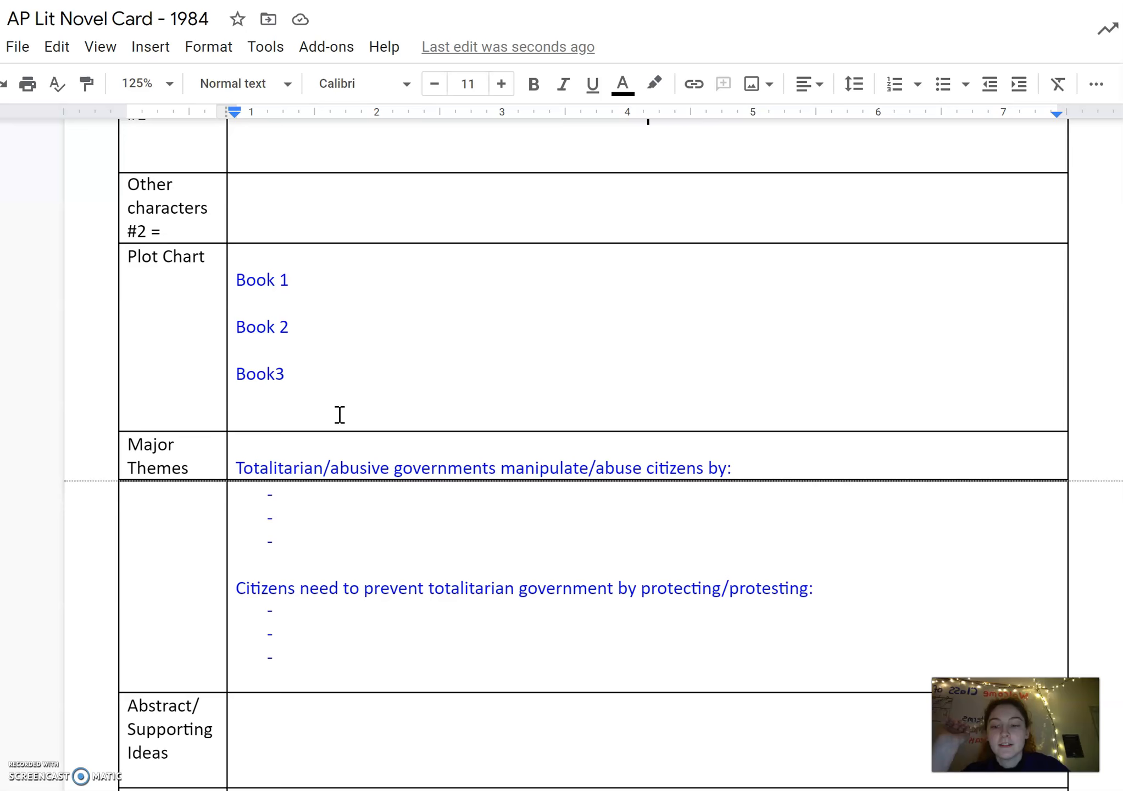
pyautogui.scroll(-3)
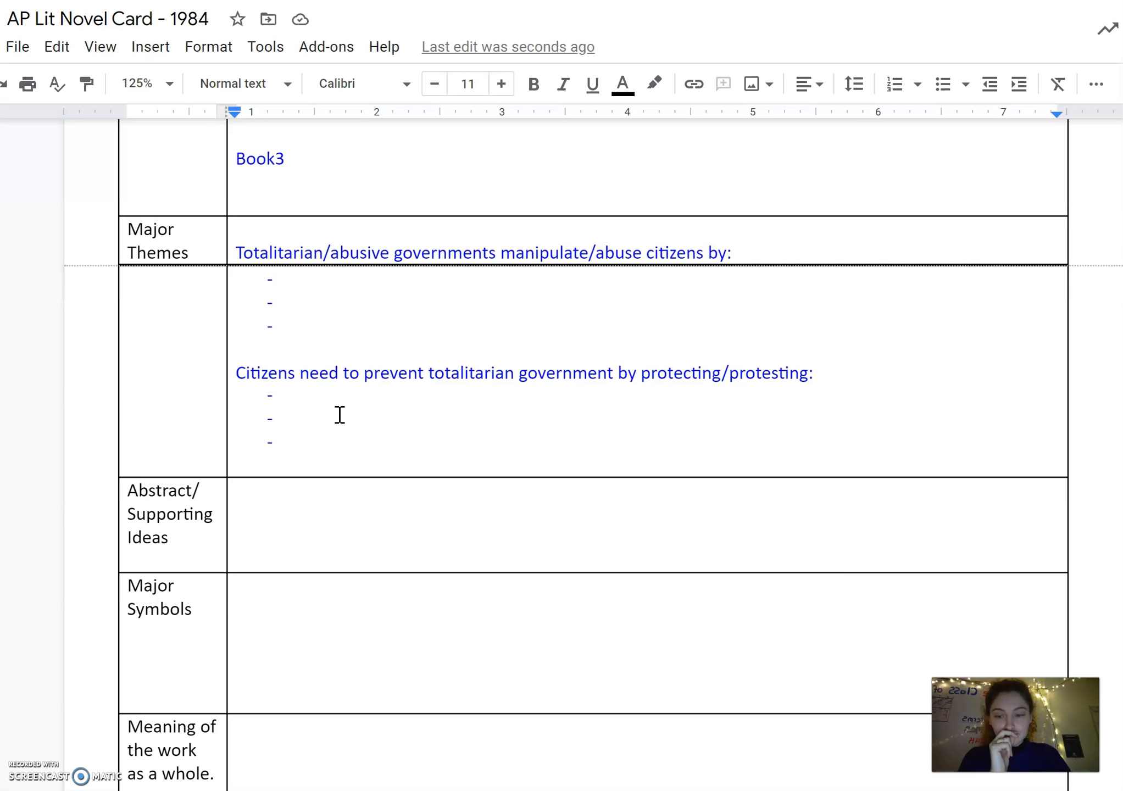
pyautogui.scroll(-3)
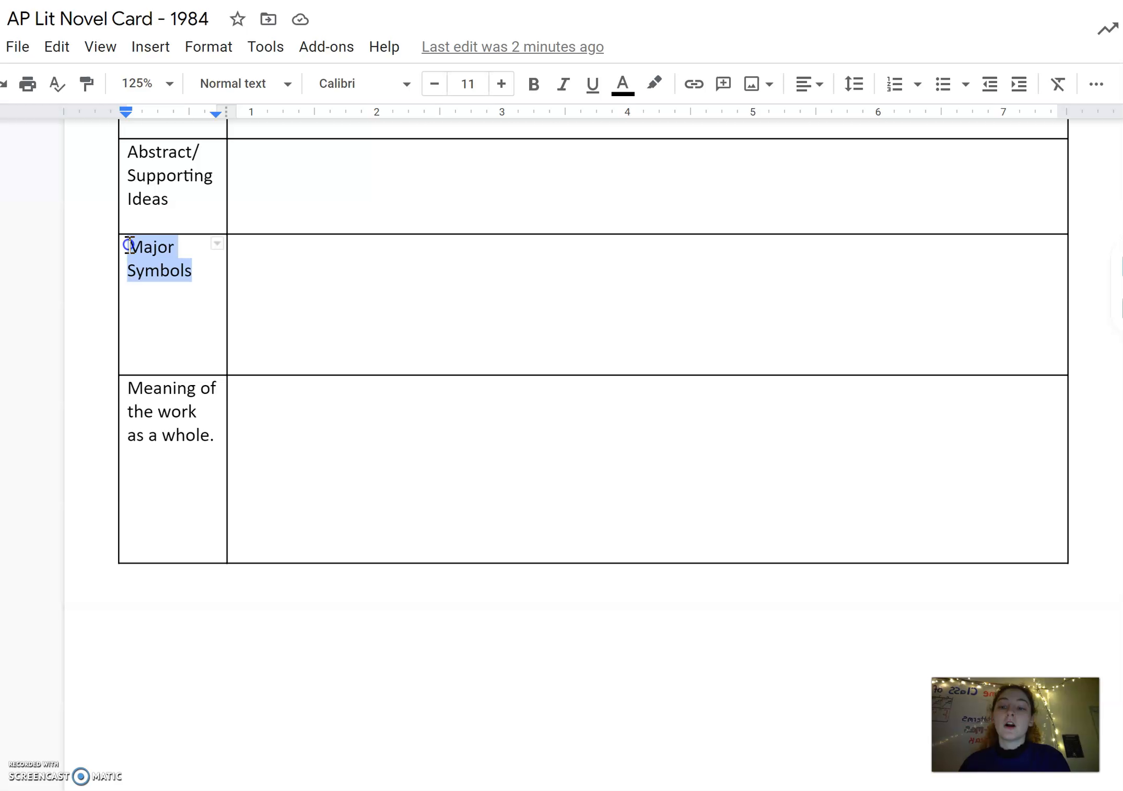
pyautogui.click(319, 272)
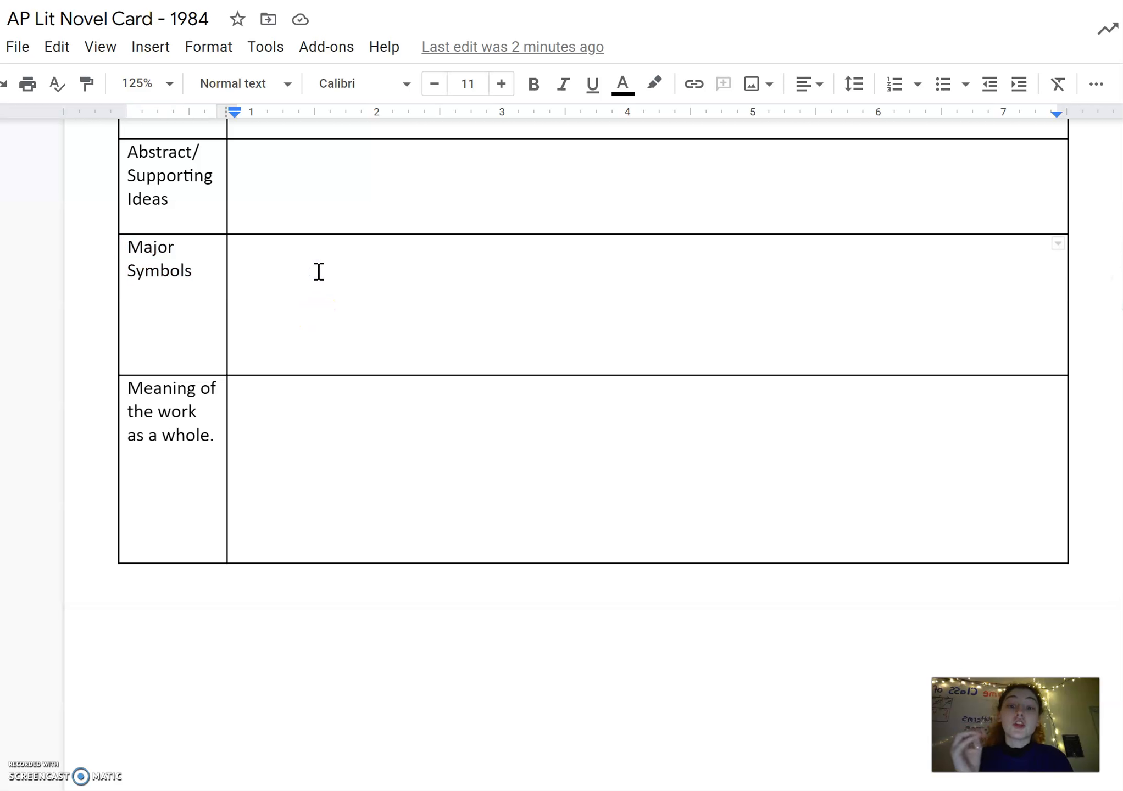
pyautogui.click(237, 271)
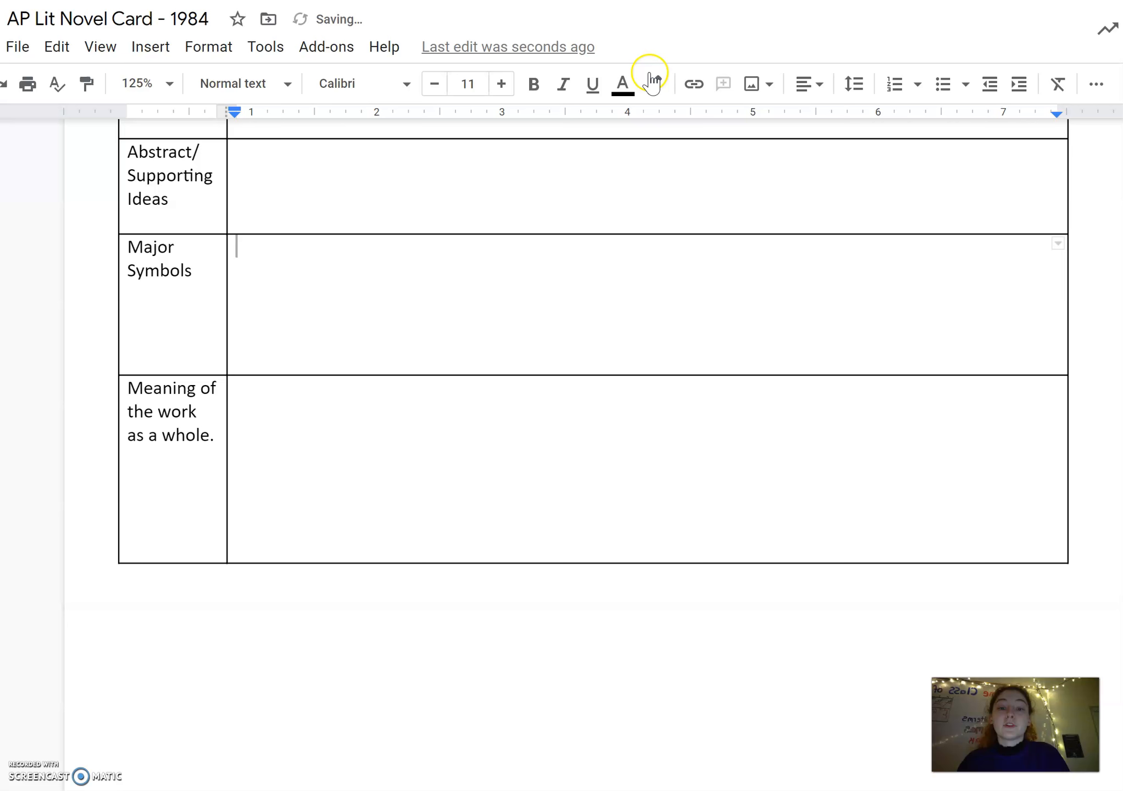
pyautogui.moveTo(620, 83)
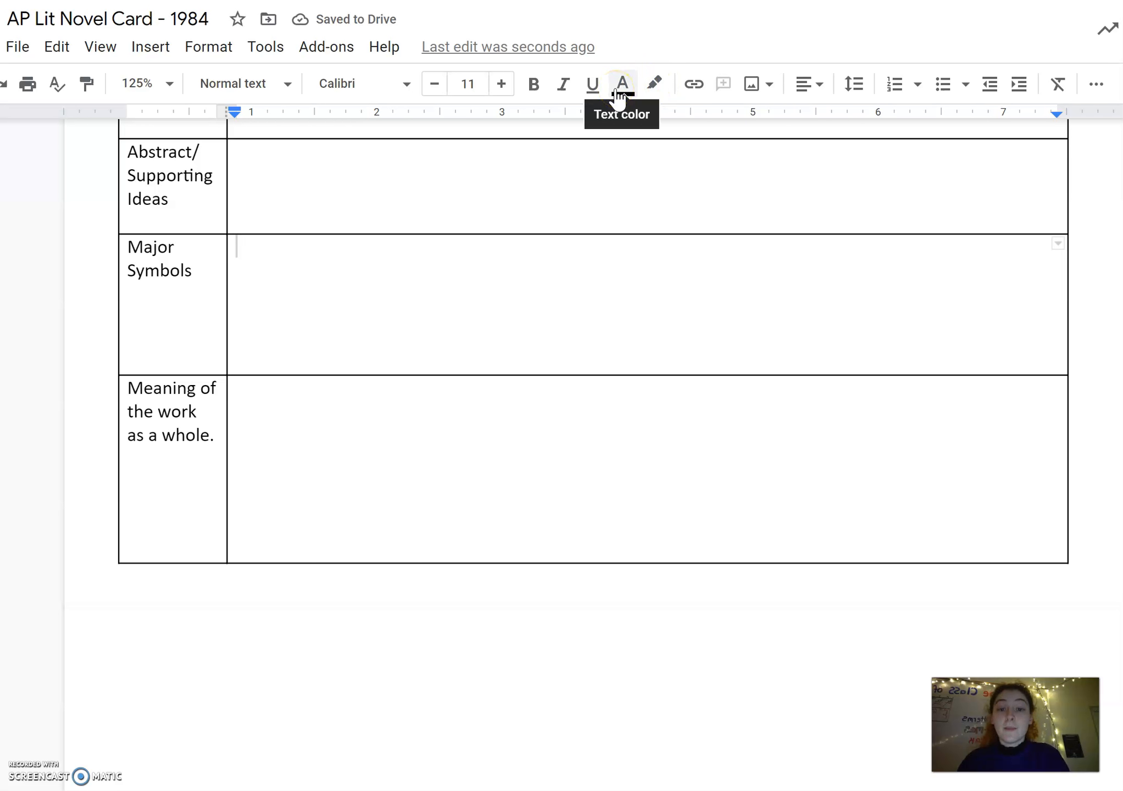
# Make new text in the empty Major Symbols cell blue.
pyautogui.click(619, 83)
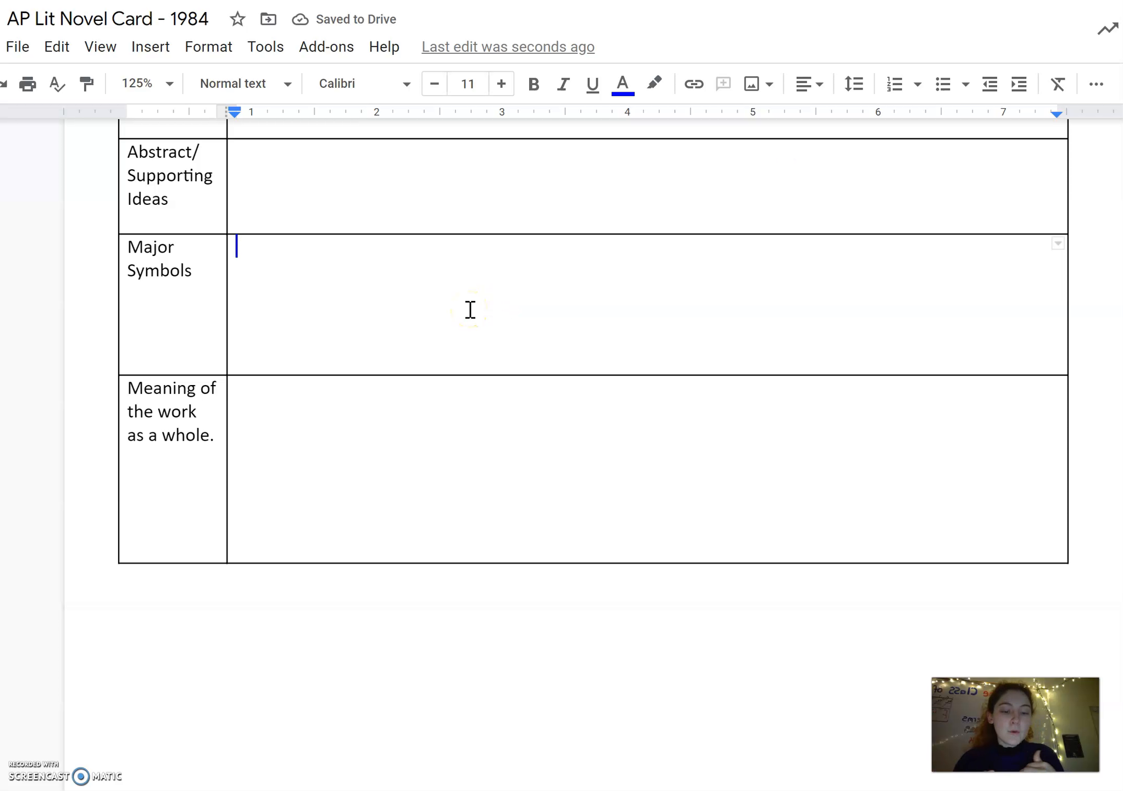
# Write 'Paperweight = Glass paperweight with coral bought from an antique shop.'.
pyautogui.write('Paper')
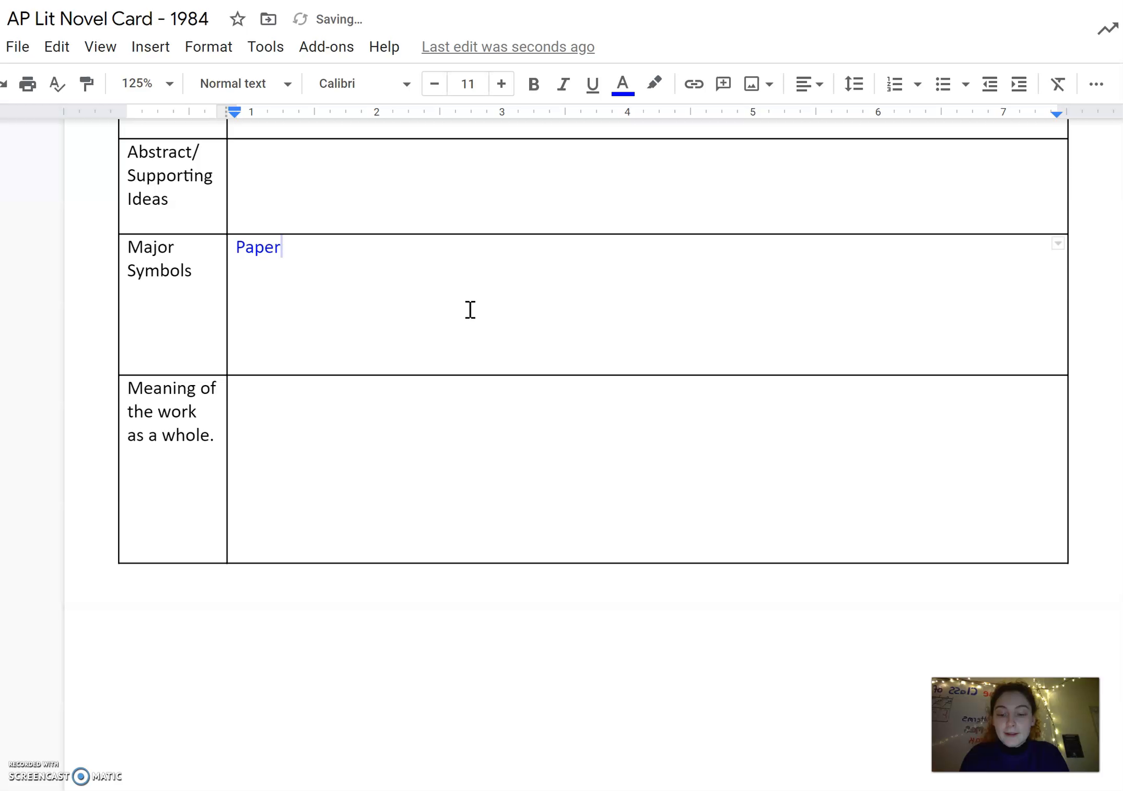
pyautogui.write('weight')
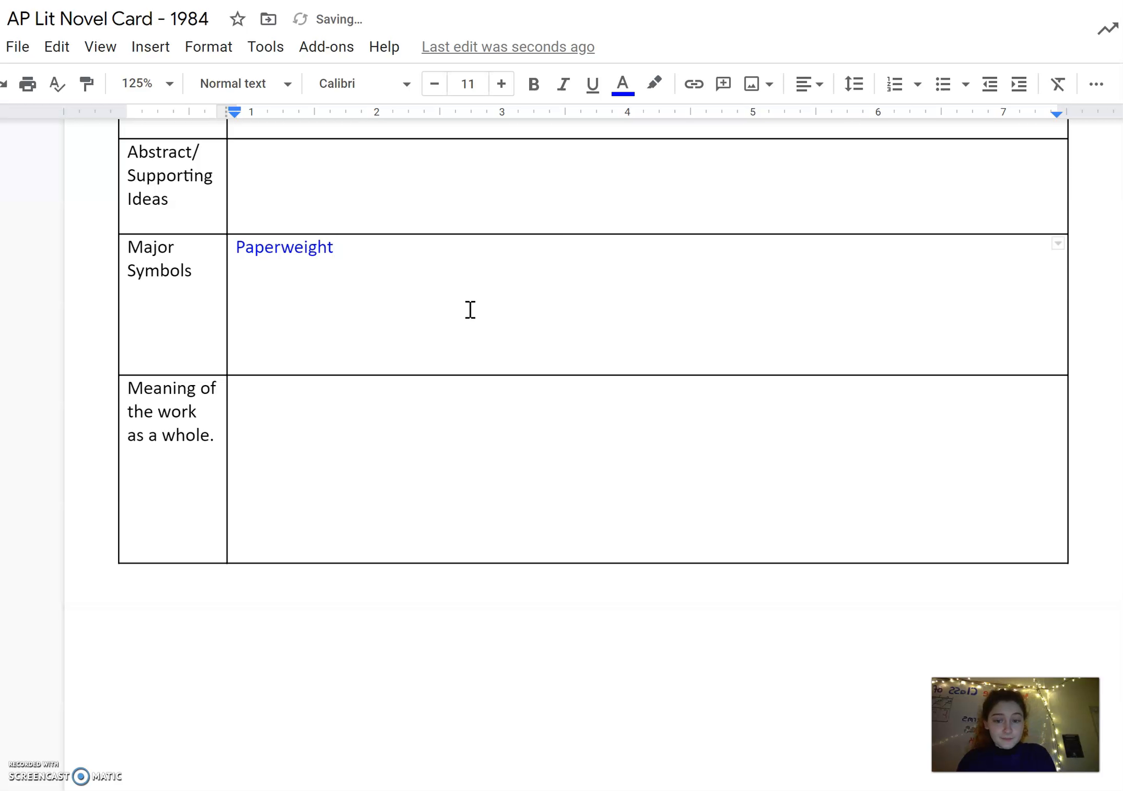
pyautogui.write('=')
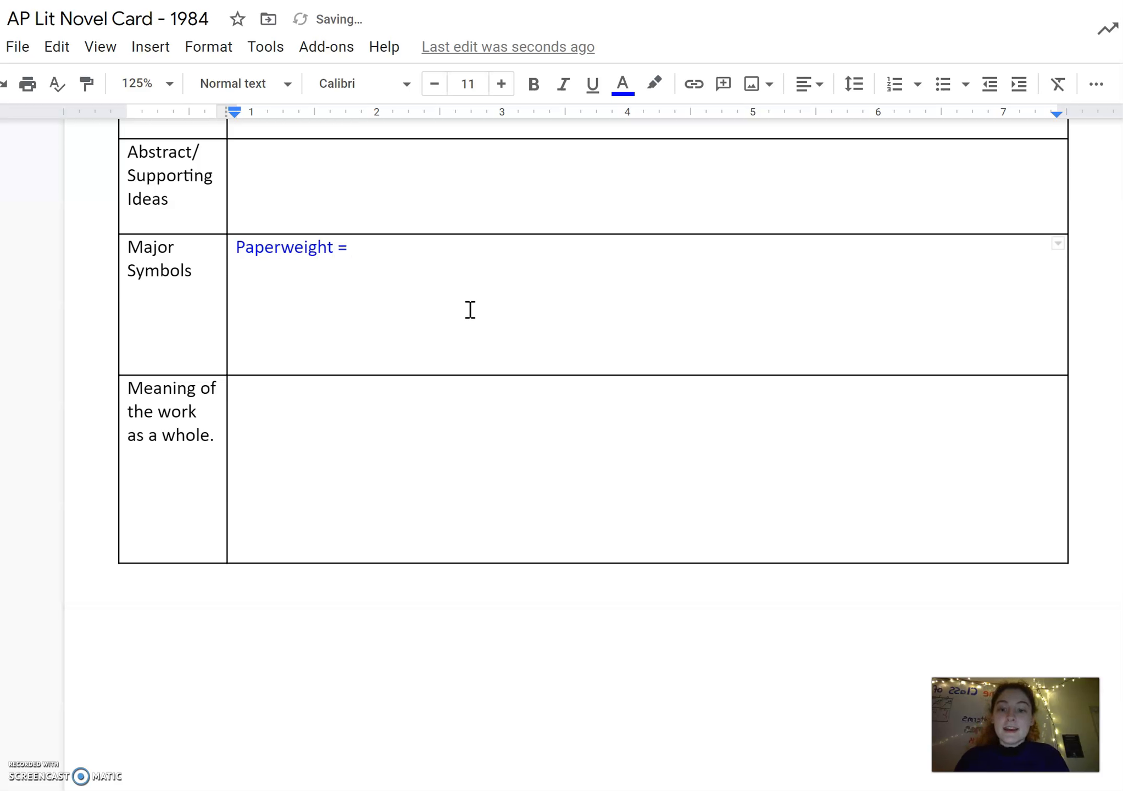
pyautogui.write('Glass')
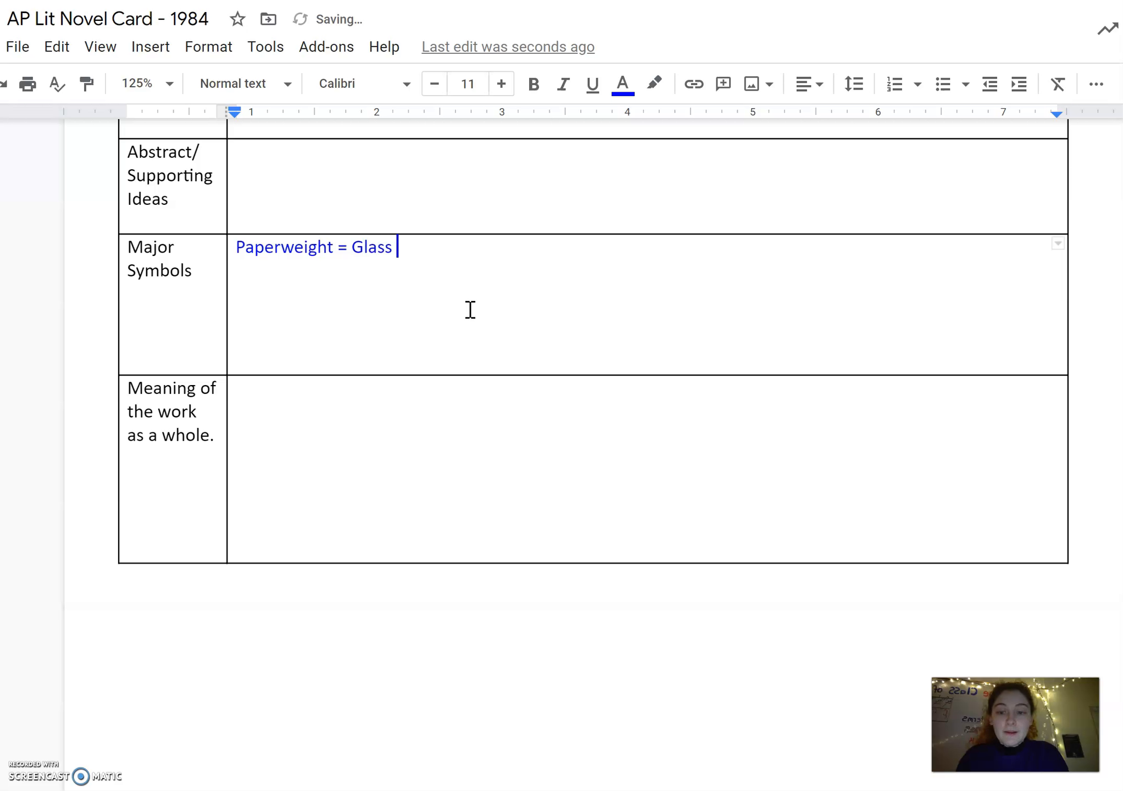
pyautogui.write('paperweight')
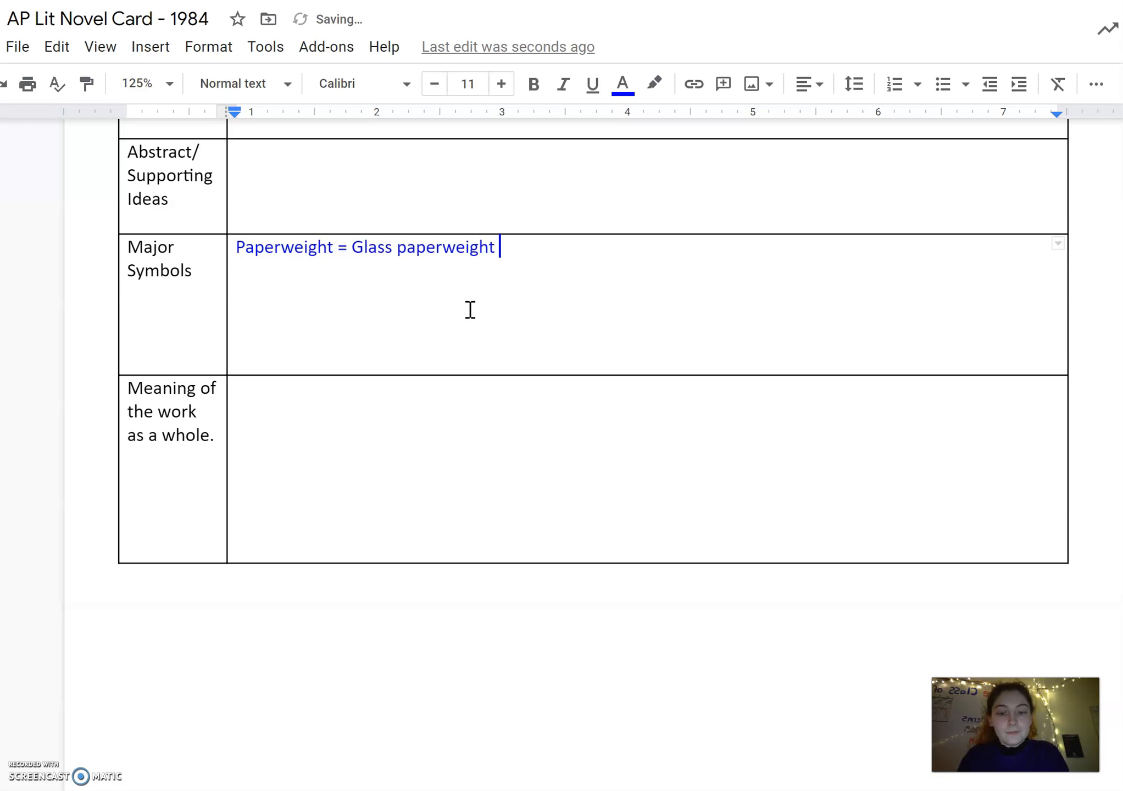
pyautogui.write('with coral boug')
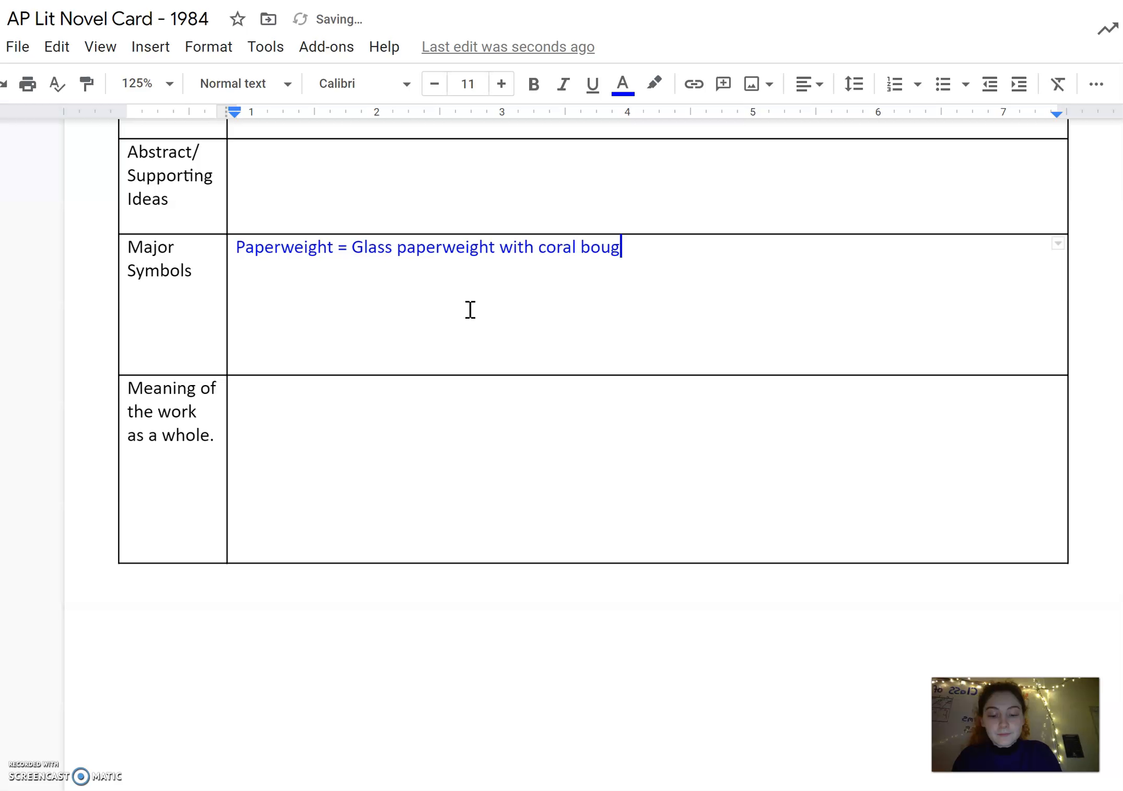
pyautogui.write('ht from an')
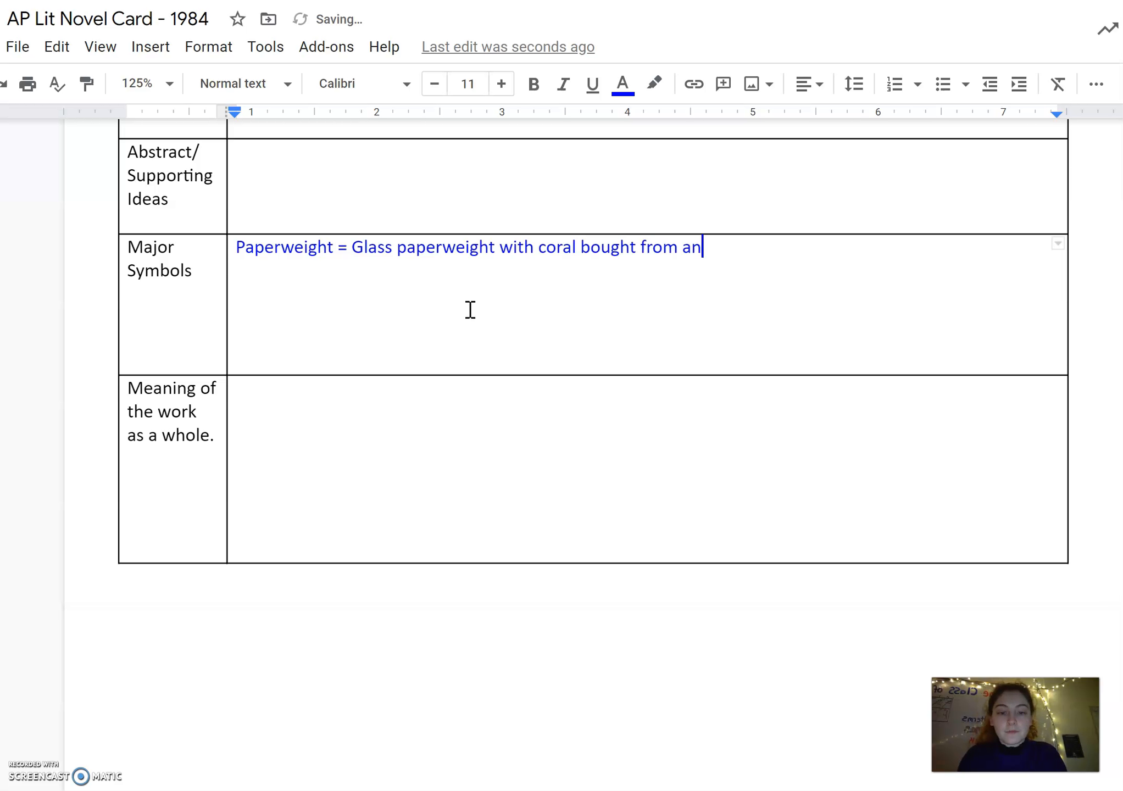
pyautogui.write('anti')
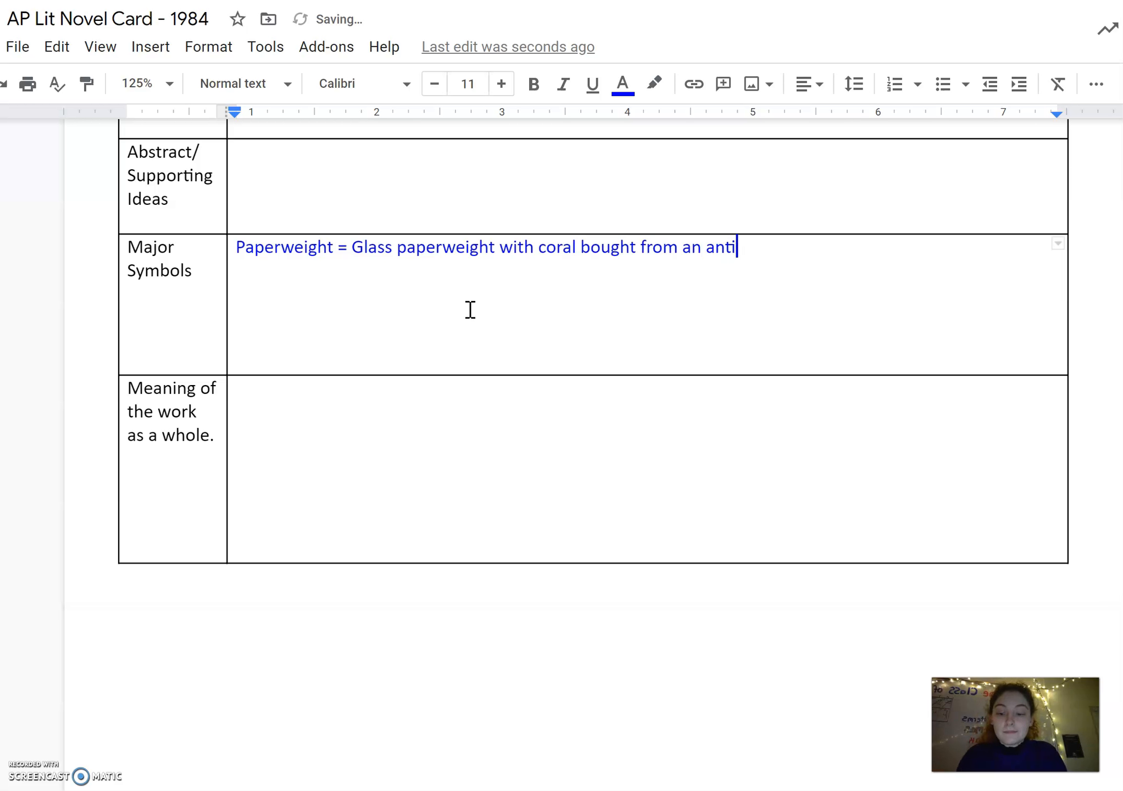
pyautogui.write('que shop.')
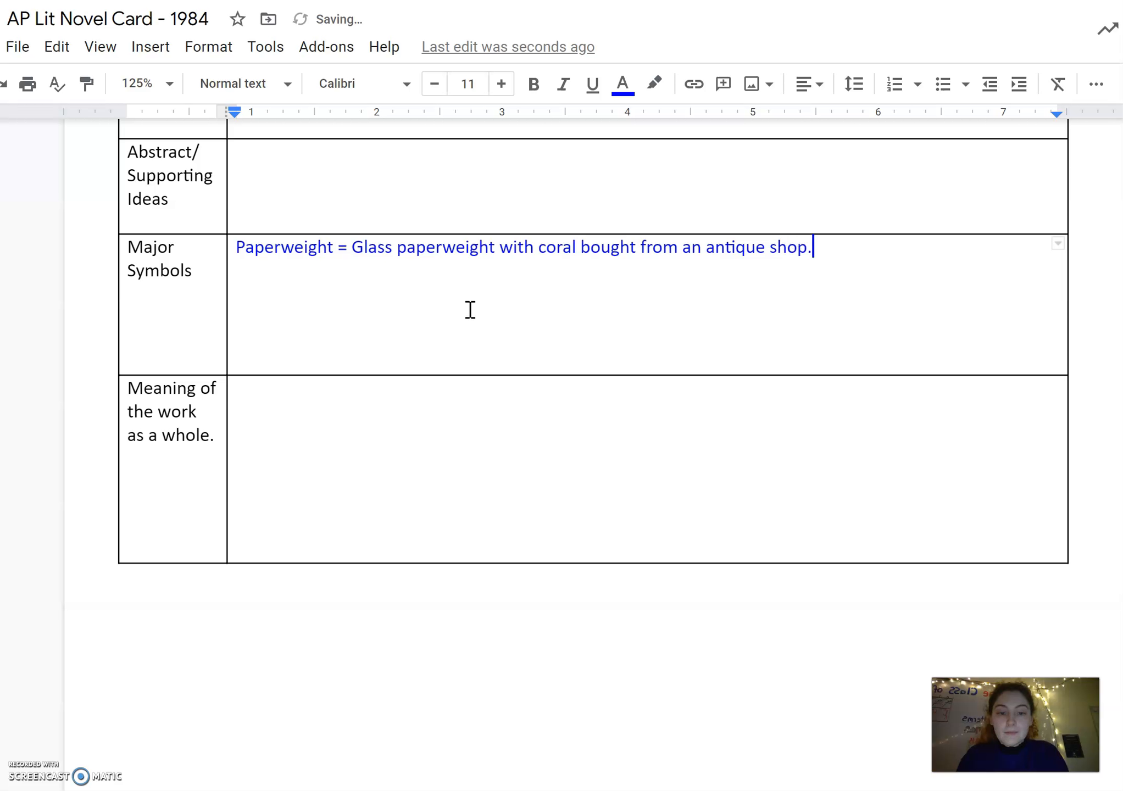
# Add 'Shattered when W/J were arrested.' to the paperweight note.
pyautogui.write('Shatt')
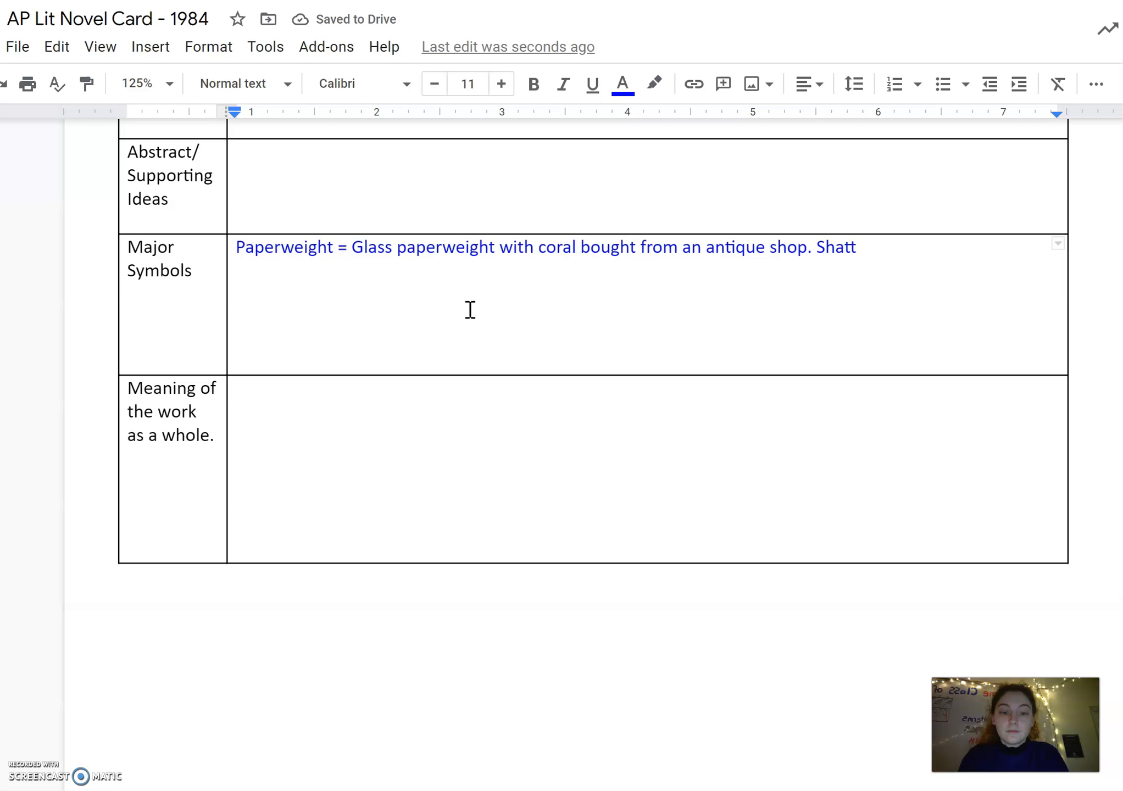
pyautogui.write('ered when')
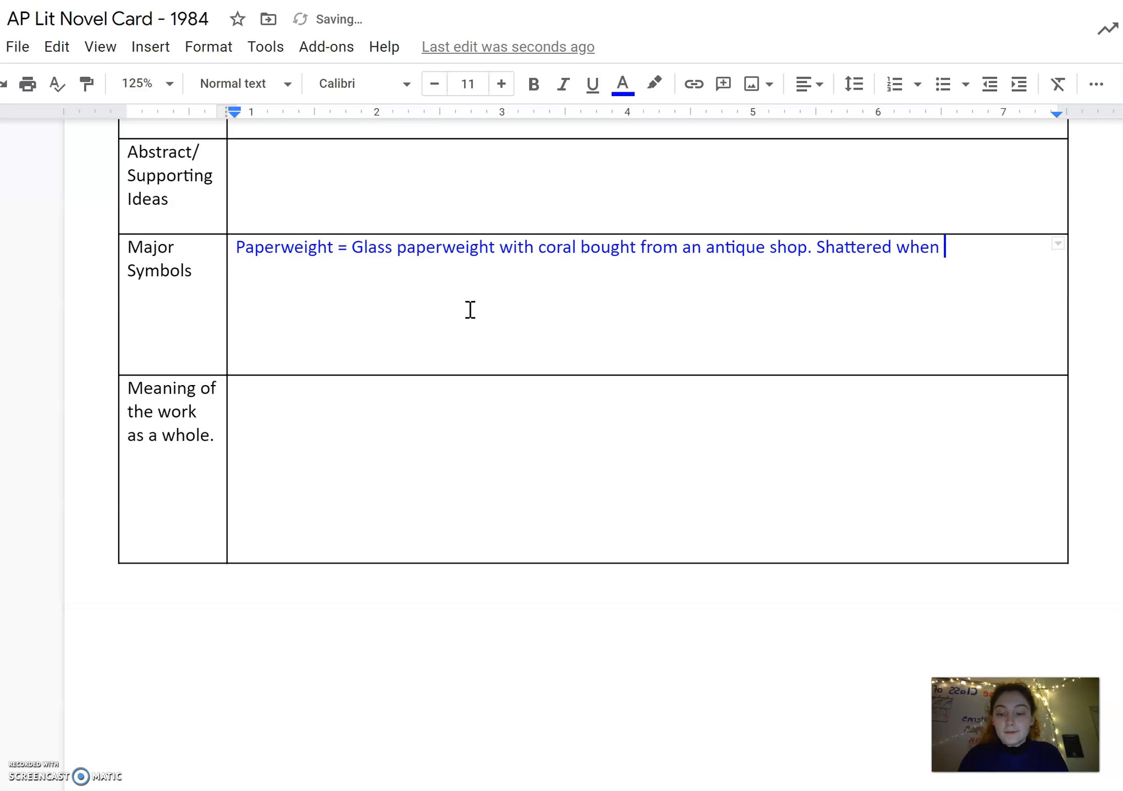
pyautogui.write('W/J we')
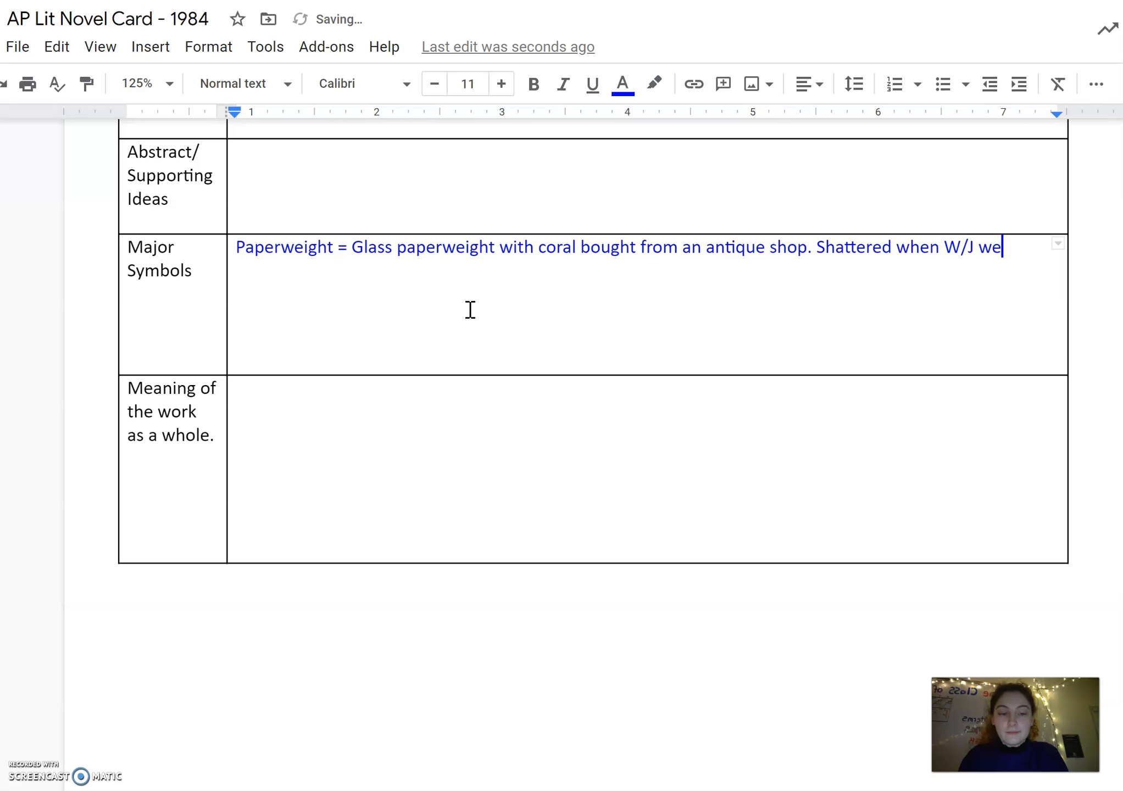
pyautogui.write('re arrested')
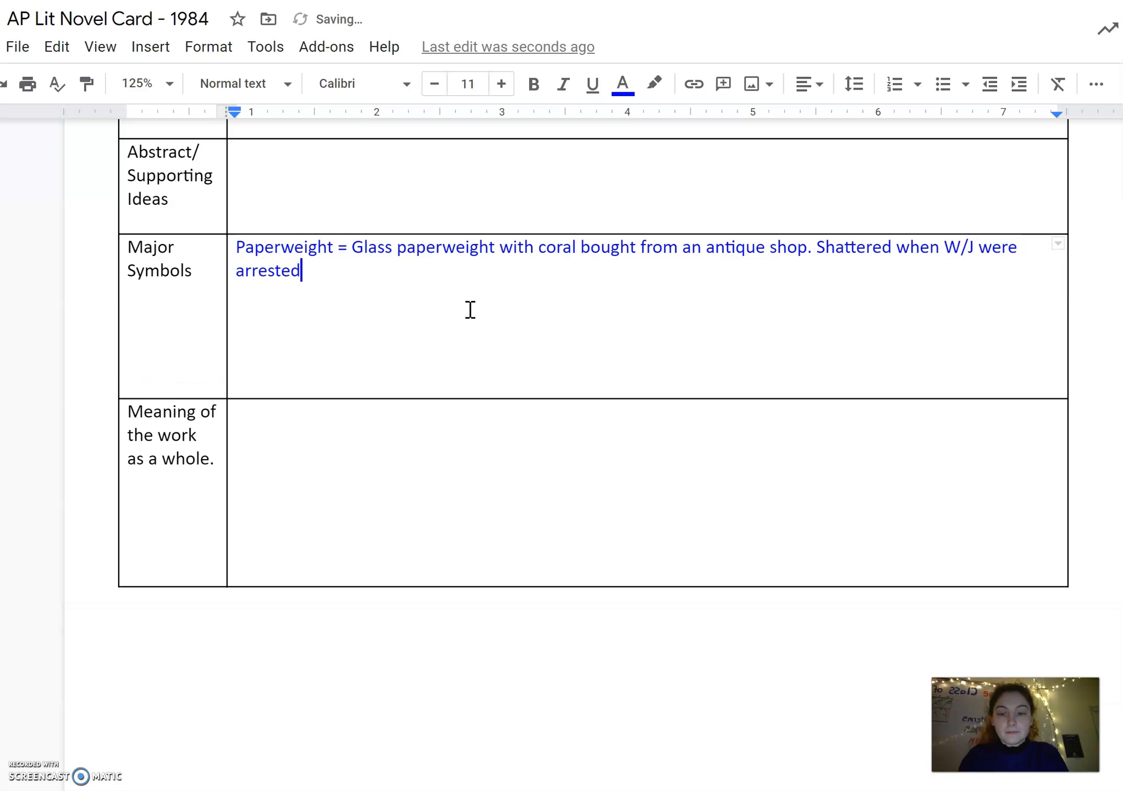
pyautogui.write('. ⇒')
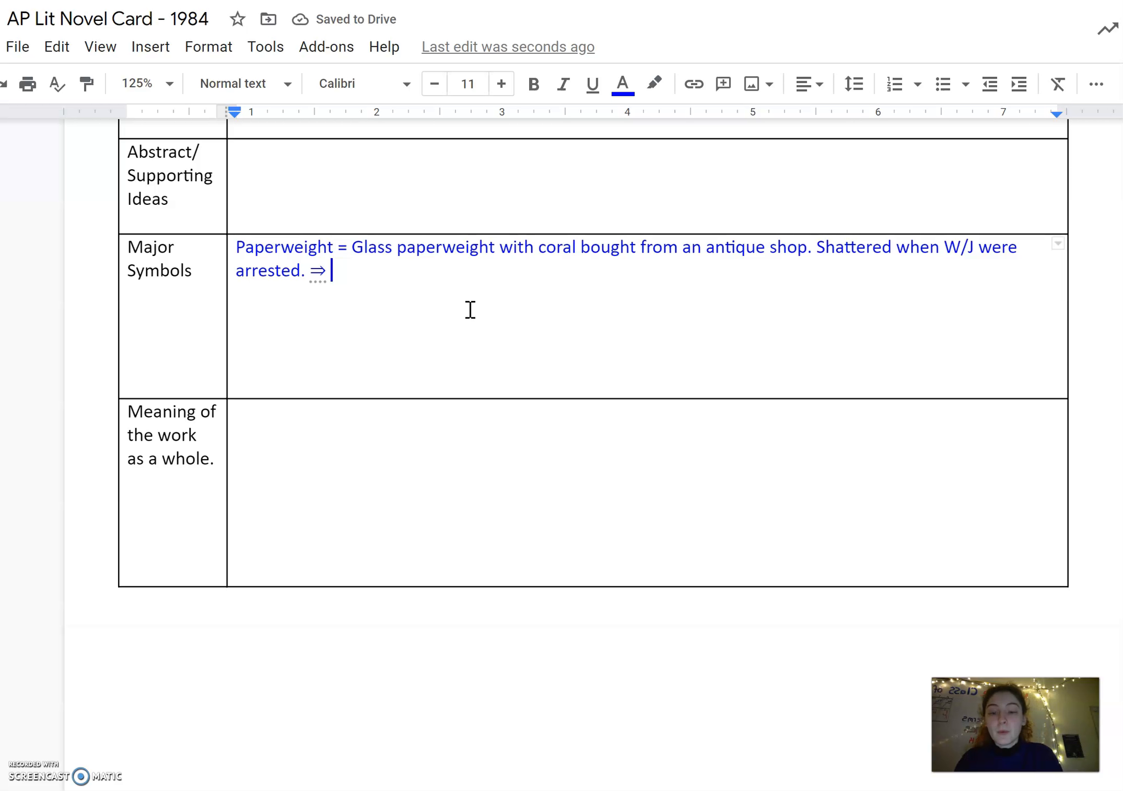
# Add that it represents the 'past' under glass, beautiful and undisturbed.
pyautogui.write('represents')
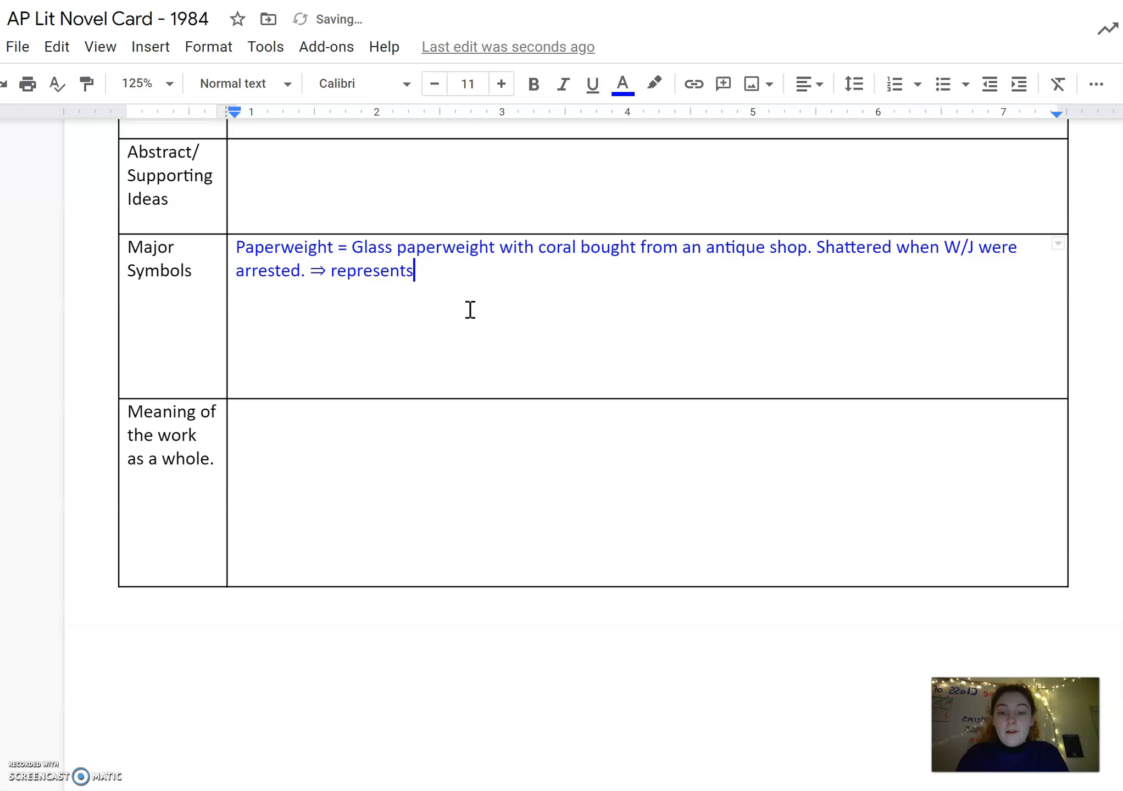
pyautogui.write("the 'p")
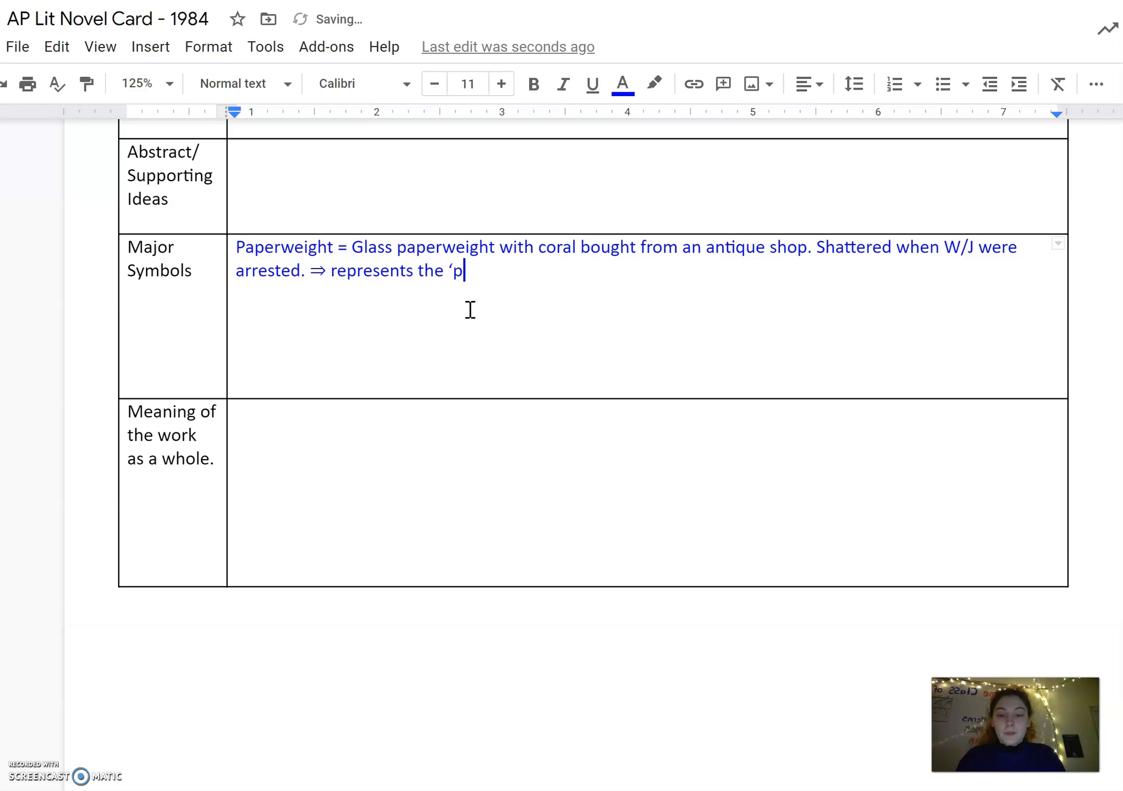
pyautogui.write("ast' under")
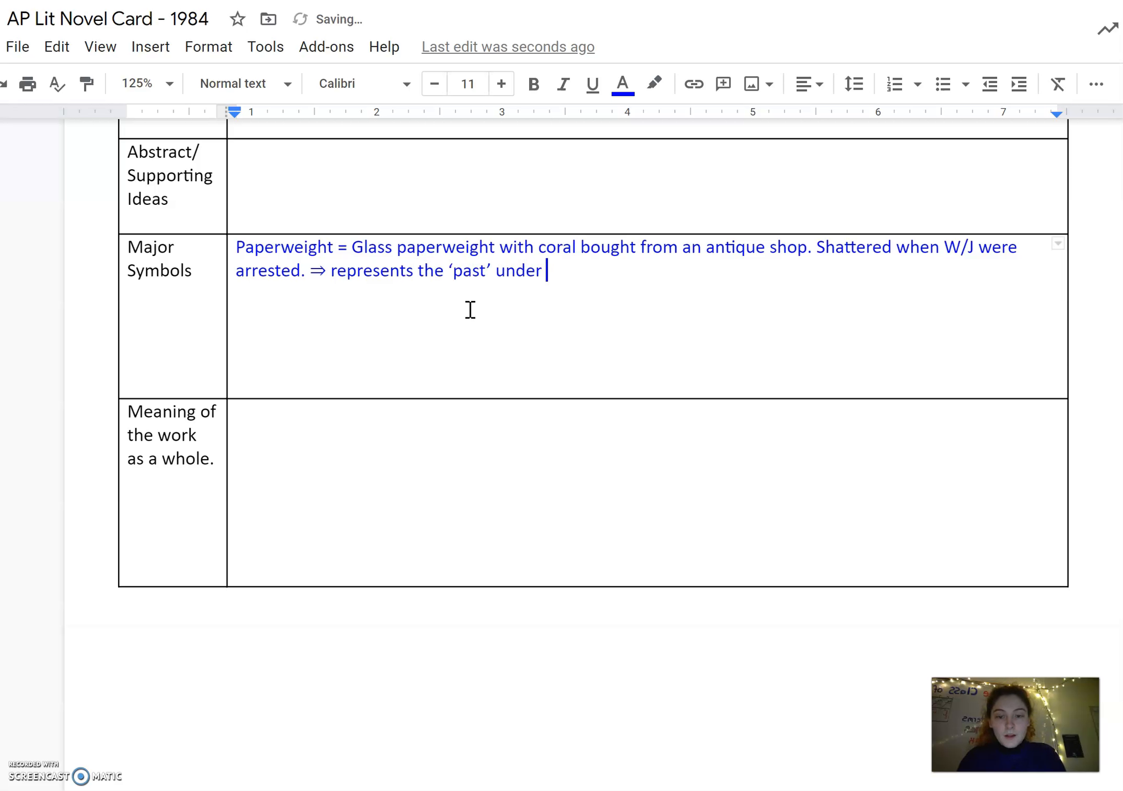
pyautogui.write('glass')
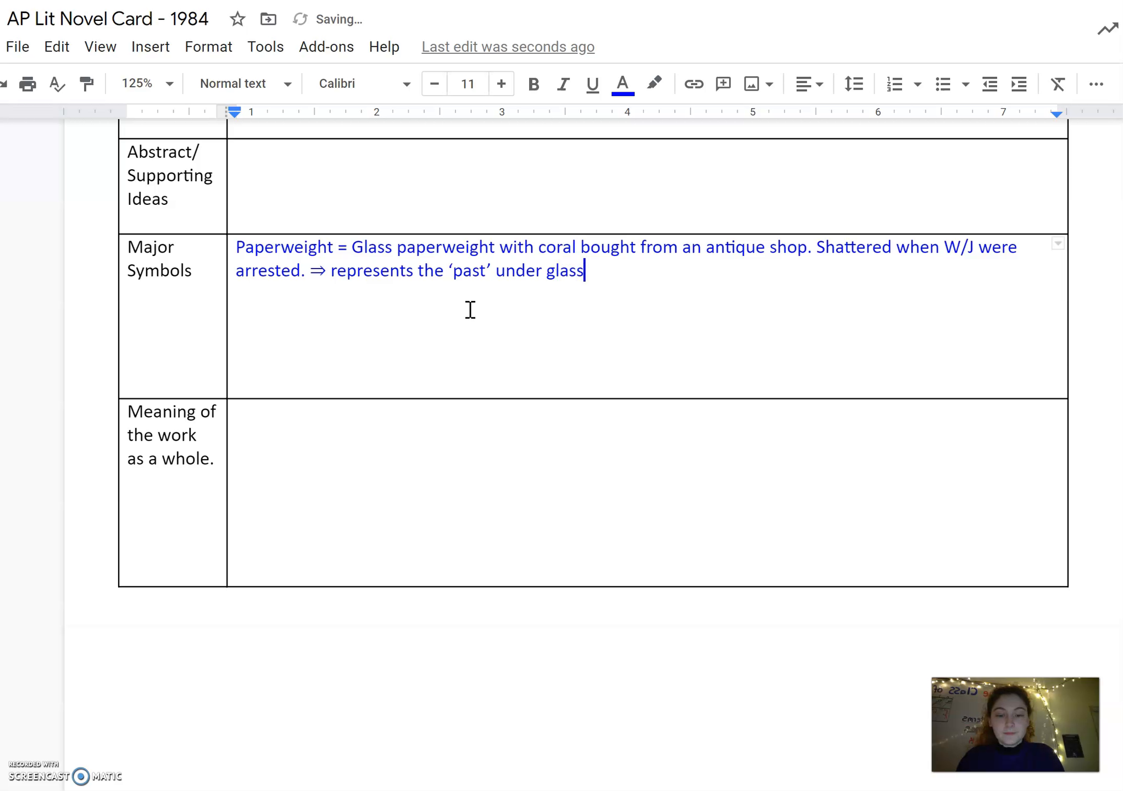
pyautogui.write(',')
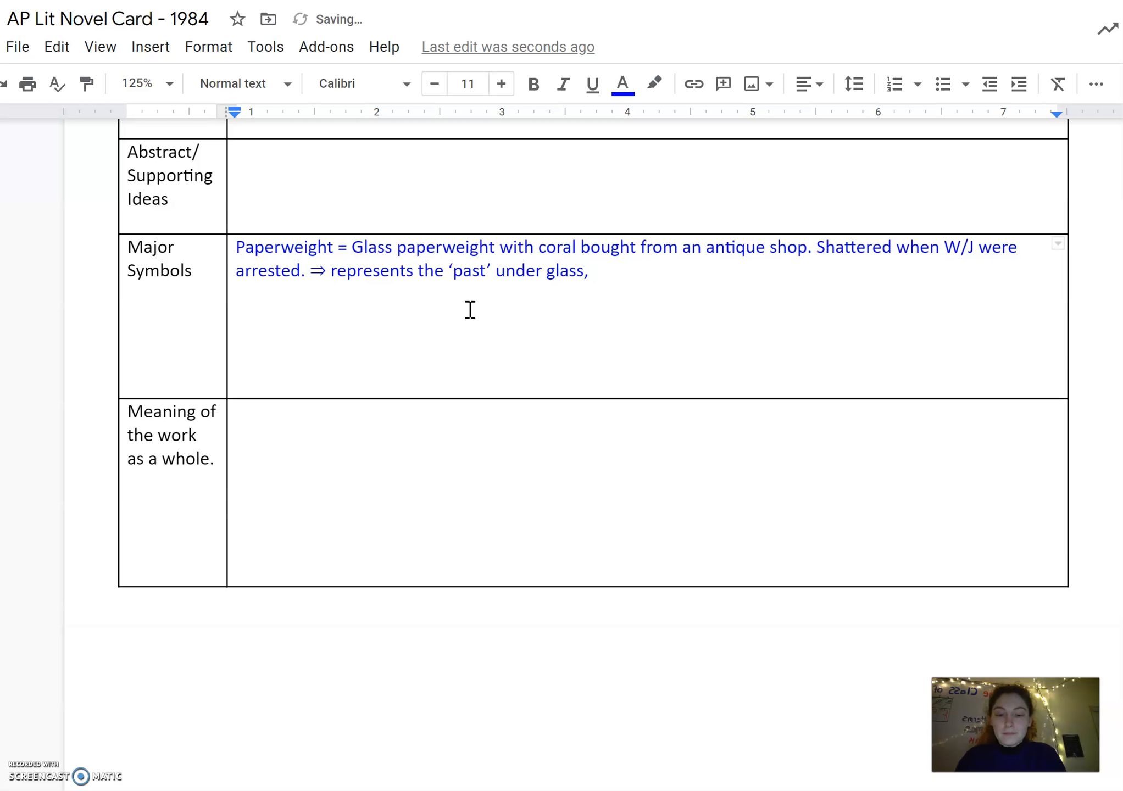
pyautogui.press('backspace')
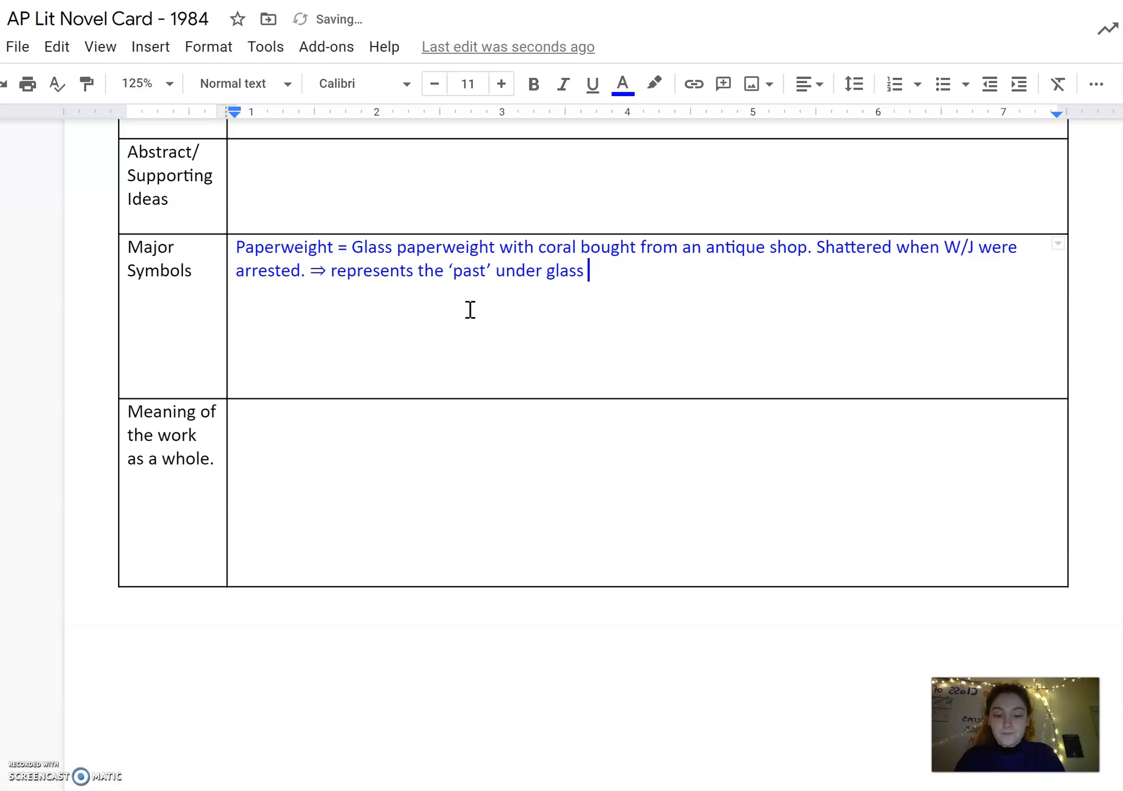
pyautogui.write('beautiful and un')
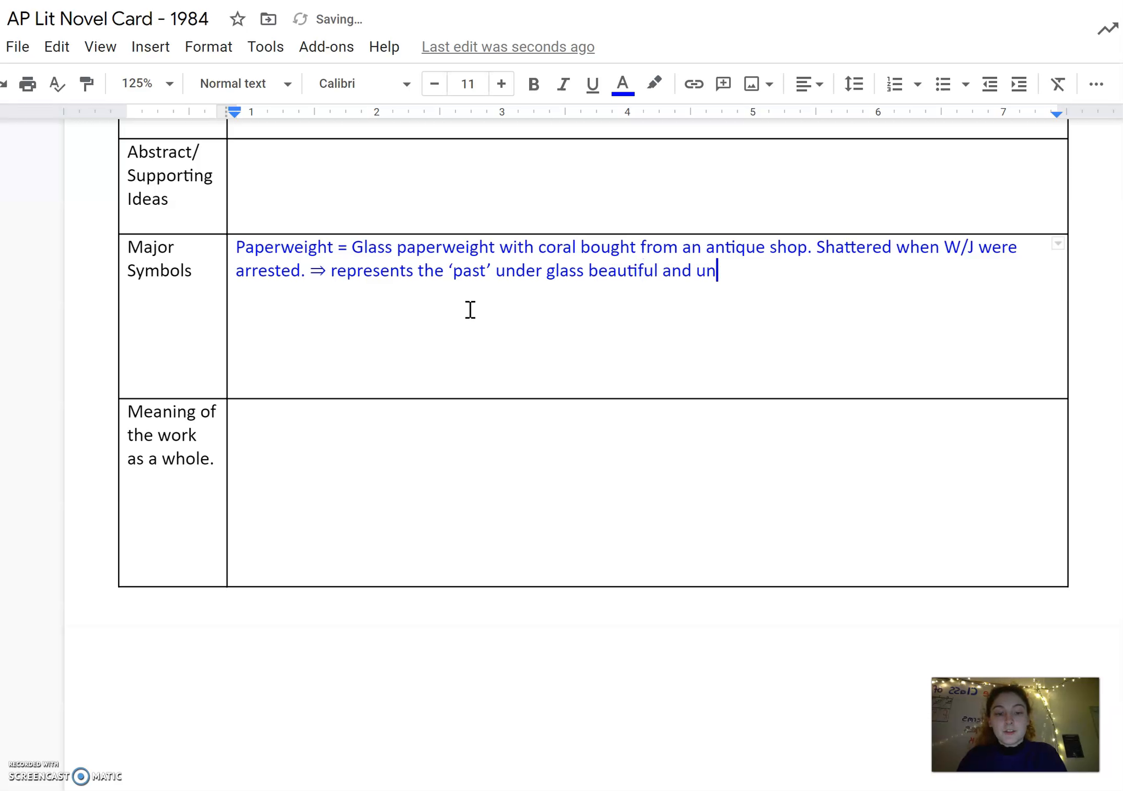
pyautogui.write('distur')
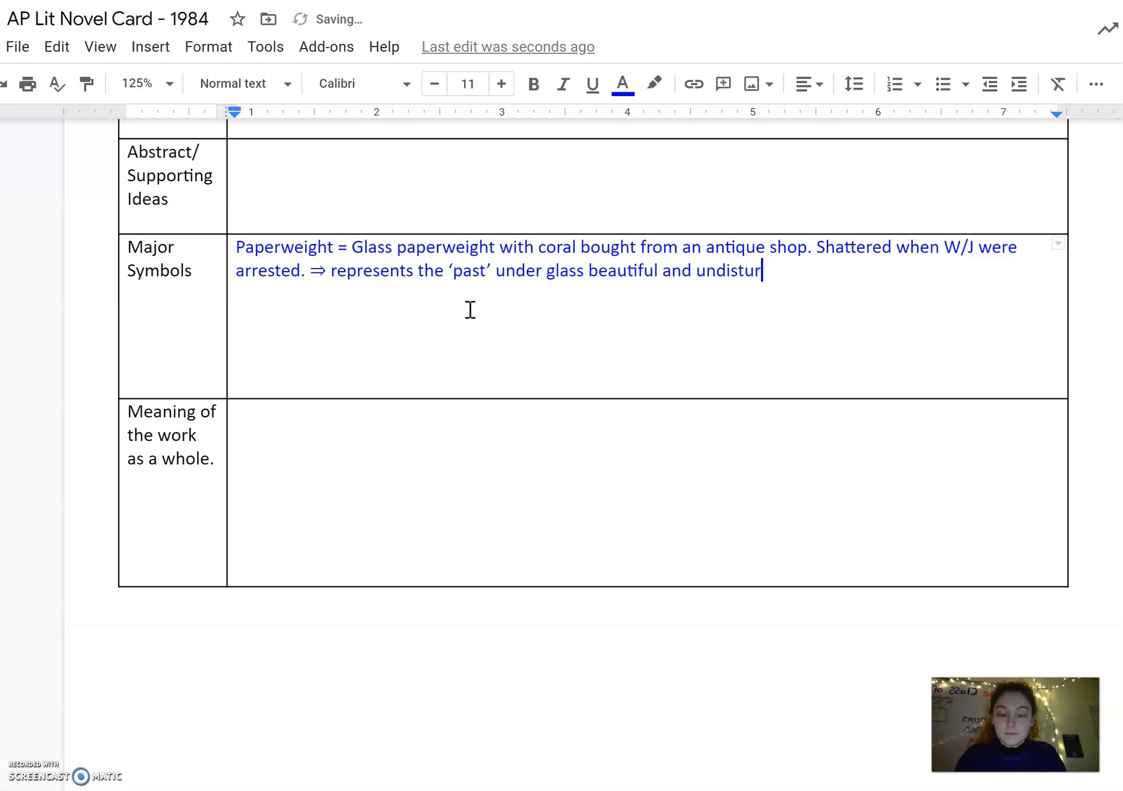
pyautogui.write('bed. It p')
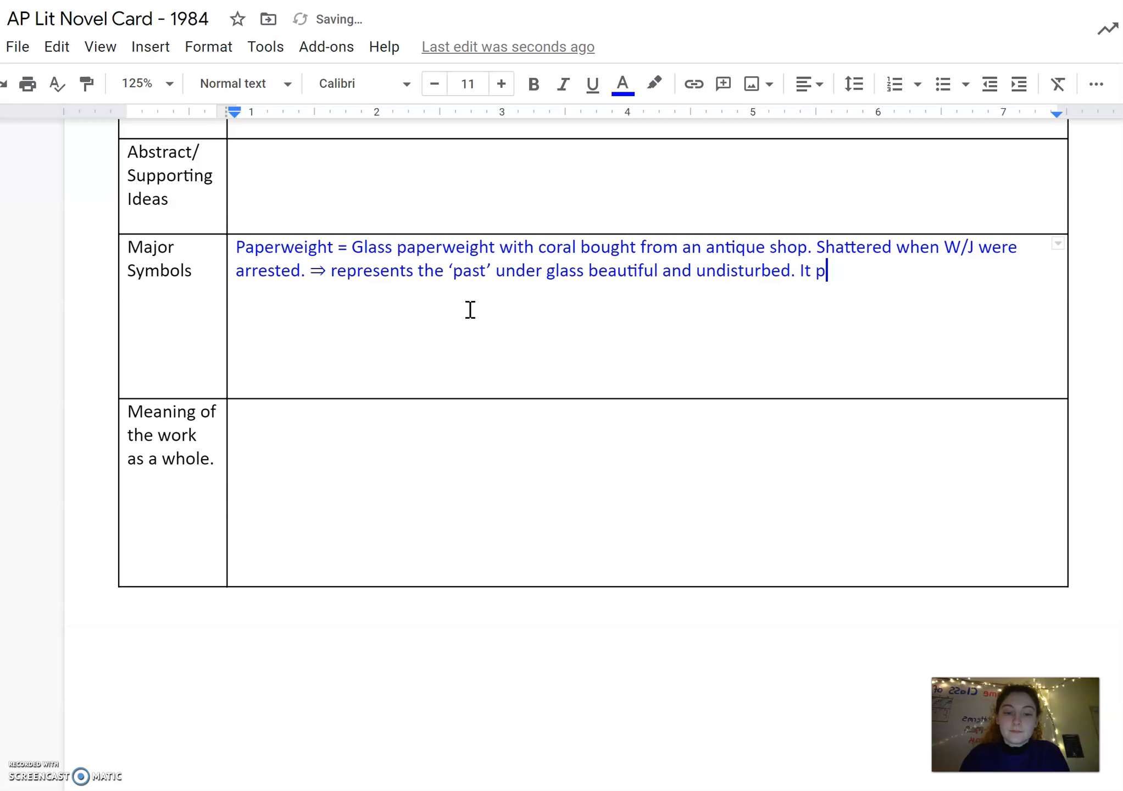
# Add that it represents a past where things could be both beautiful and useless, forbidden in the current dystopia.
pyautogui.write('represe')
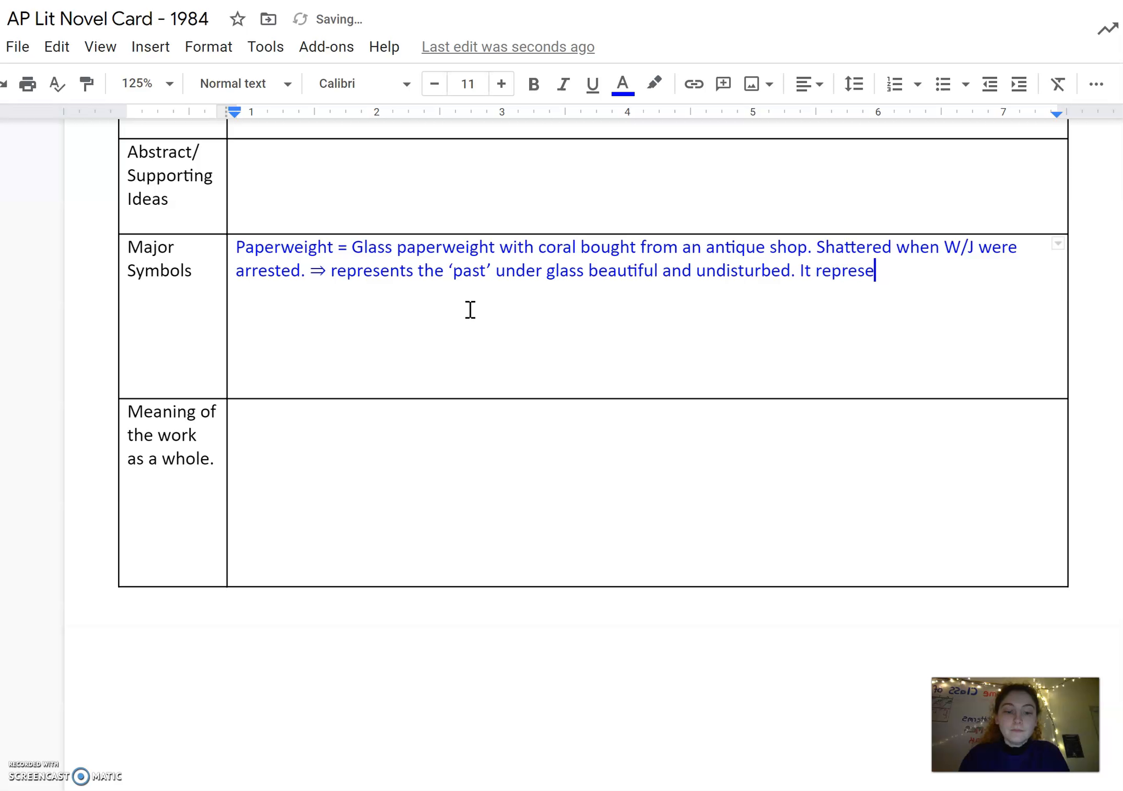
pyautogui.write('nts a past')
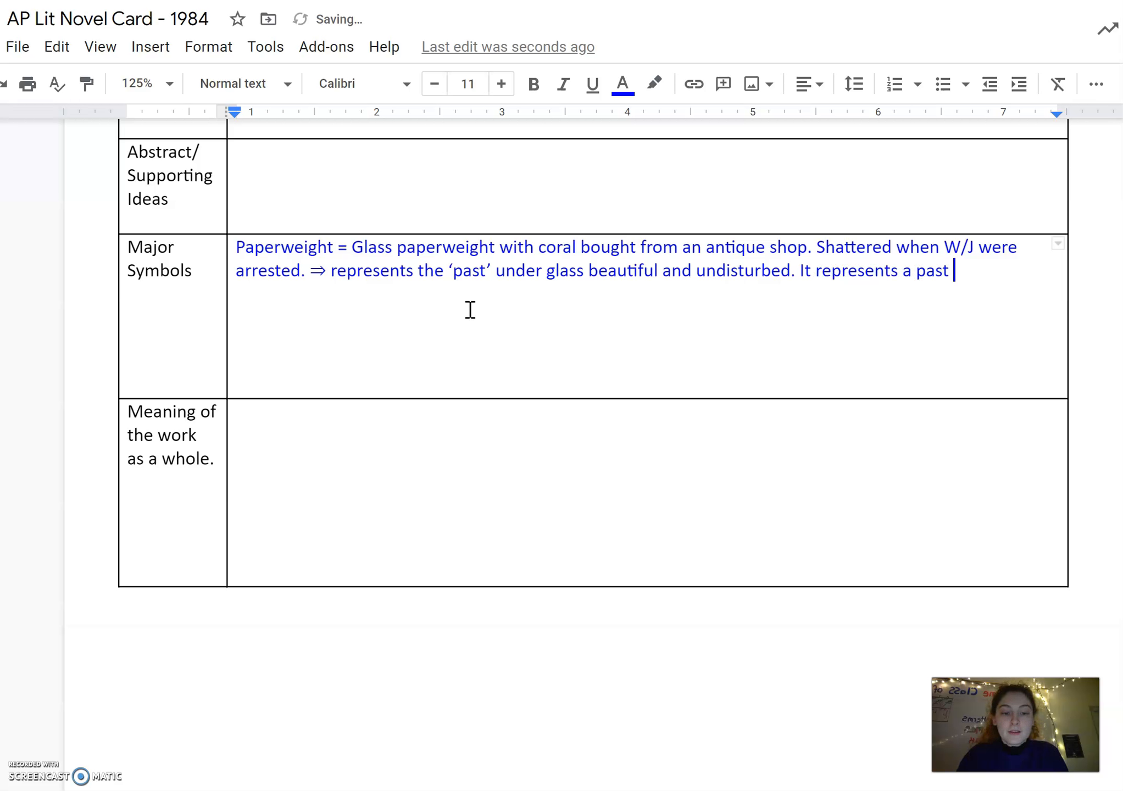
pyautogui.write('were things were')
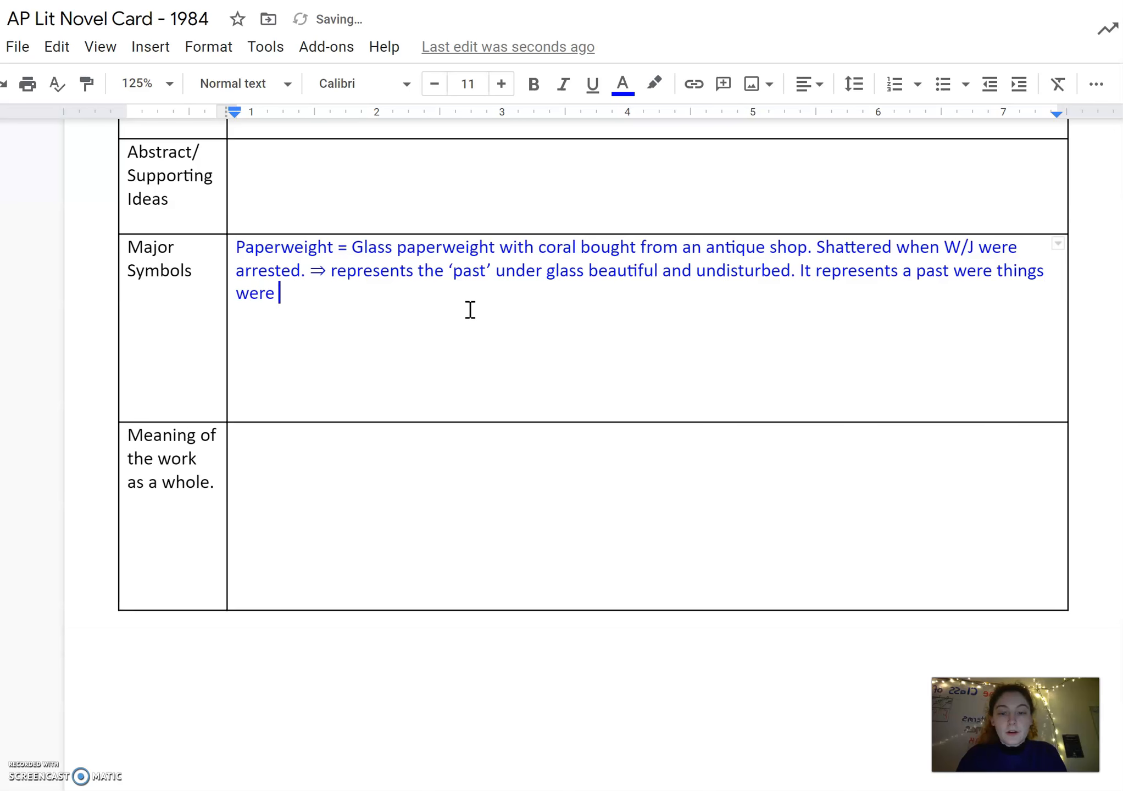
pyautogui.write('allowed to')
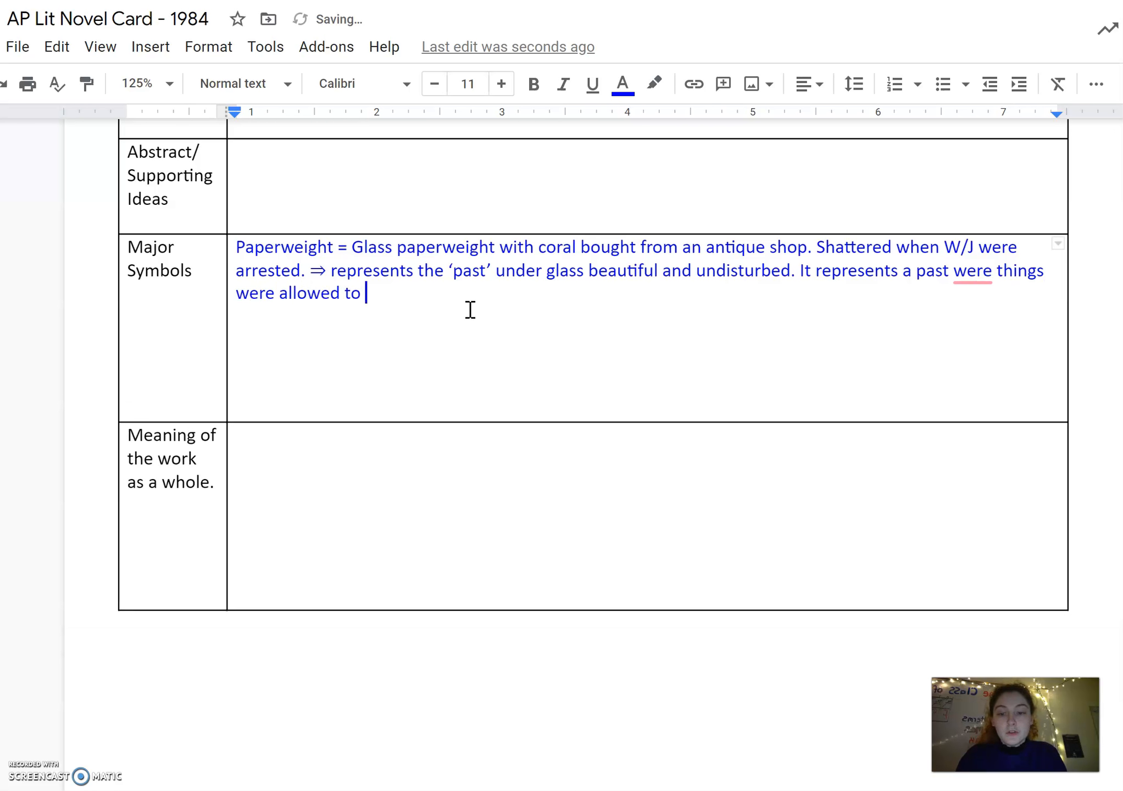
pyautogui.write('be both')
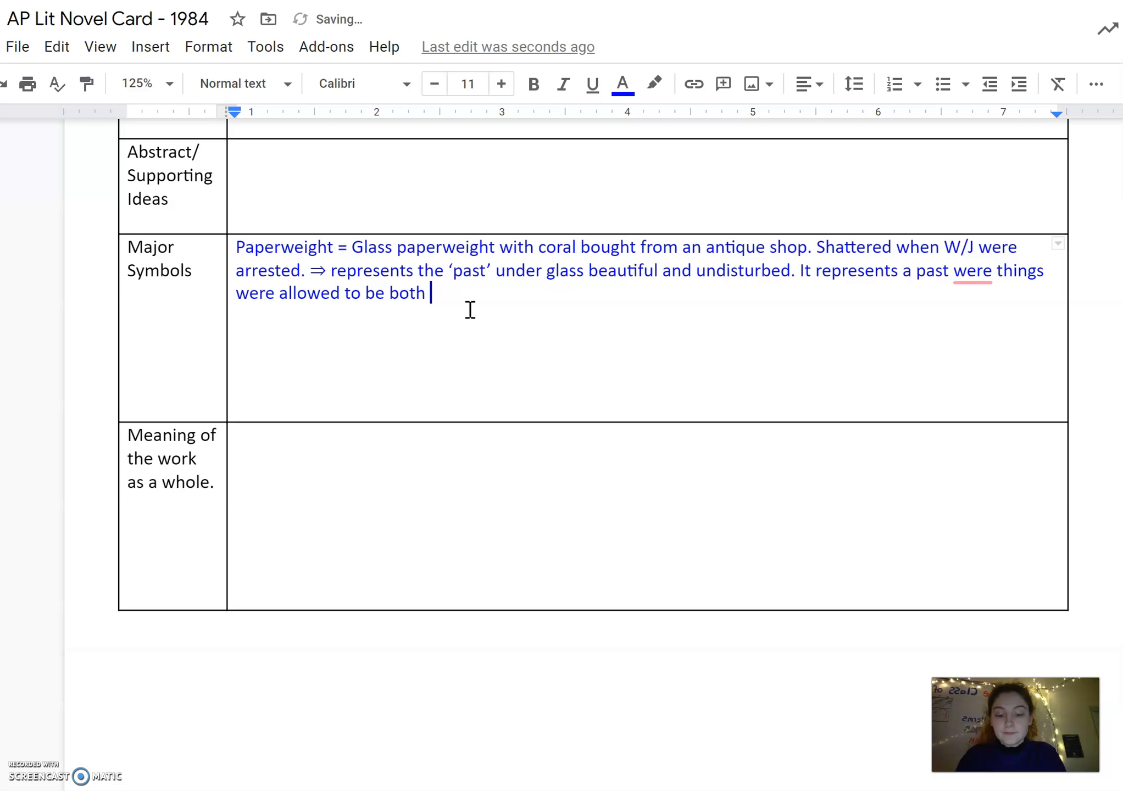
pyautogui.write('beautiful and use')
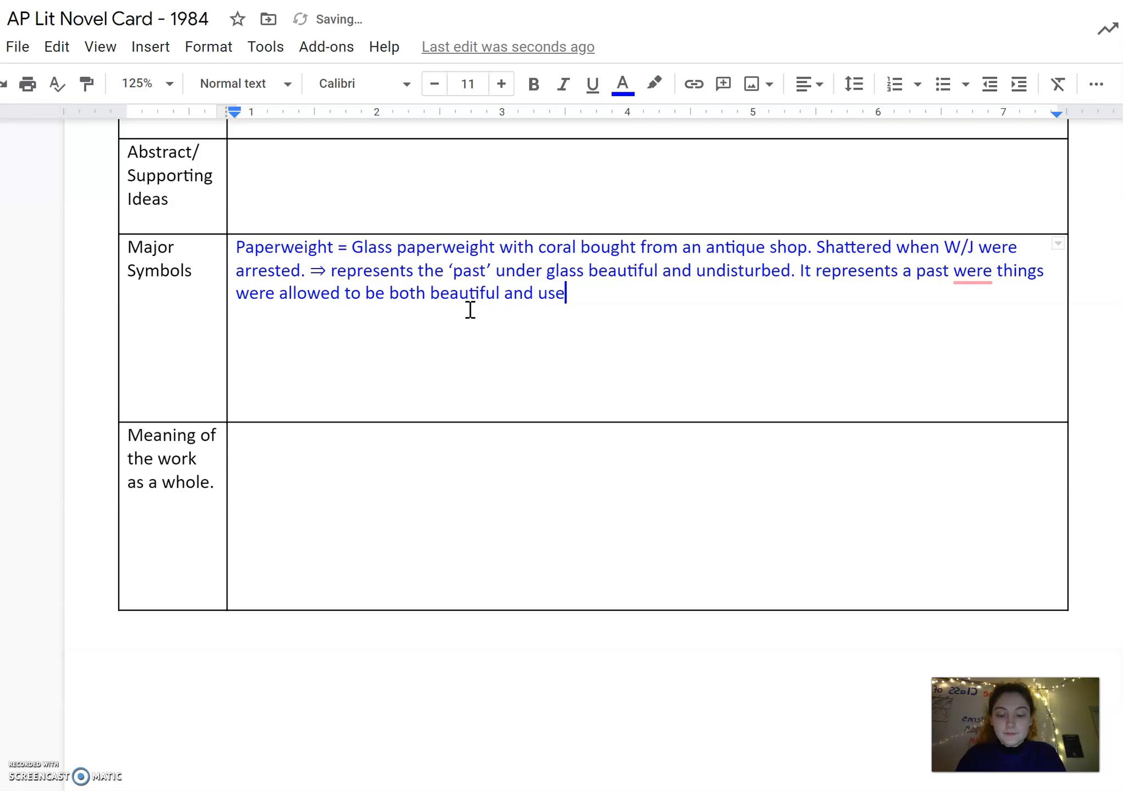
pyautogui.write('less - someth')
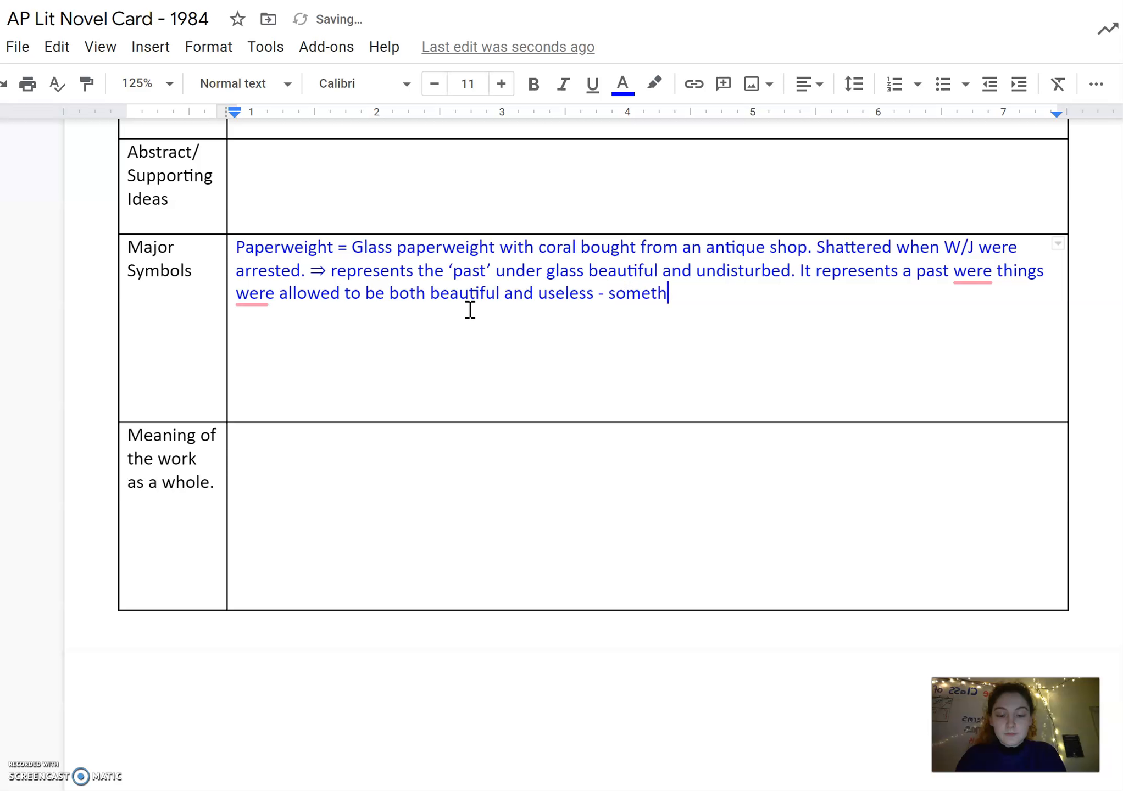
pyautogui.write('ng forbidde')
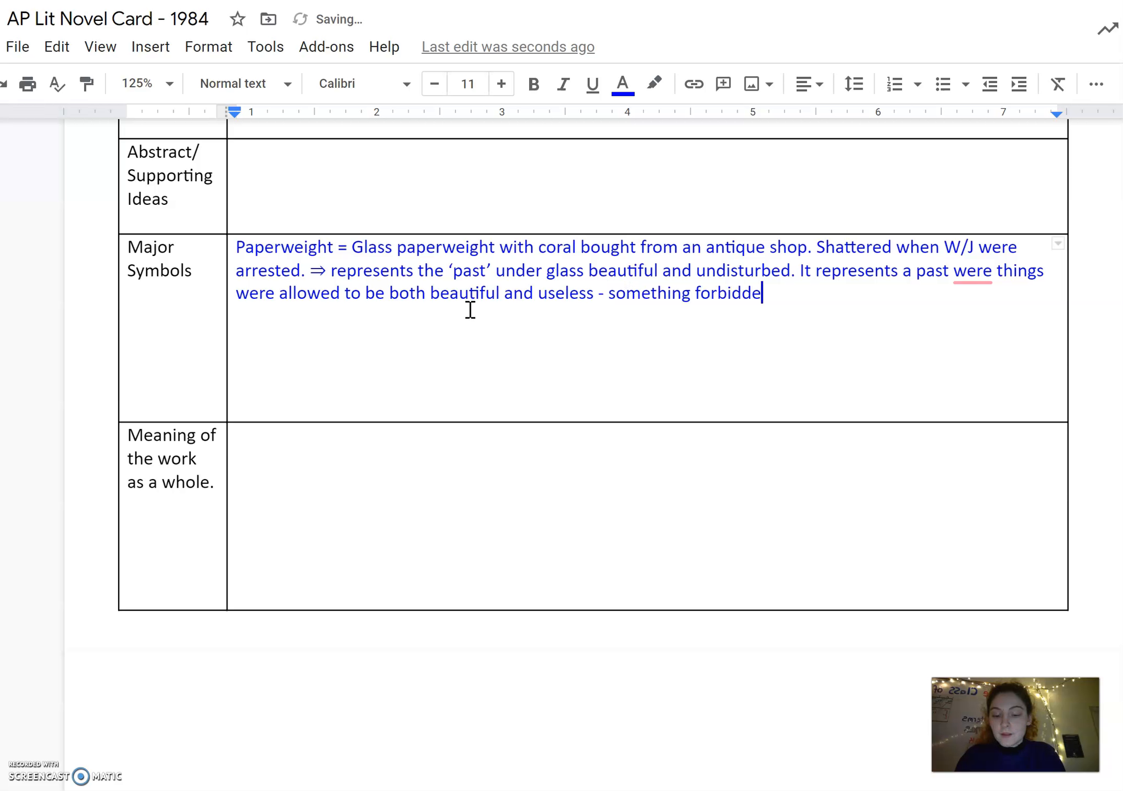
pyautogui.write('n ithe current')
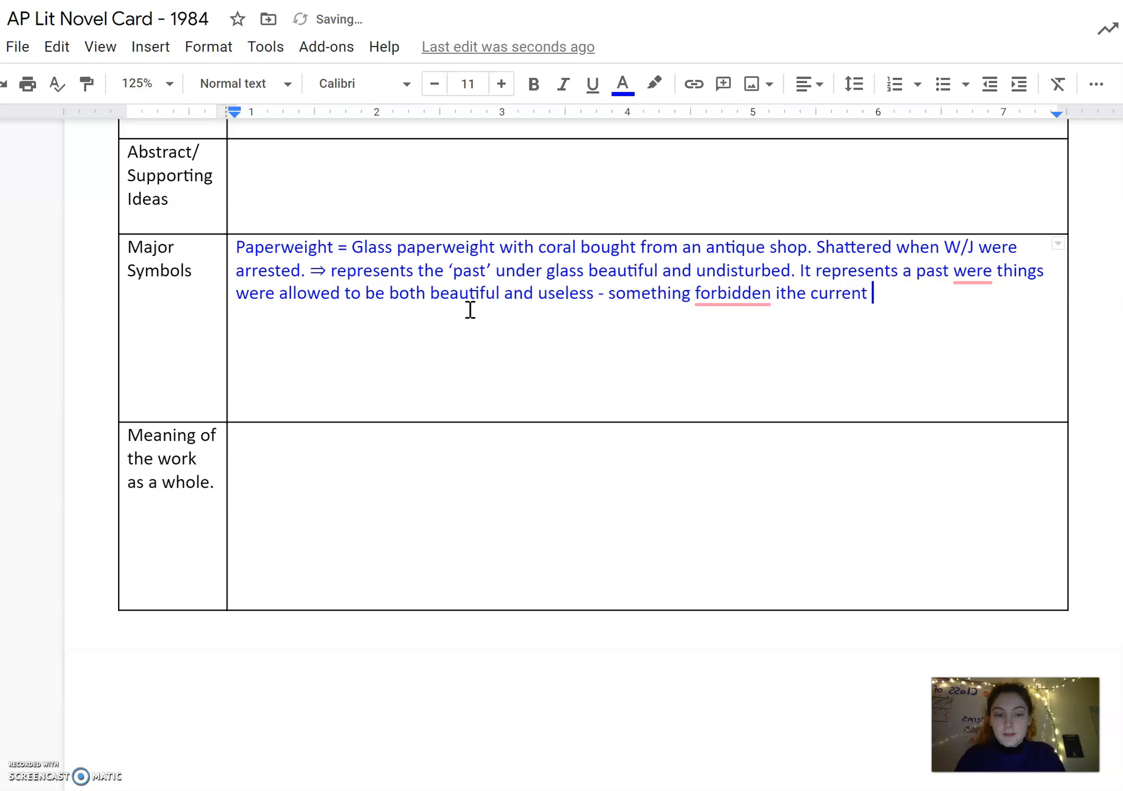
pyautogui.write('dystopi')
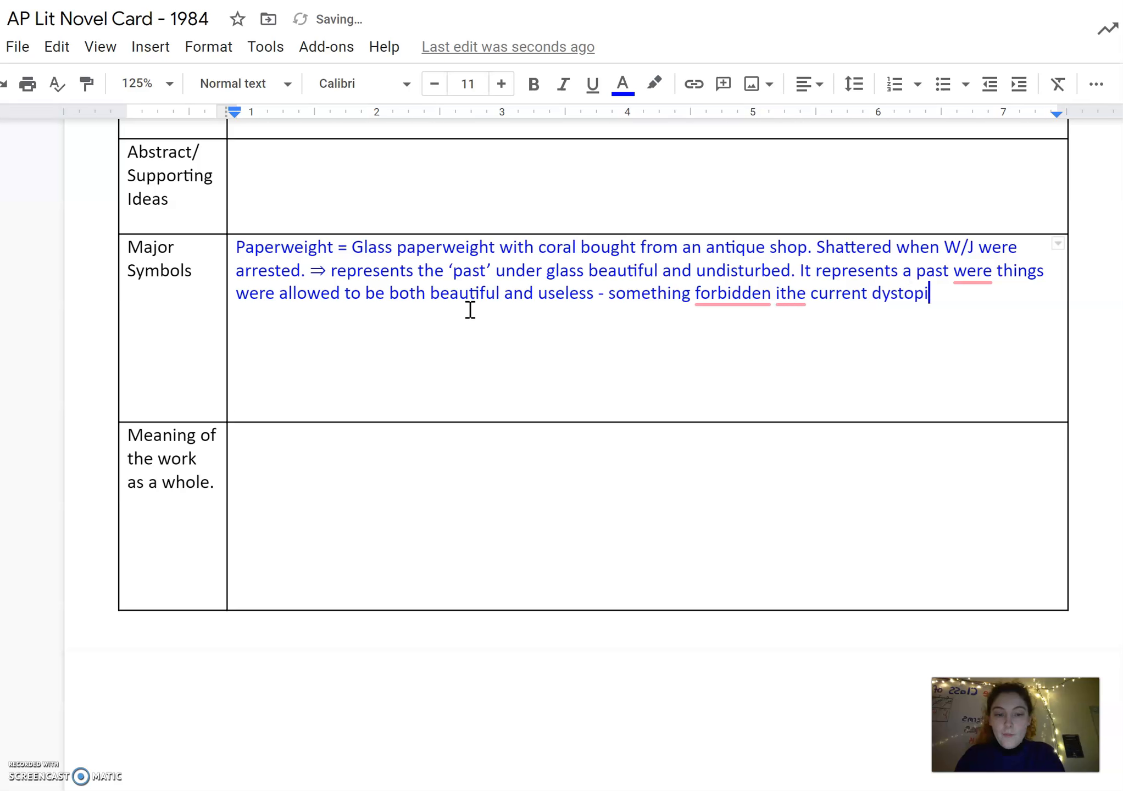
pyautogui.write('a.')
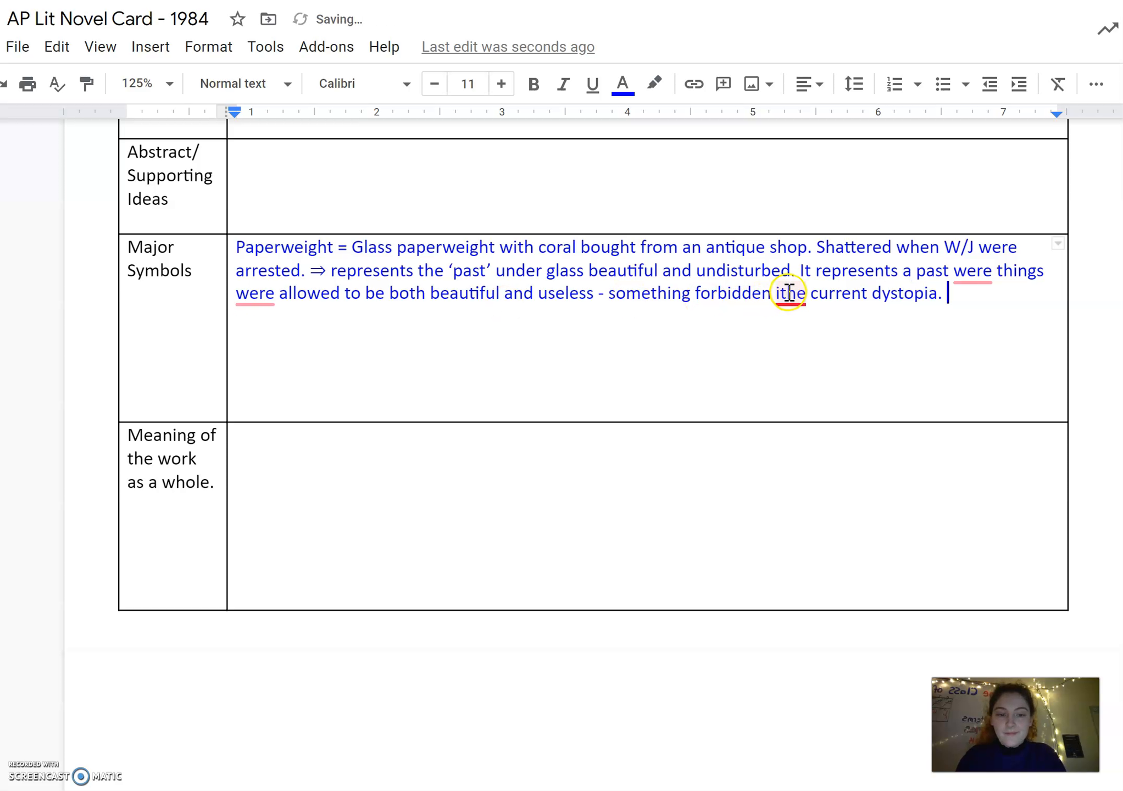
# Accept Grammarly fixes so the note reads 'in the current' and 'a past where things'.
pyautogui.click(788, 292)
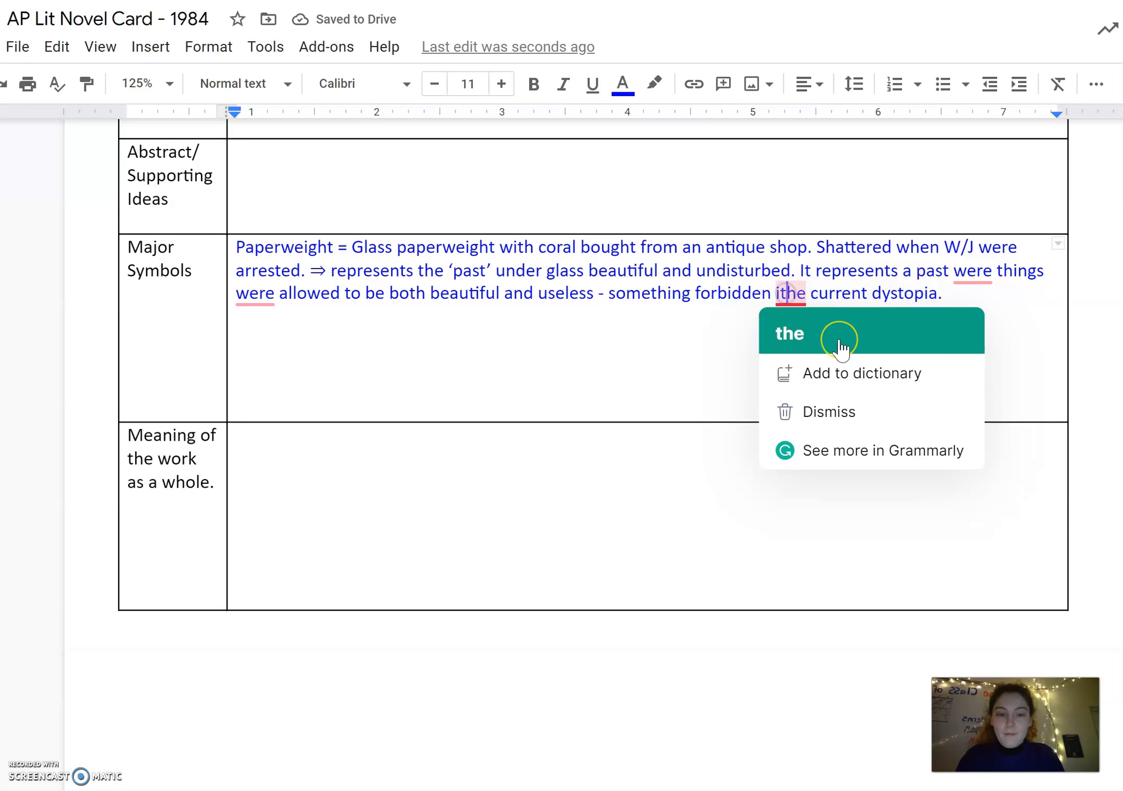
pyautogui.click(789, 334)
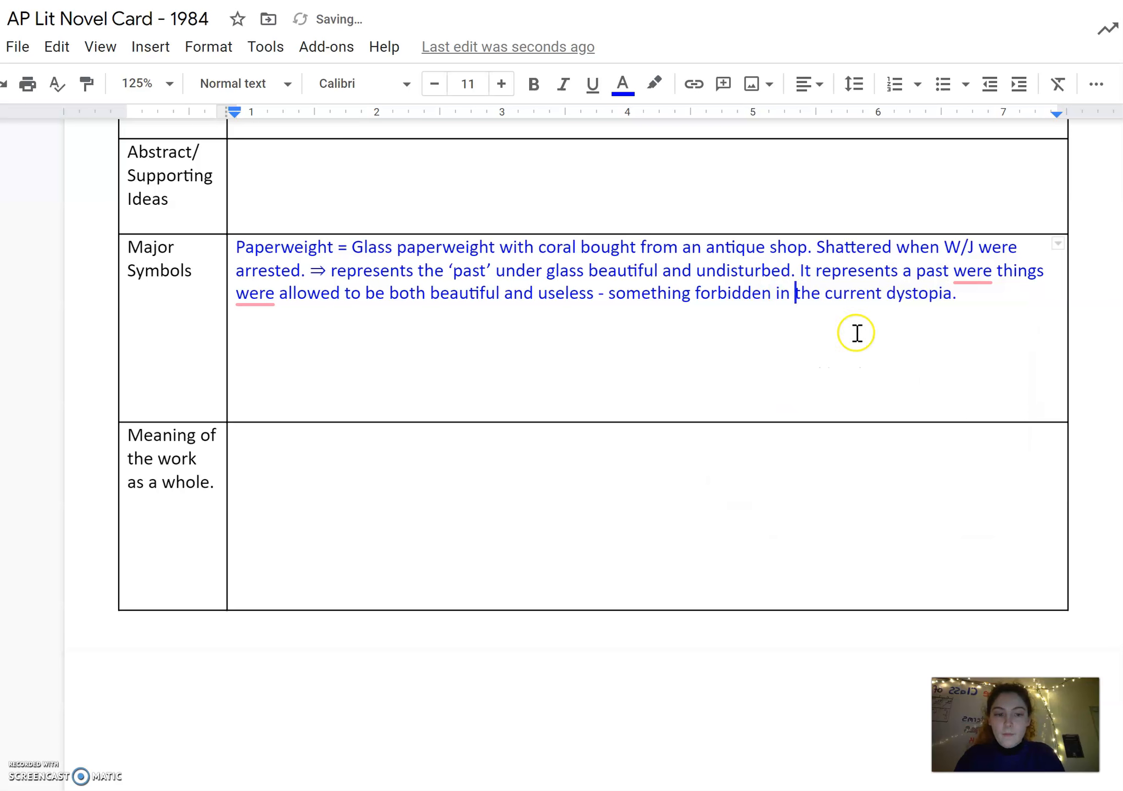
pyautogui.click(973, 271)
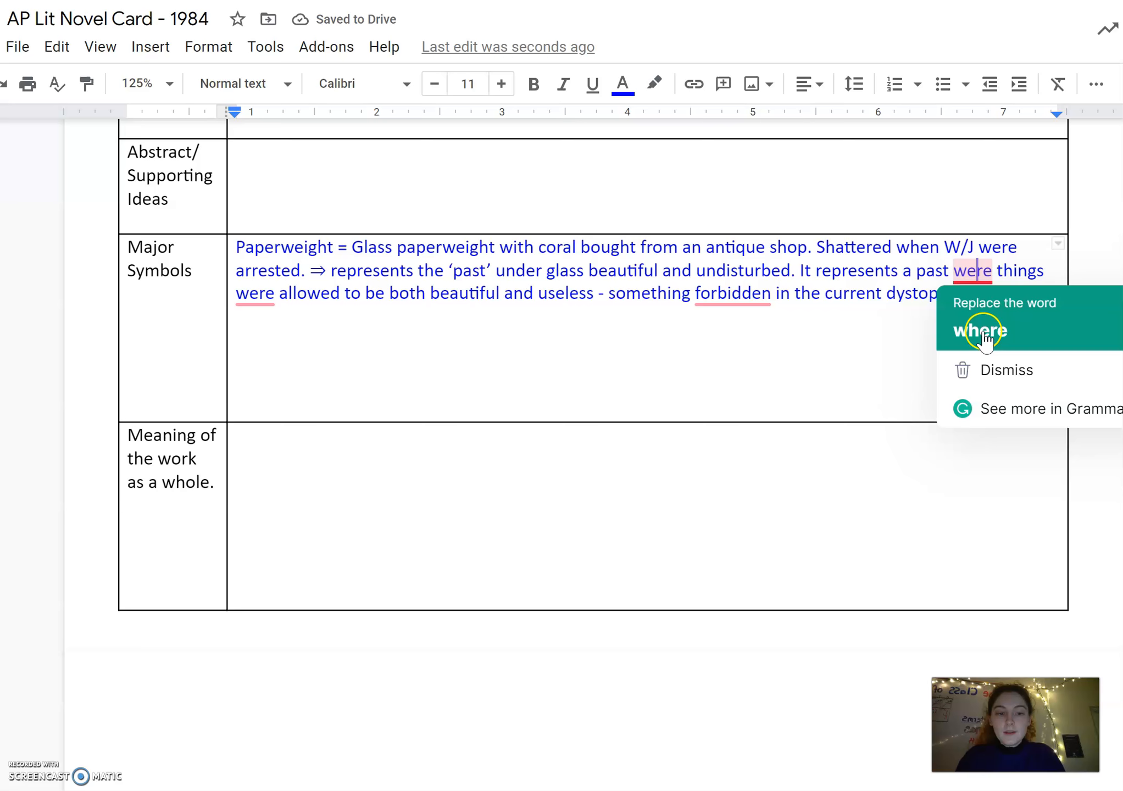
pyautogui.click(982, 329)
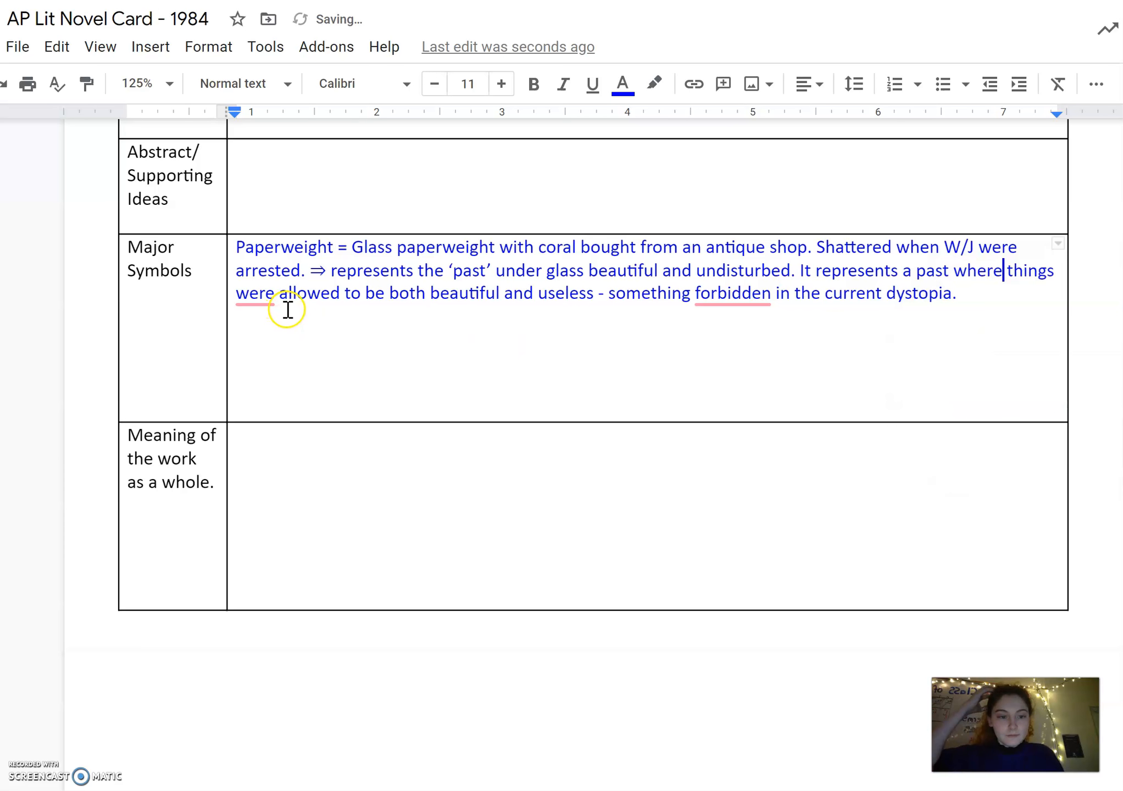
pyautogui.moveTo(974, 270)
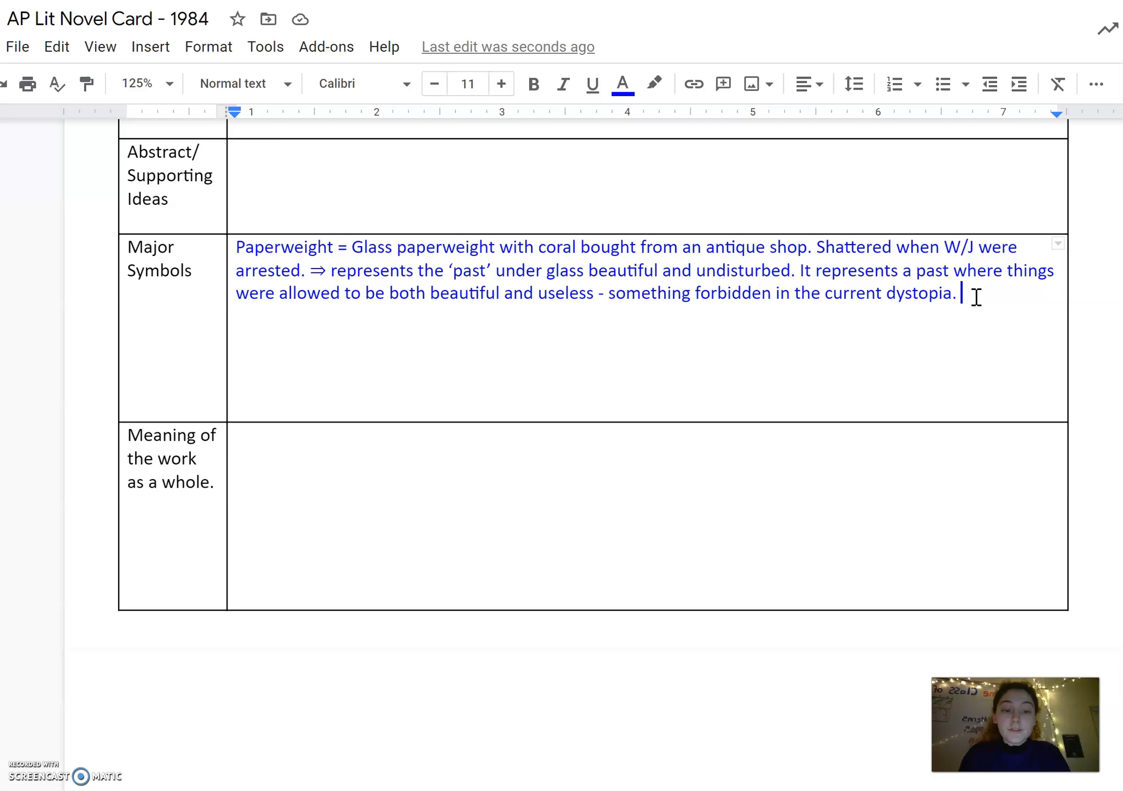
# Add that it also represents Winston's idealization/romanticization of the past.
pyautogui.write('An')
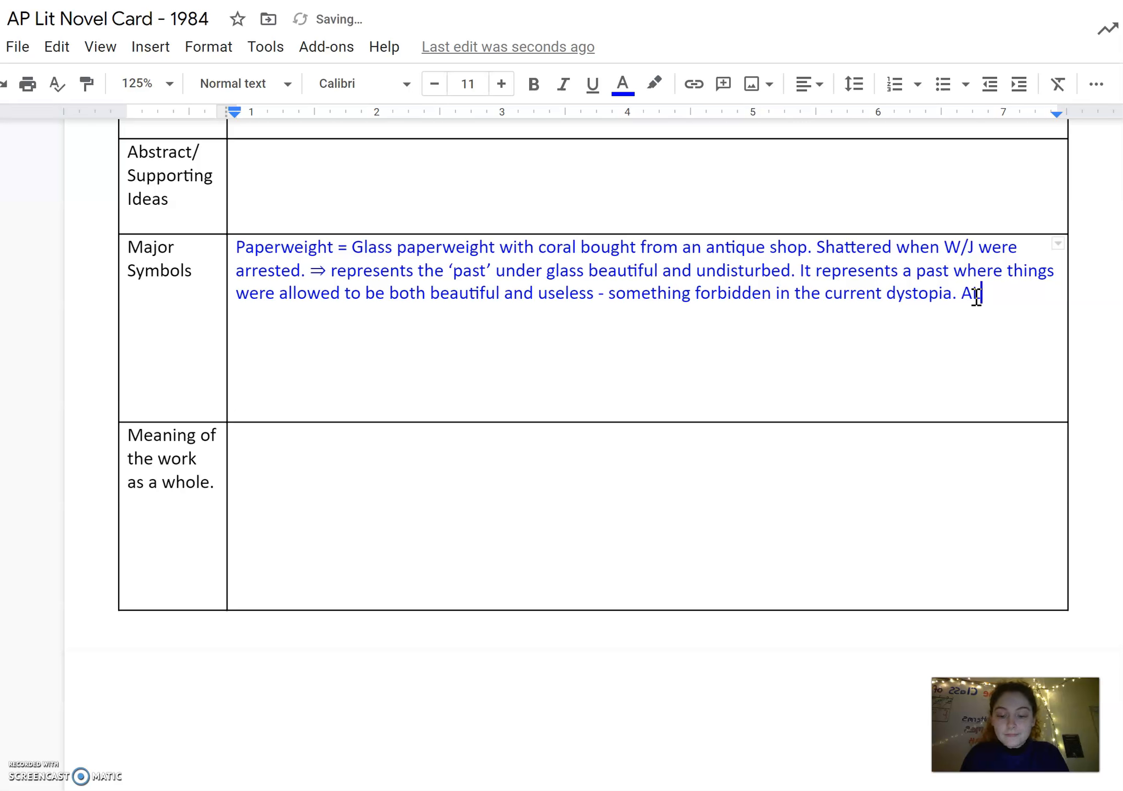
pyautogui.write('So represetns')
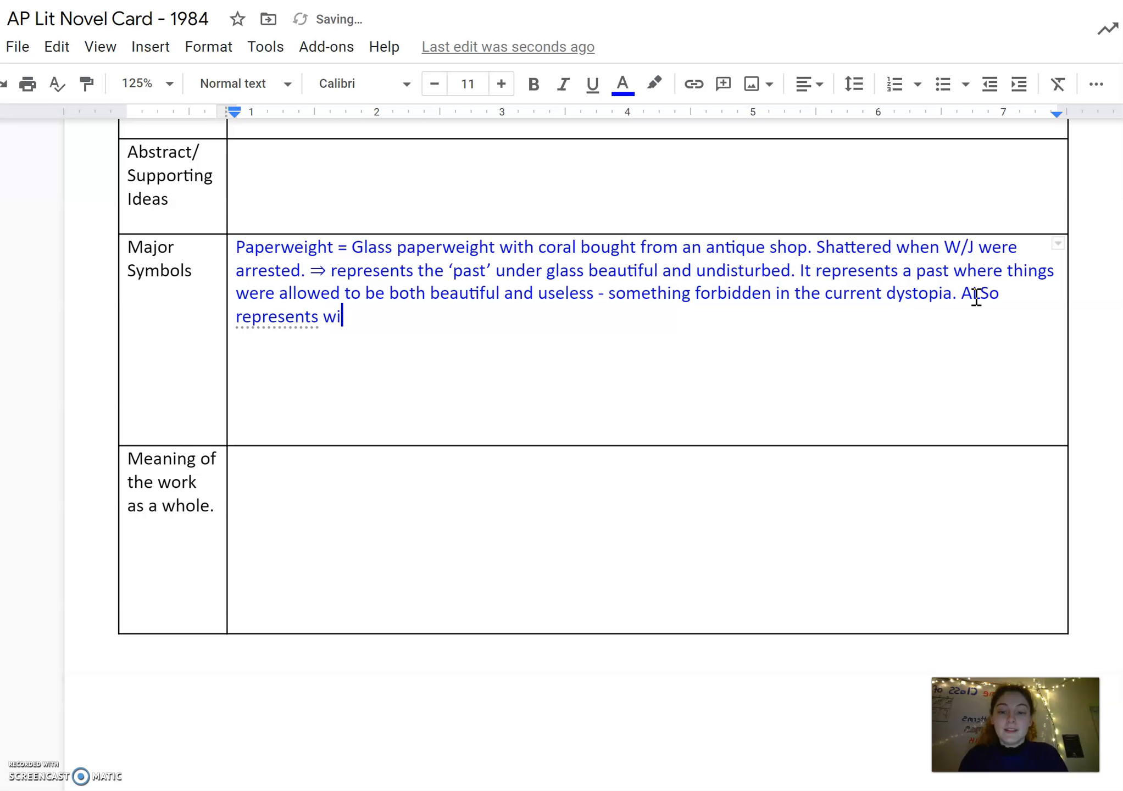
pyautogui.write('nston over-id')
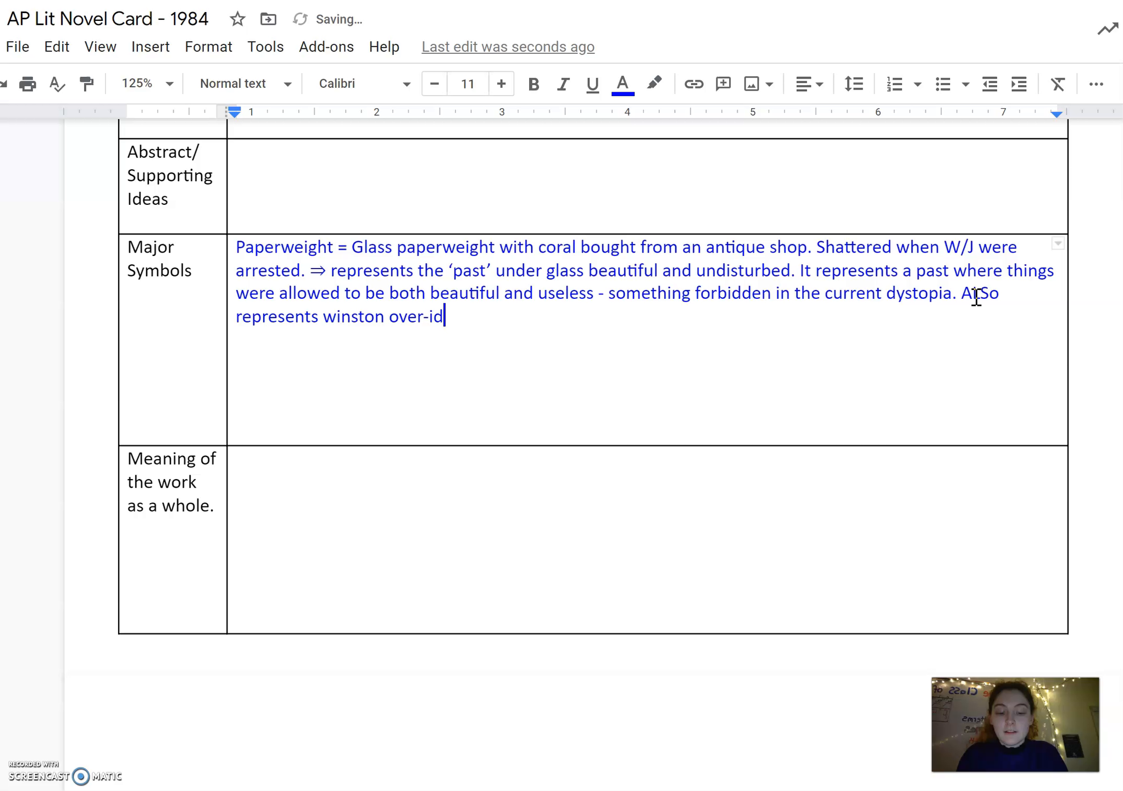
pyautogui.write('alizi')
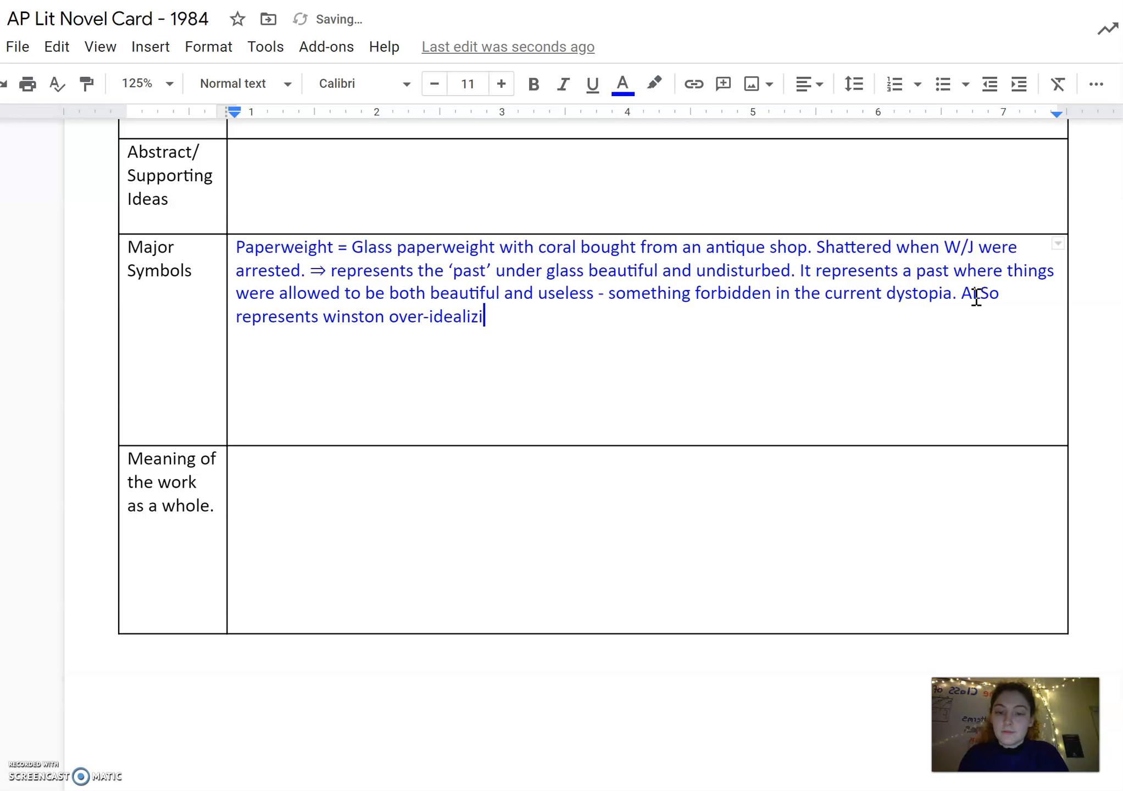
pyautogui.write('z')
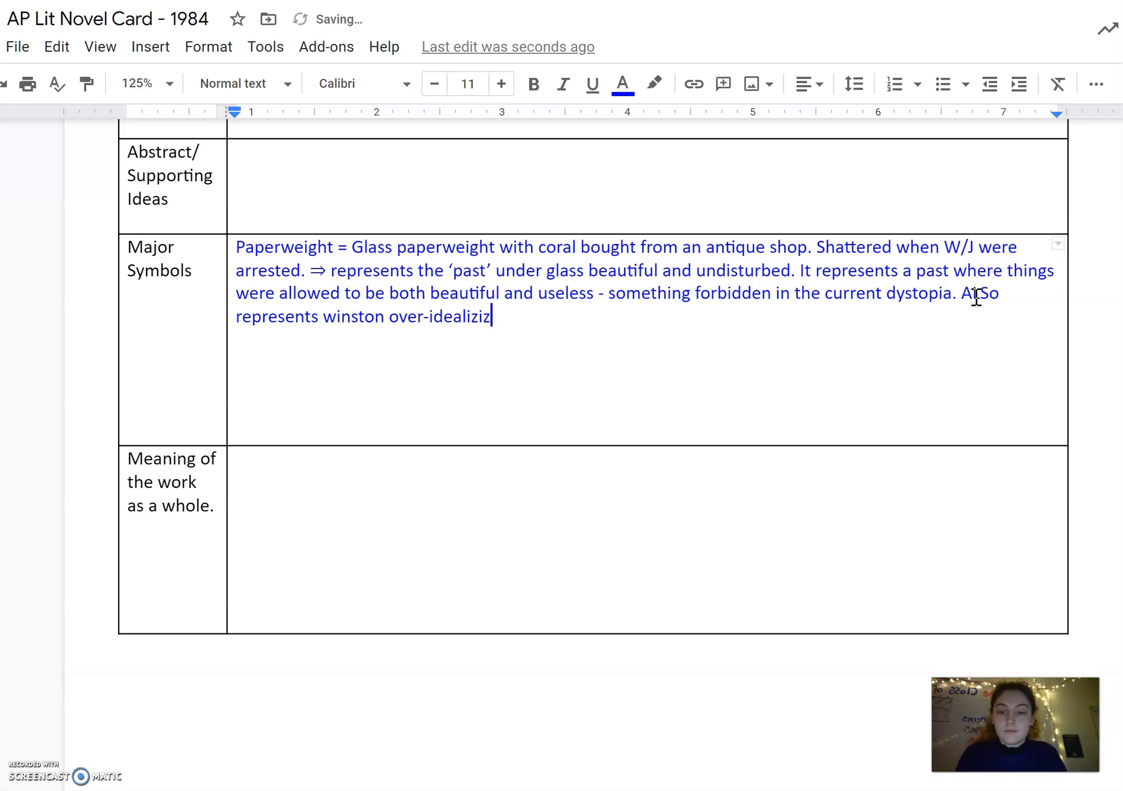
pyautogui.write('ation')
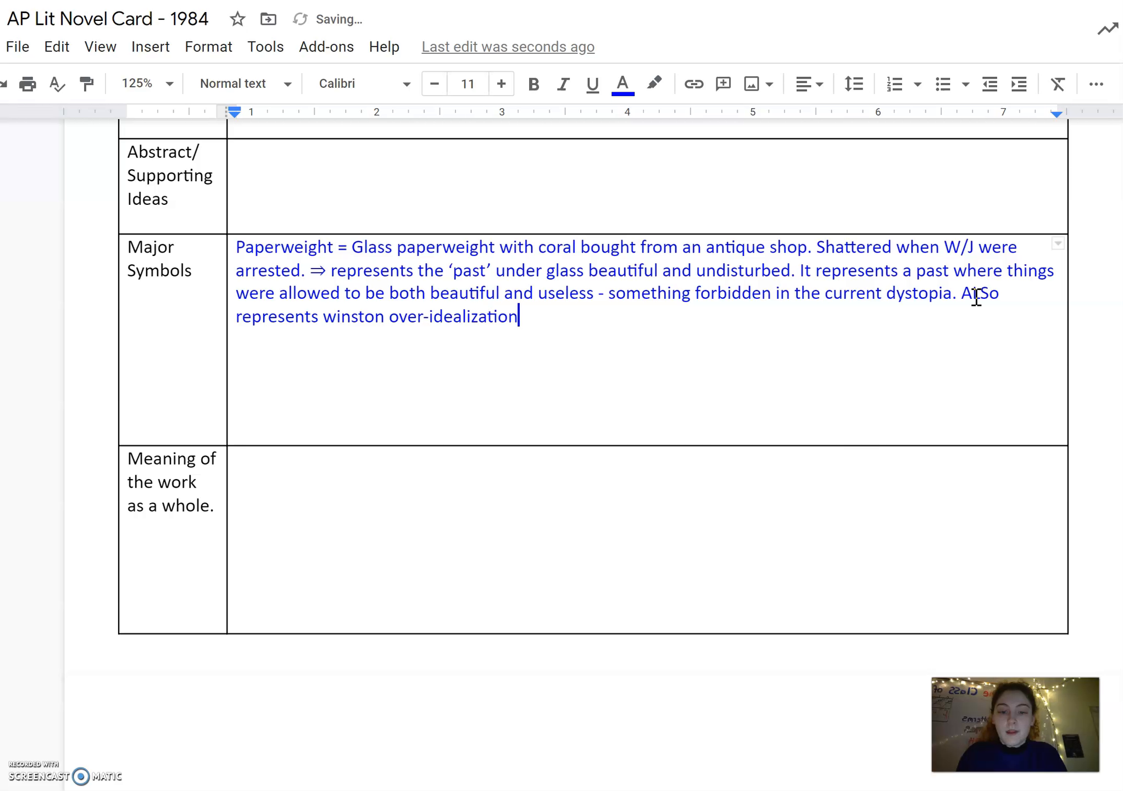
pyautogui.write('/ro')
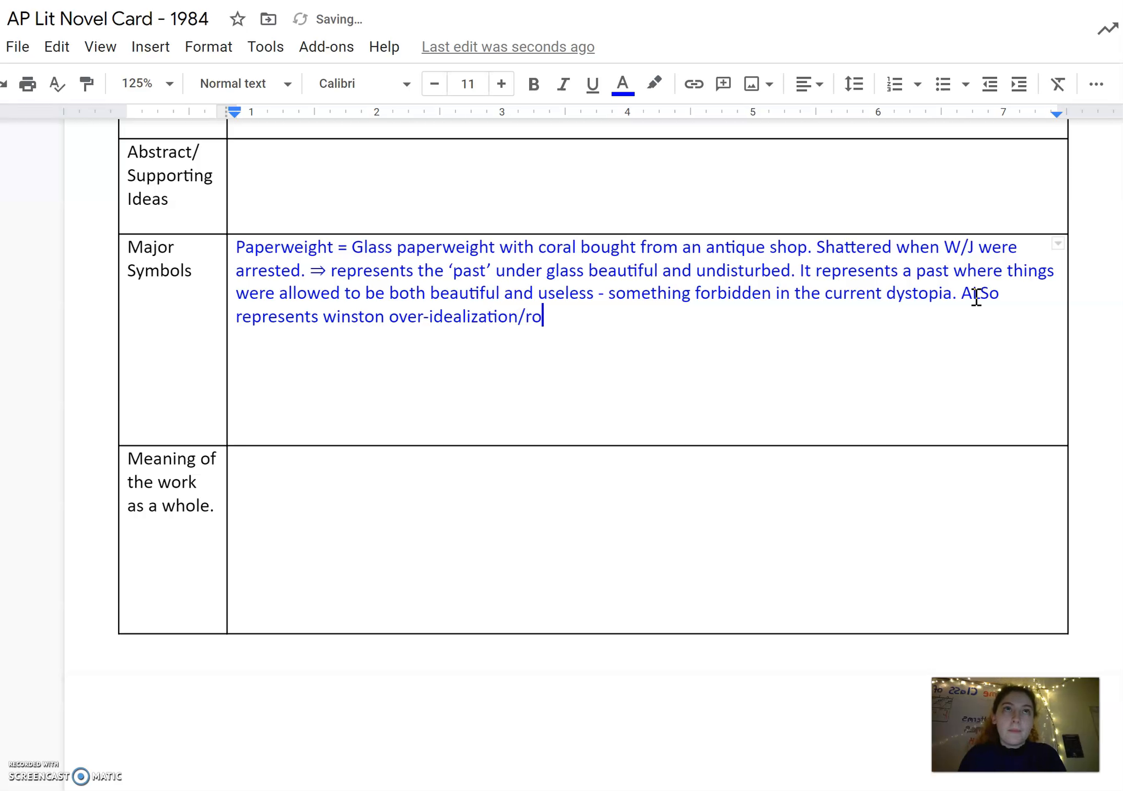
pyautogui.write('m')
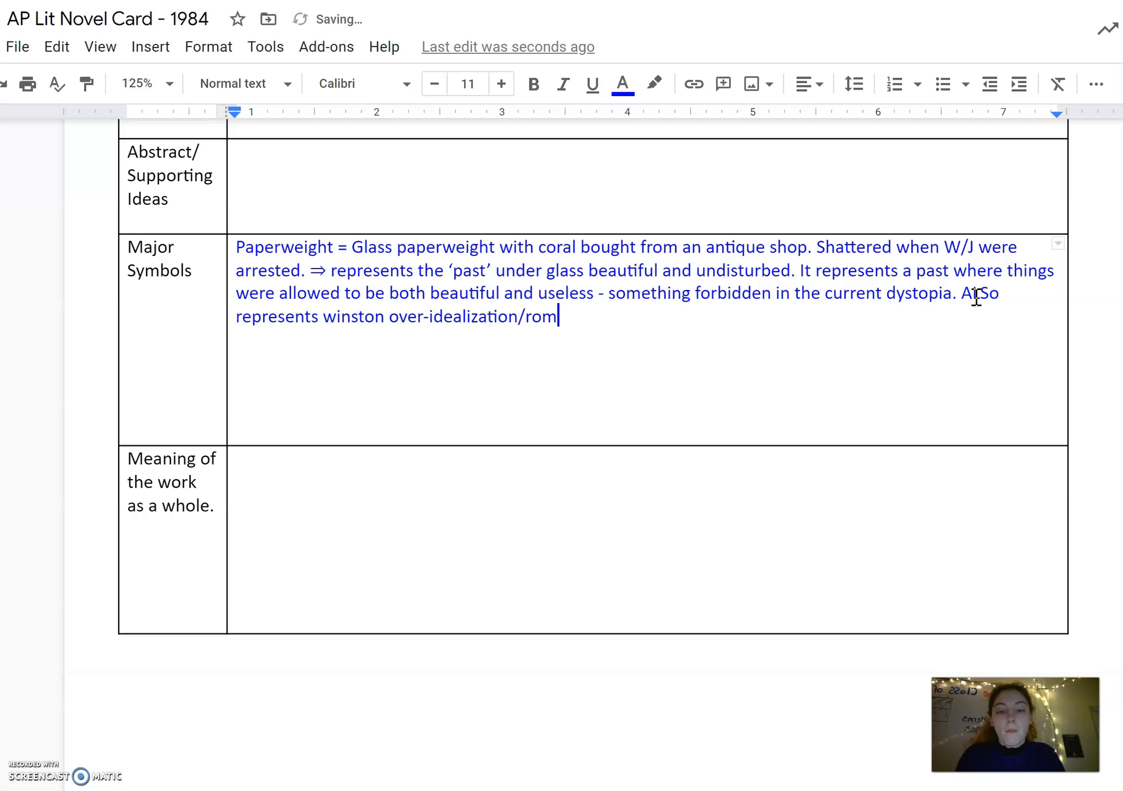
pyautogui.write('aticiz')
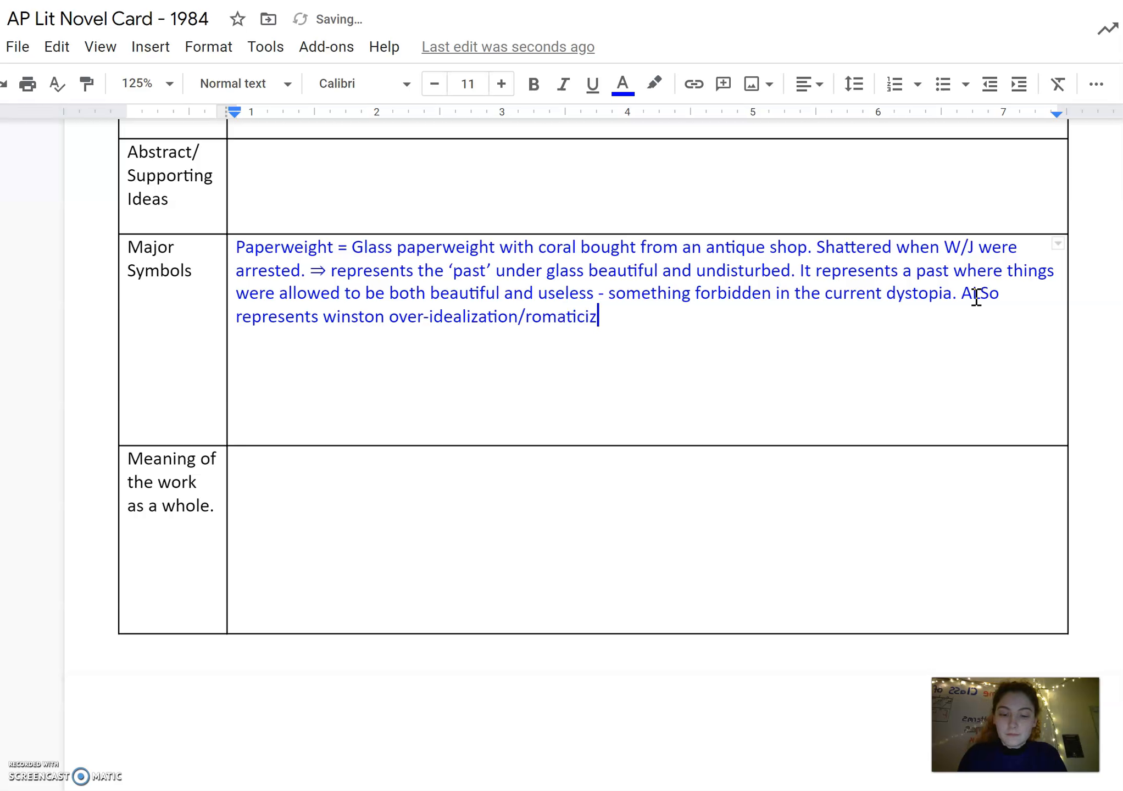
pyautogui.write('ation of the')
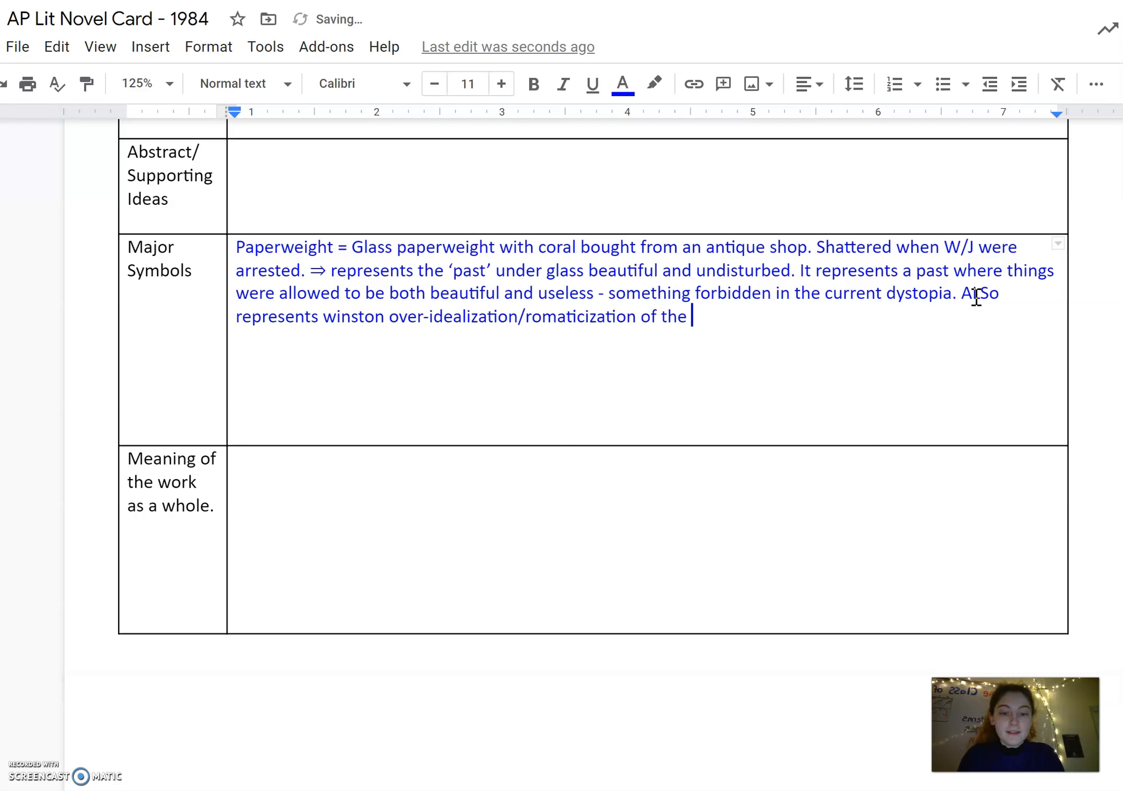
pyautogui.write('past AND')
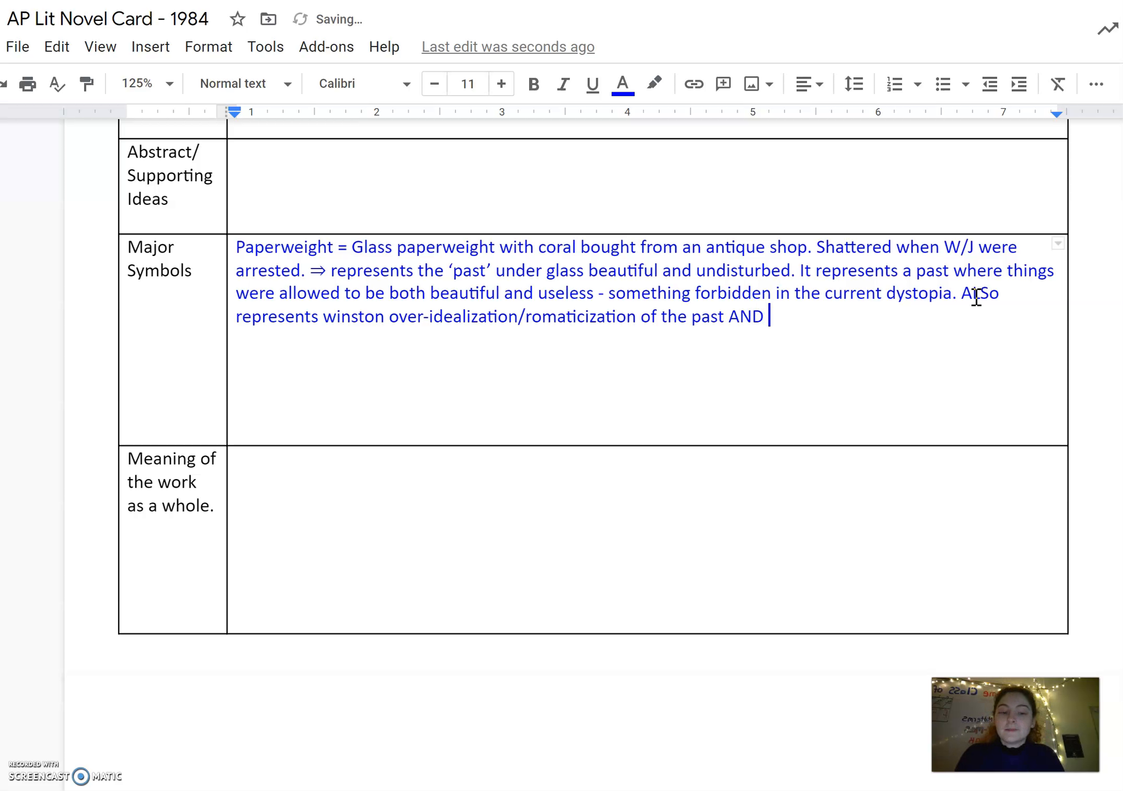
# Add that it represents the fragility of Winston and Julia's relationship, foreshadowed by it shattering.
pyautogui.write('it')
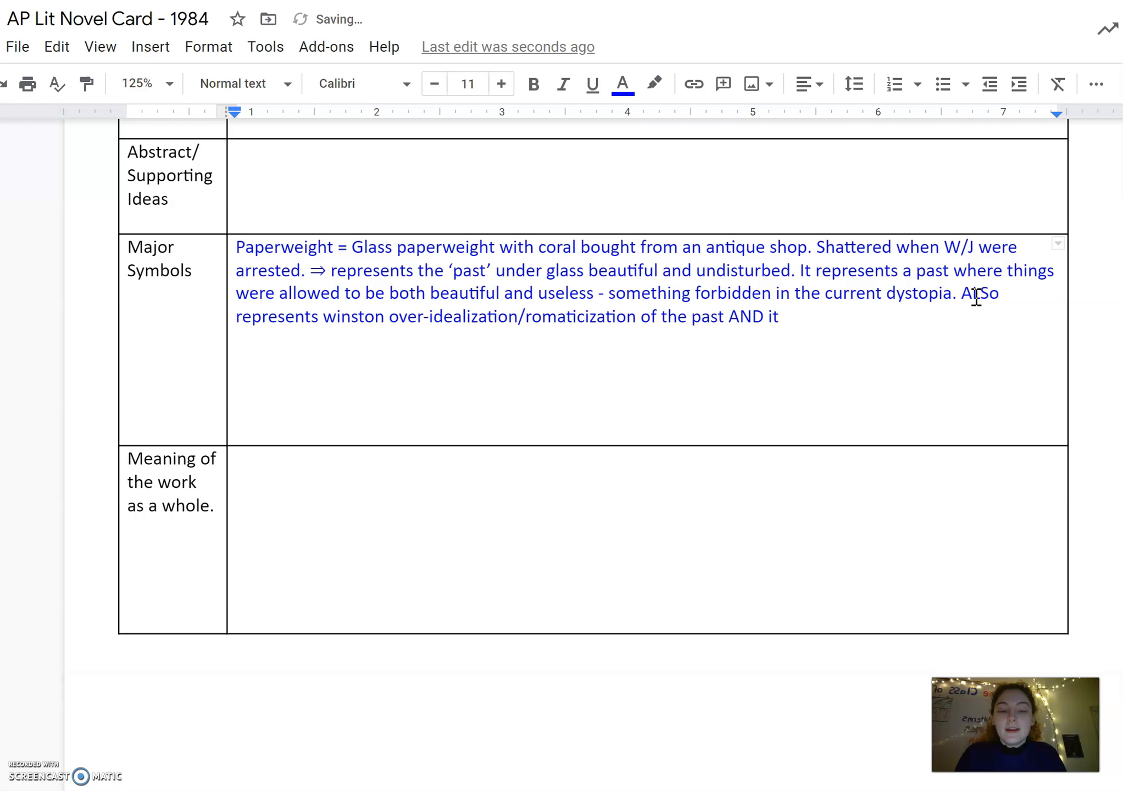
pyautogui.write('re')
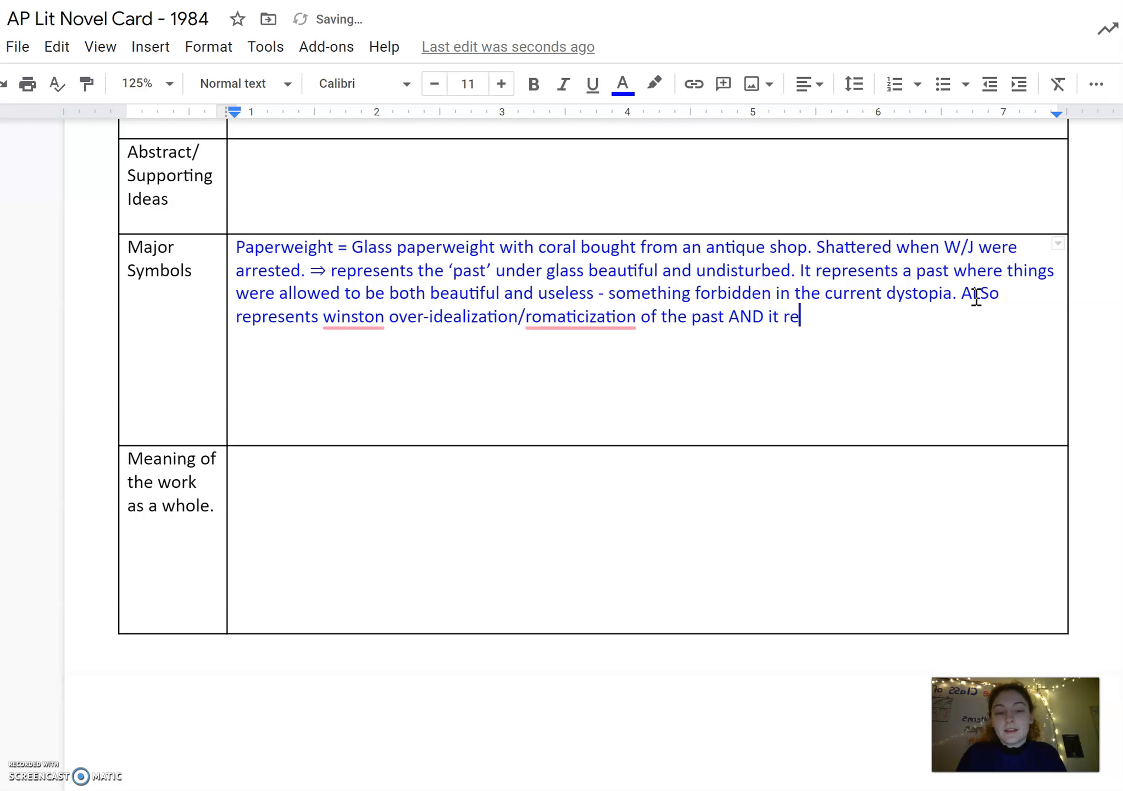
pyautogui.write('presents')
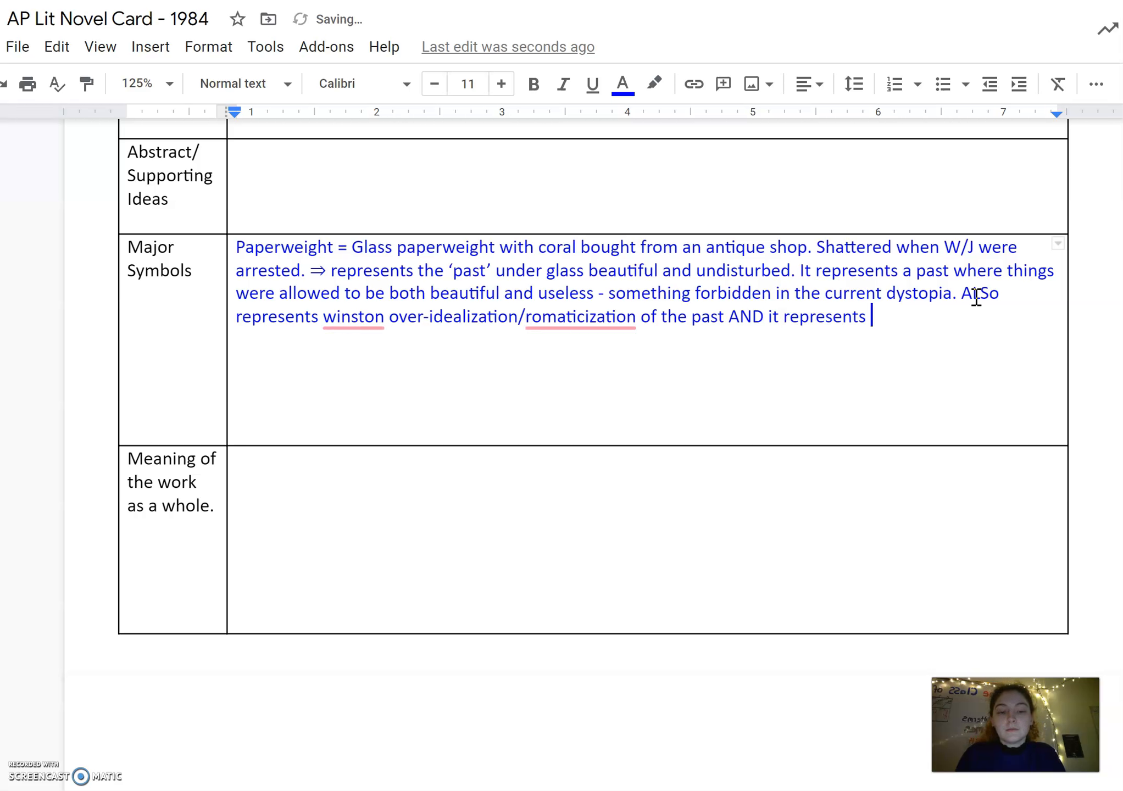
pyautogui.write('the fra')
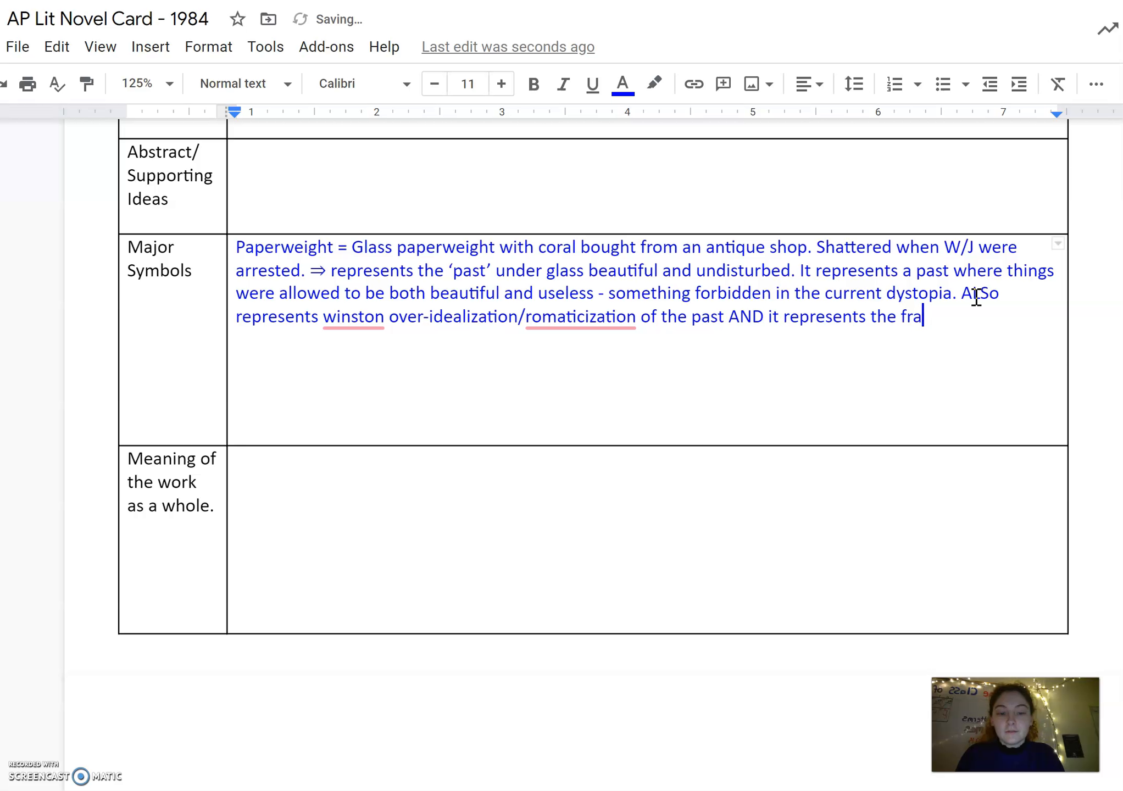
pyautogui.write('gility of')
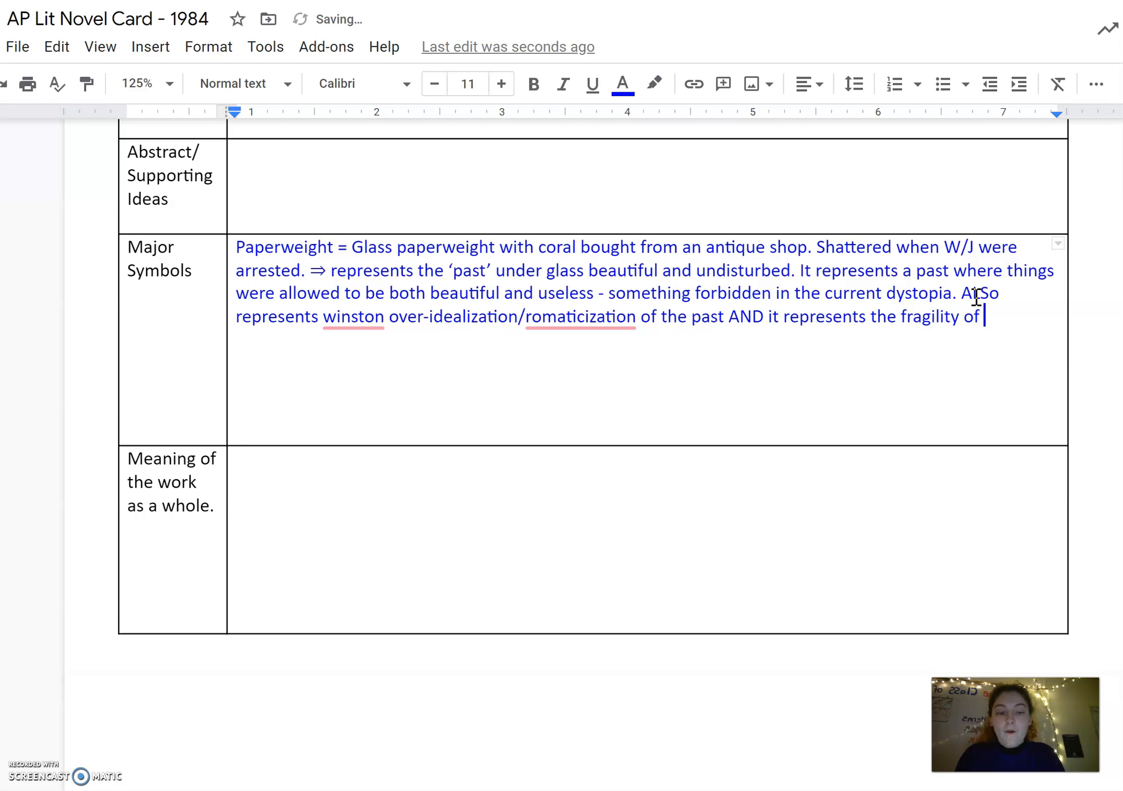
pyautogui.write('Winston')
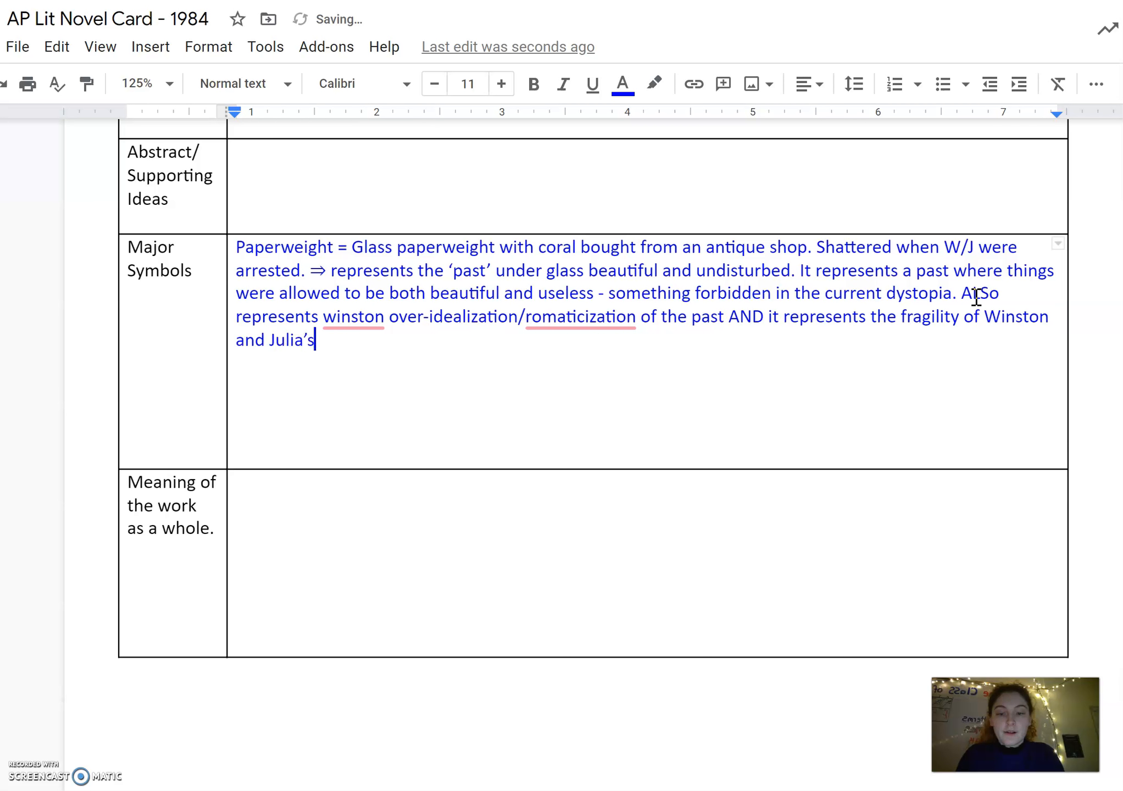
pyautogui.write('relatio')
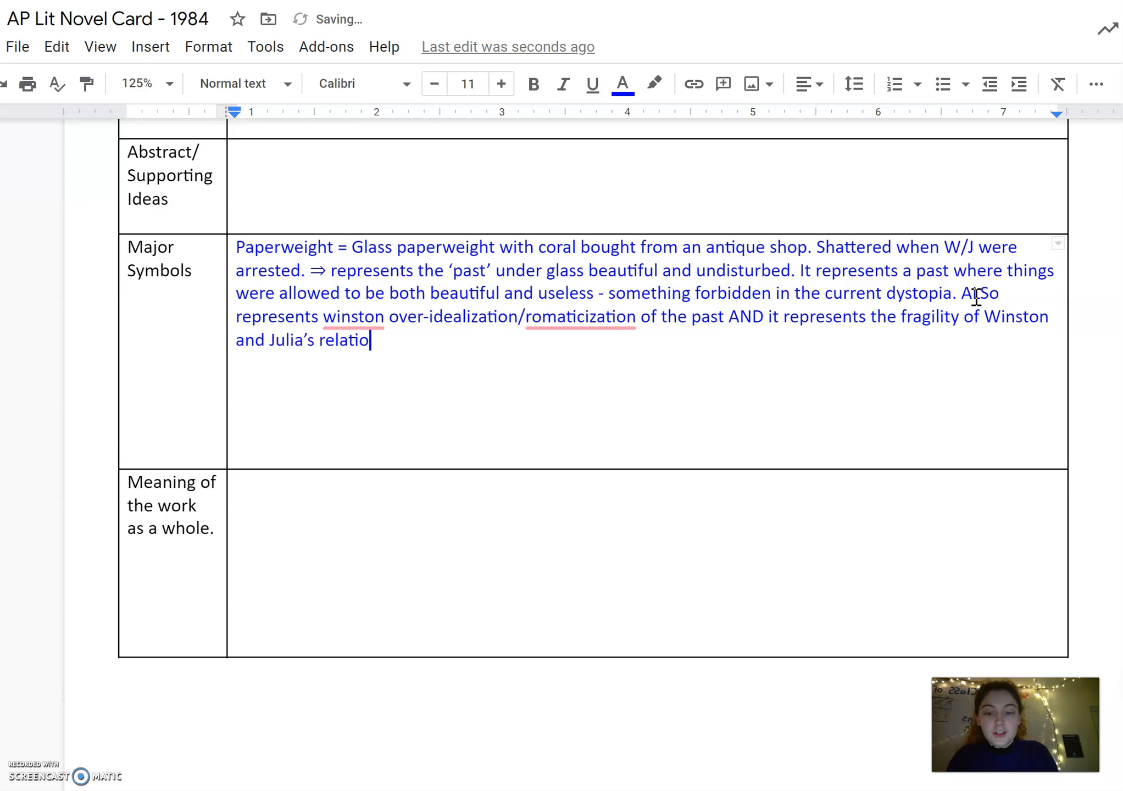
pyautogui.write('nship')
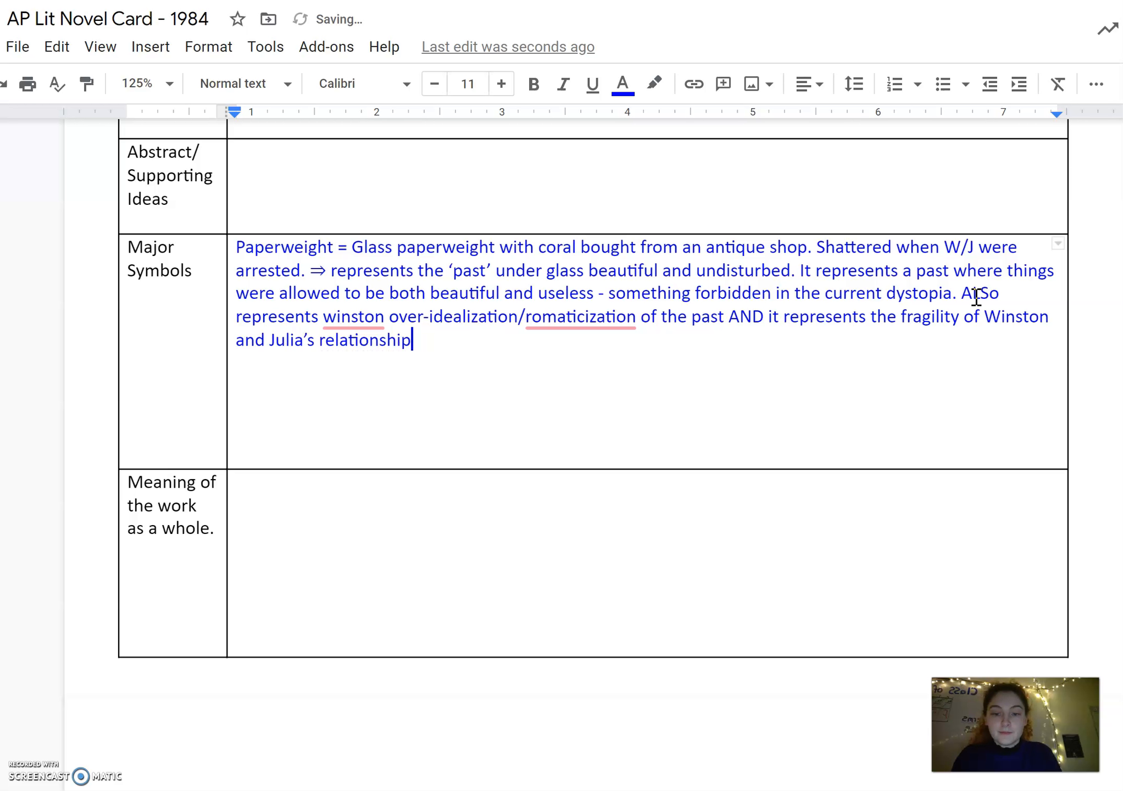
pyautogui.write('whic')
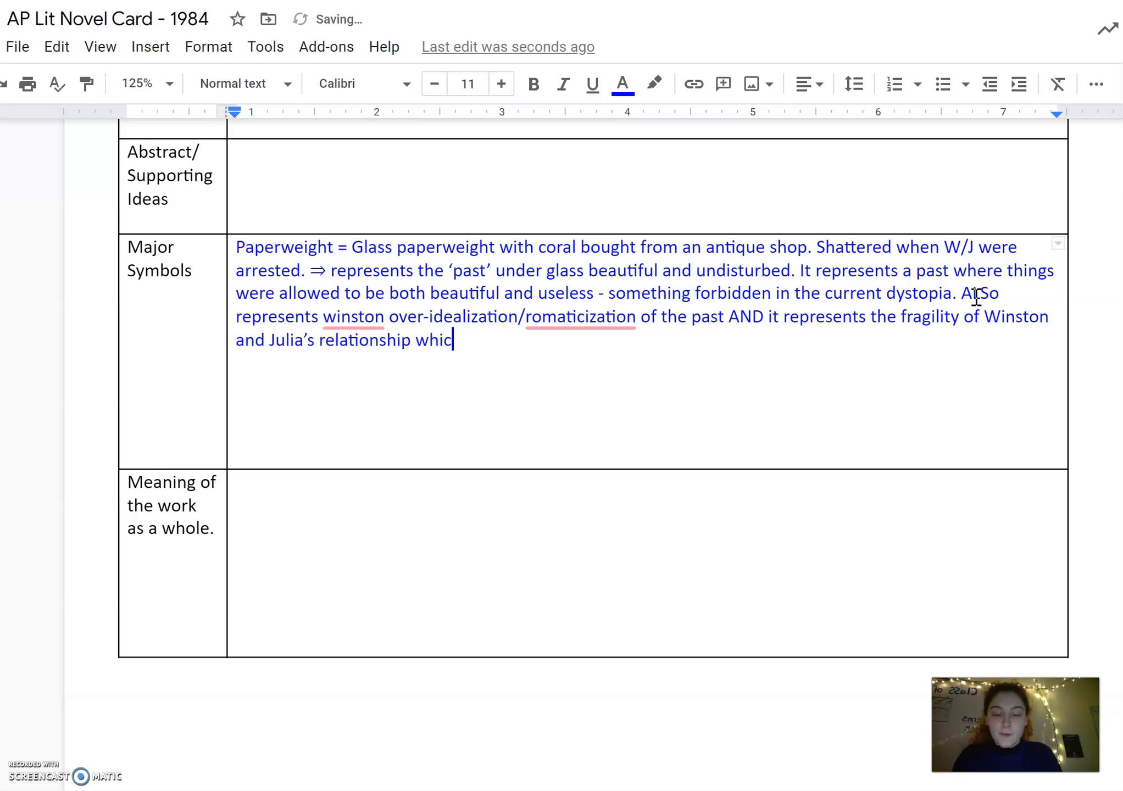
pyautogui.write('h is also')
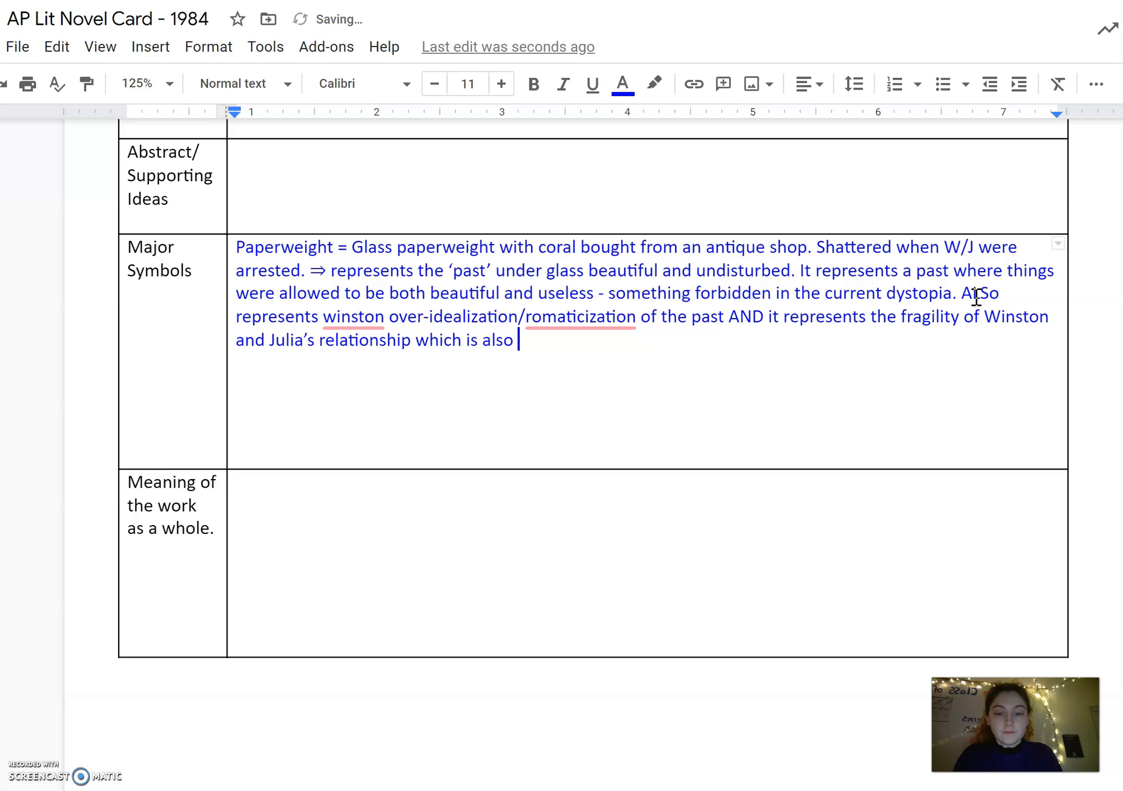
pyautogui.press('Backspace')
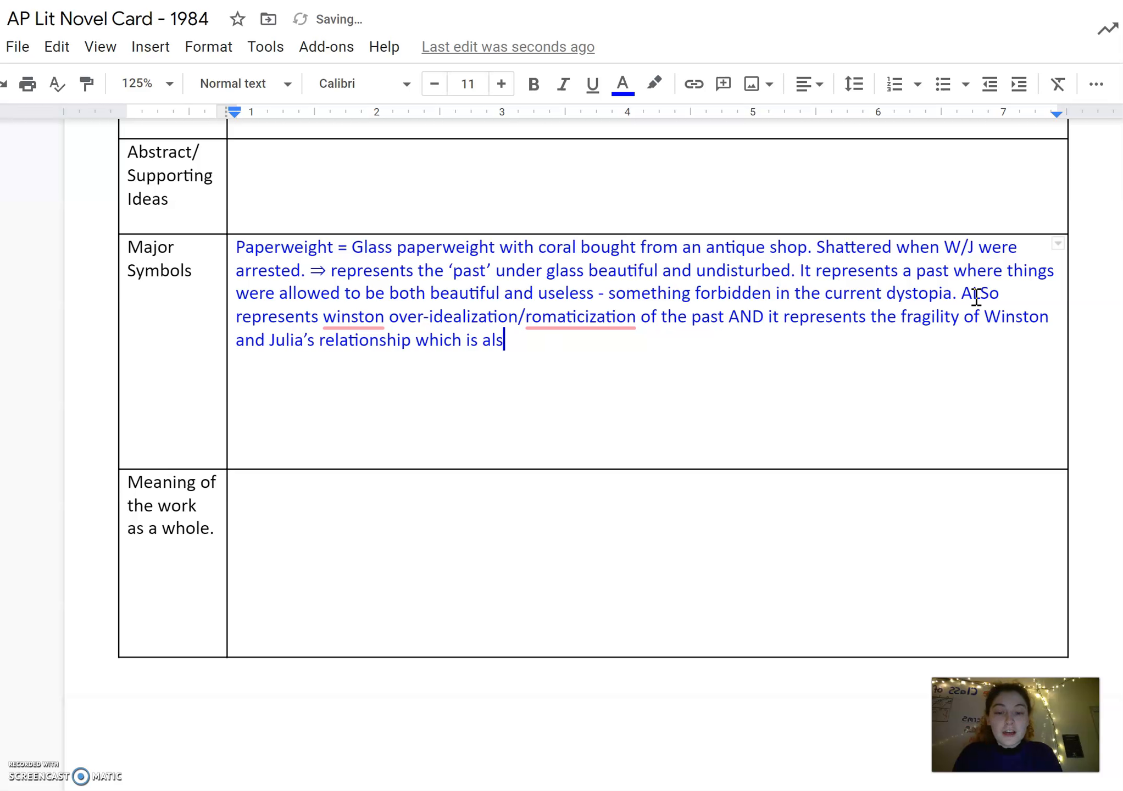
pyautogui.write('o fore')
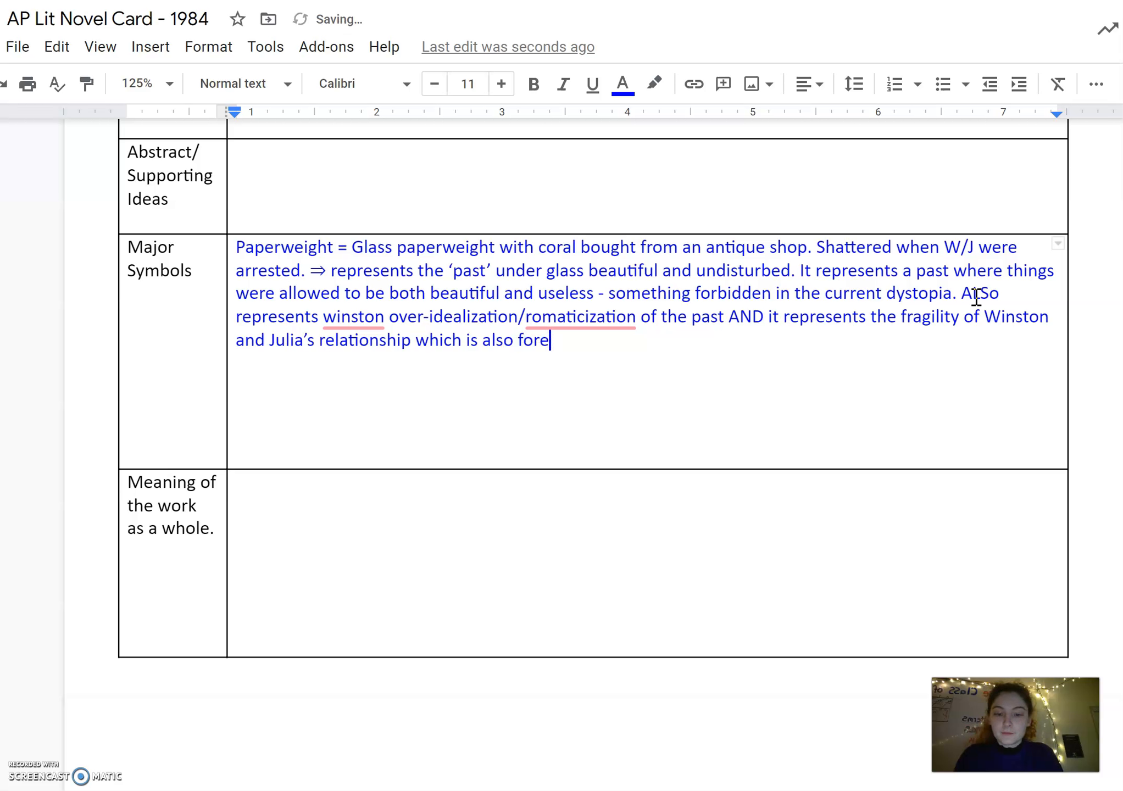
pyautogui.write('shadowed')
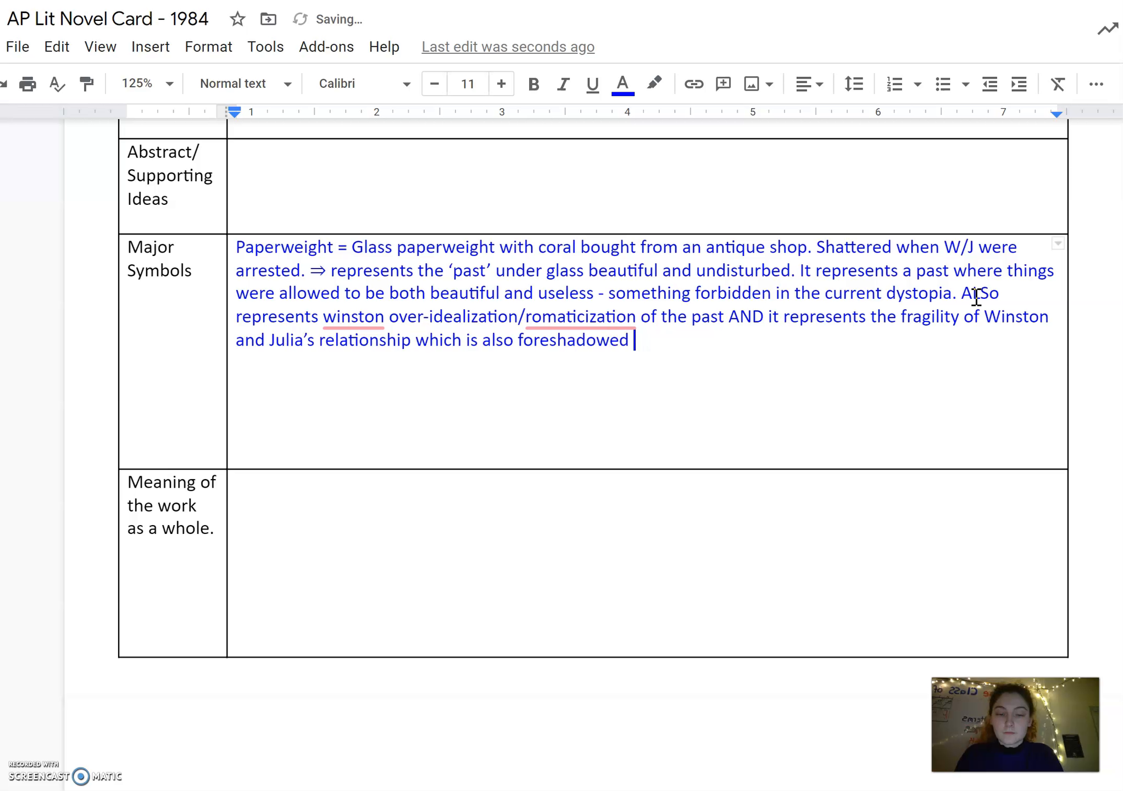
pyautogui.write('by it sha')
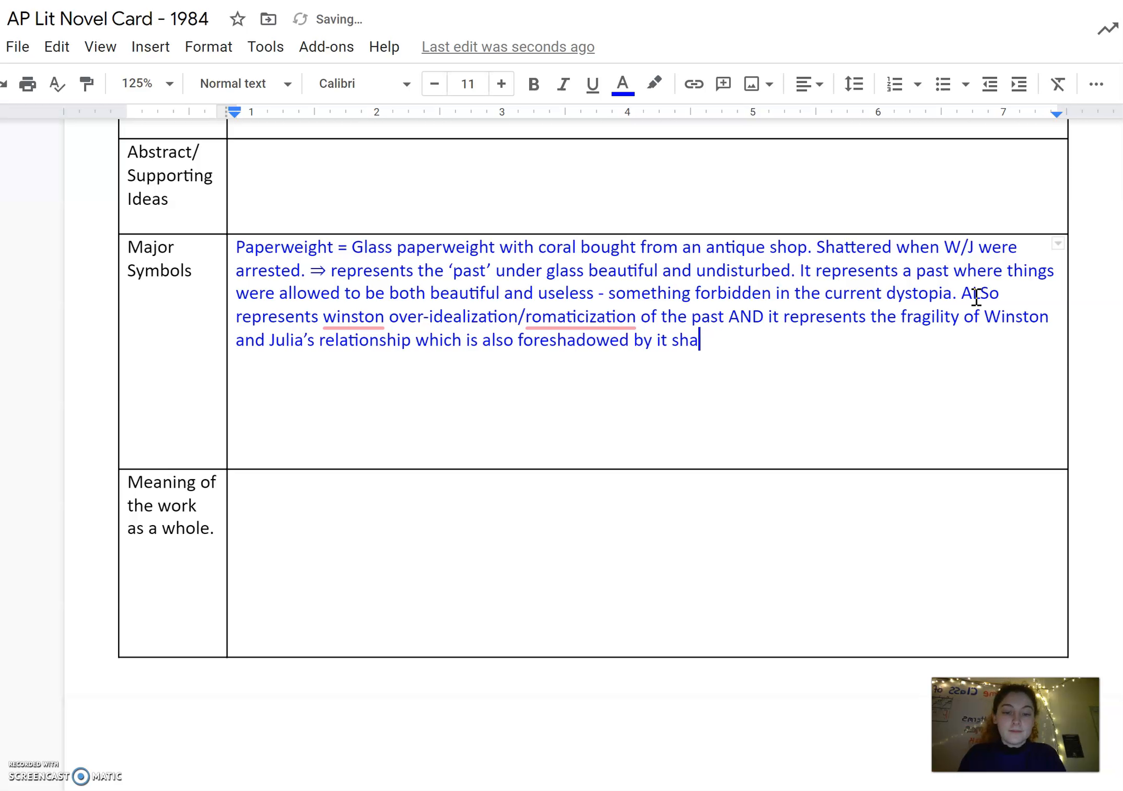
pyautogui.write('ttering.')
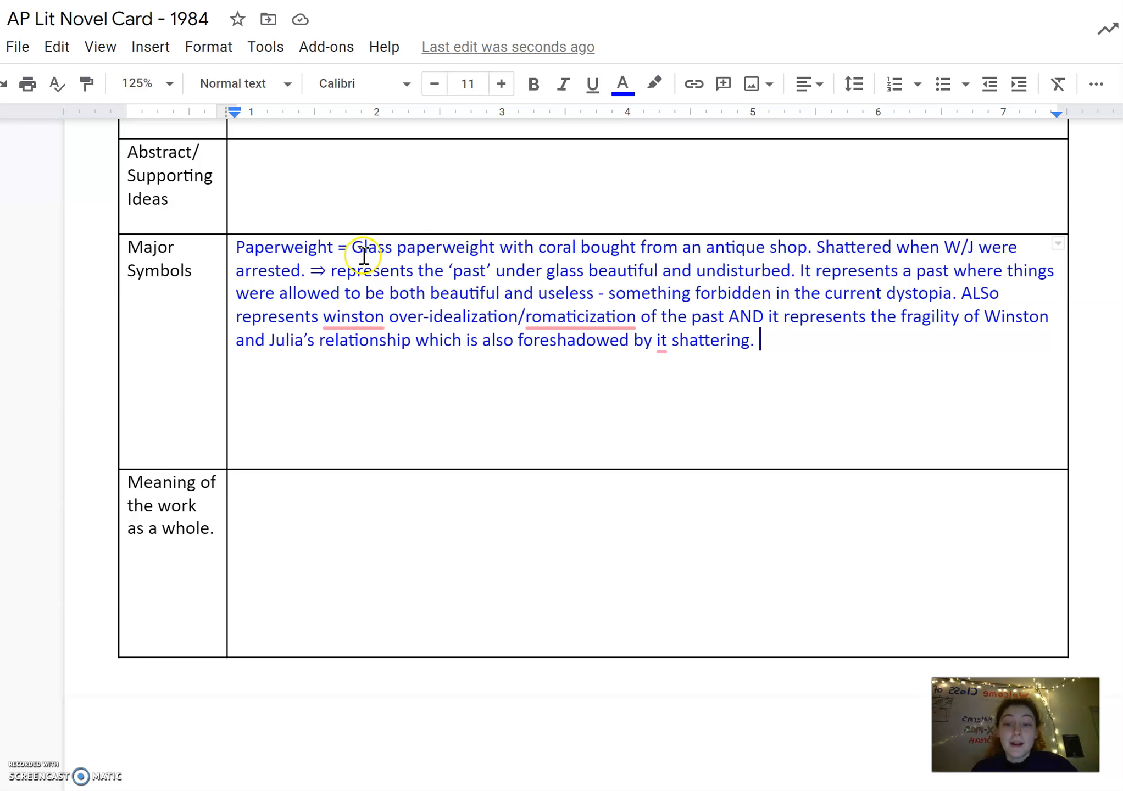
# Make the word 'Paperweight' at the start of the Major Symbols note bold.
pyautogui.doubleClick(282, 247)
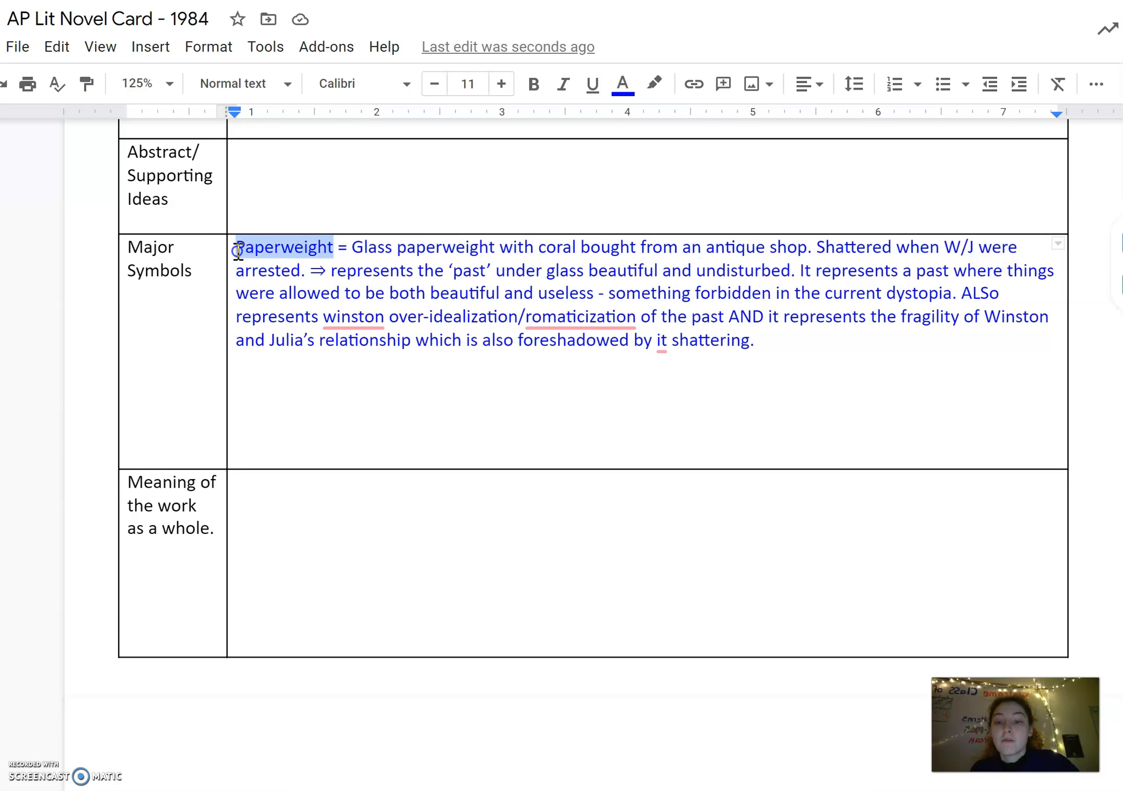
pyautogui.click(533, 84)
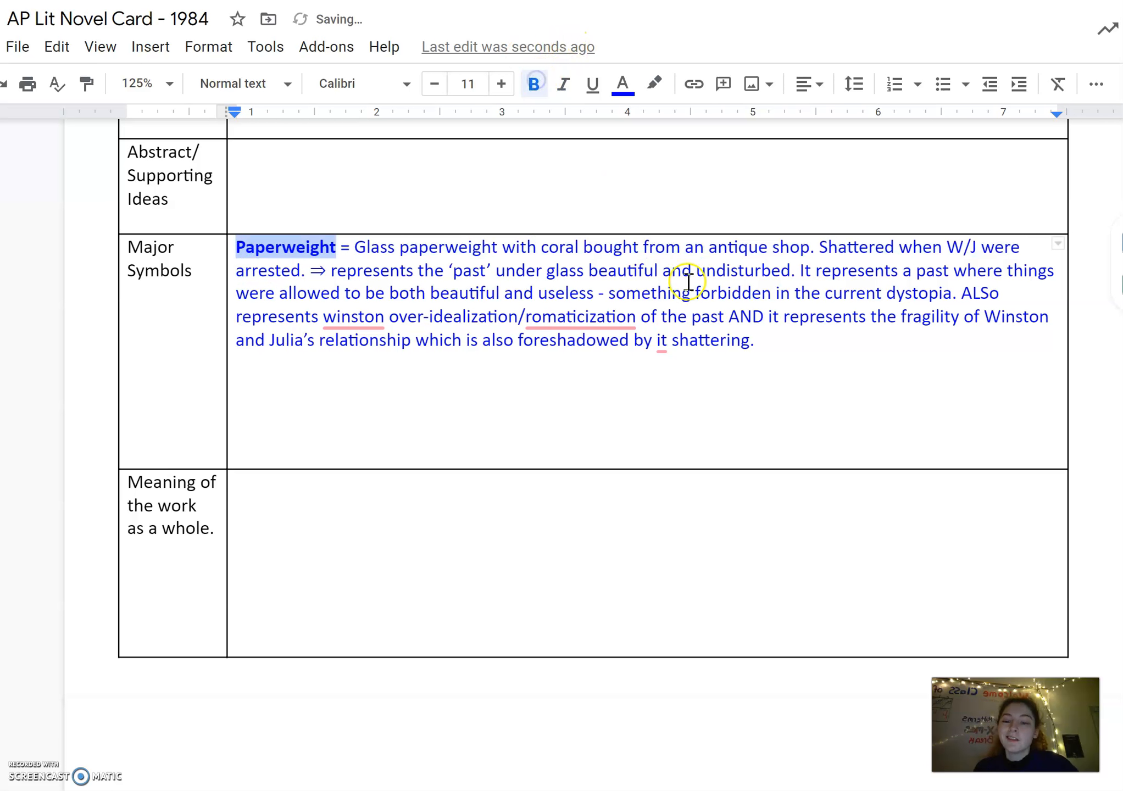
pyautogui.click(839, 358)
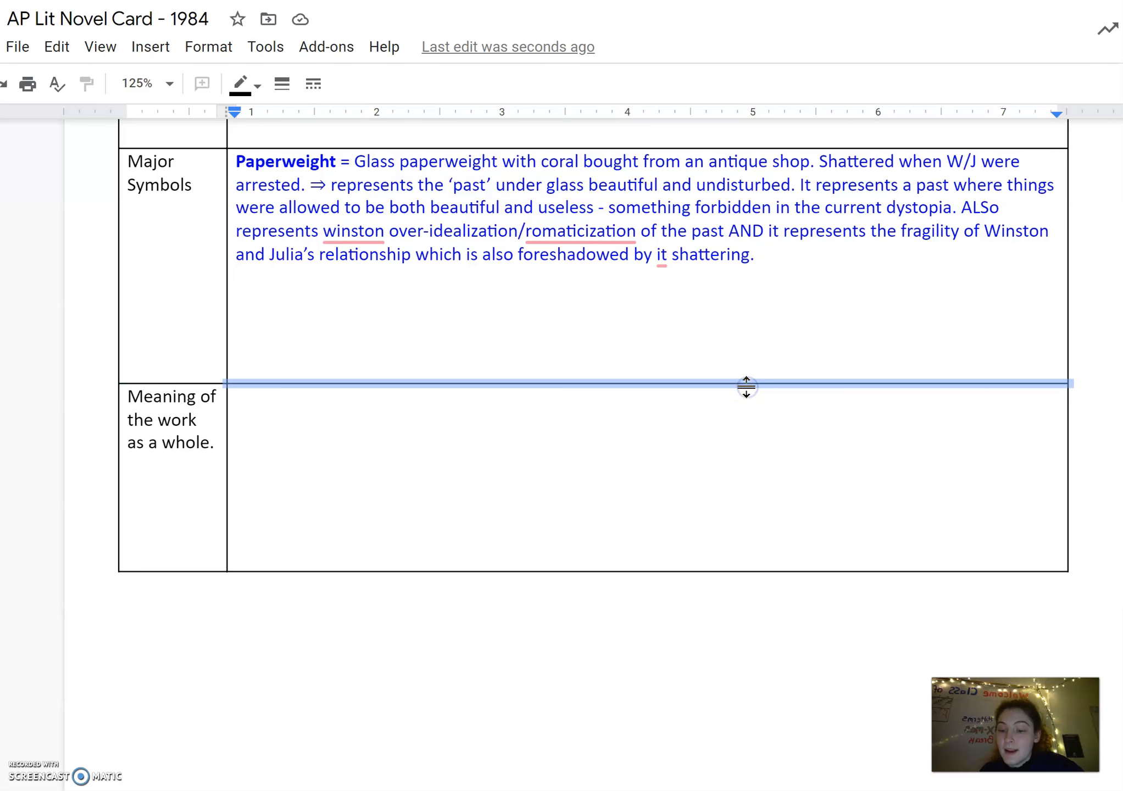
pyautogui.moveTo(637, 390)
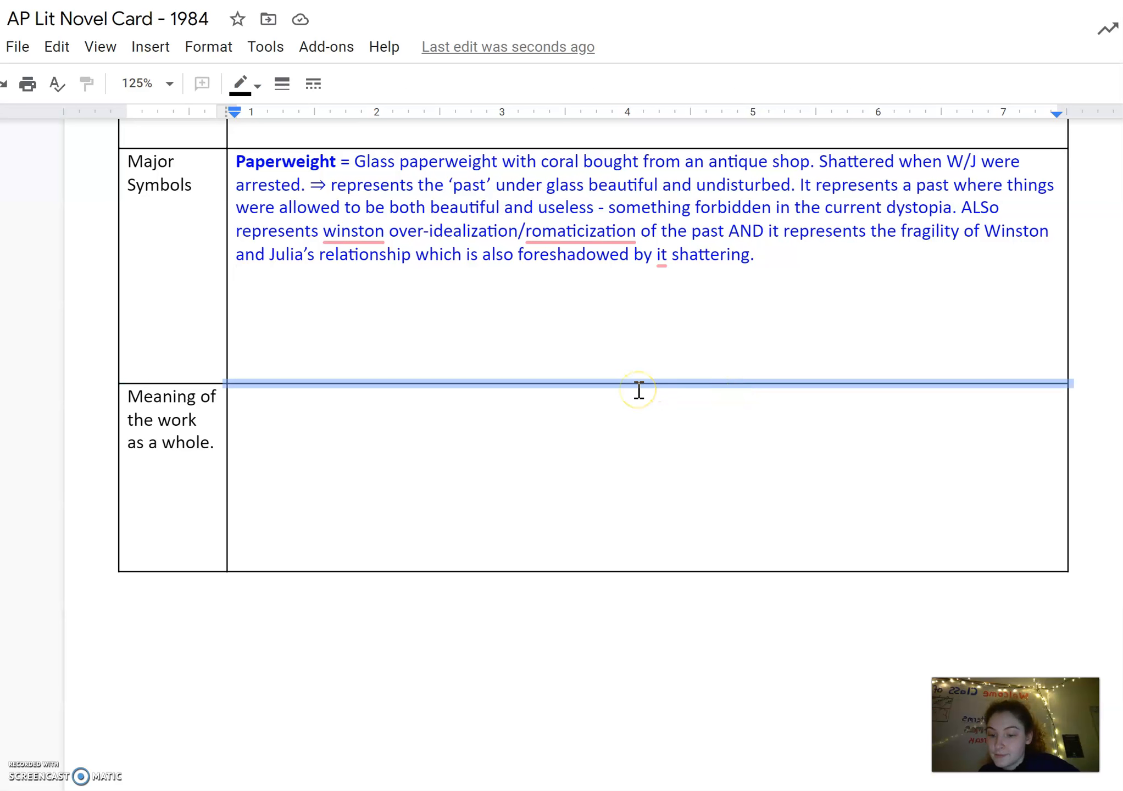
pyautogui.moveTo(603, 390)
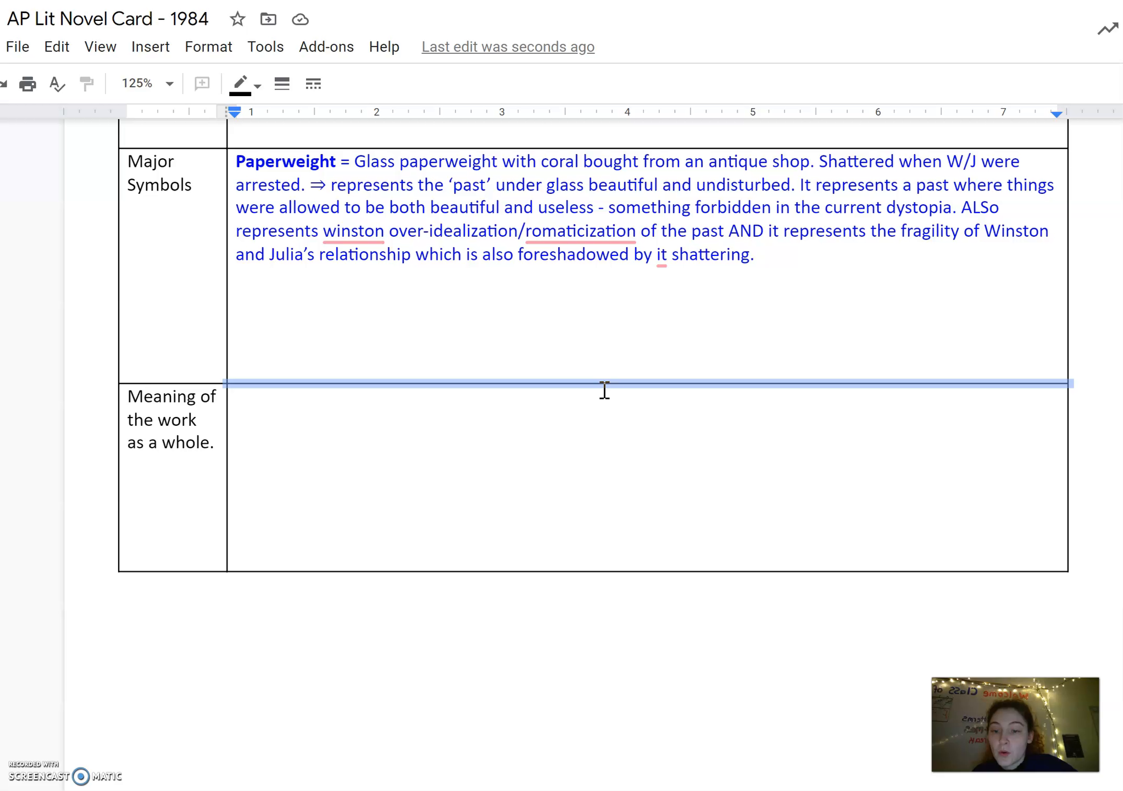
pyautogui.moveTo(386, 697)
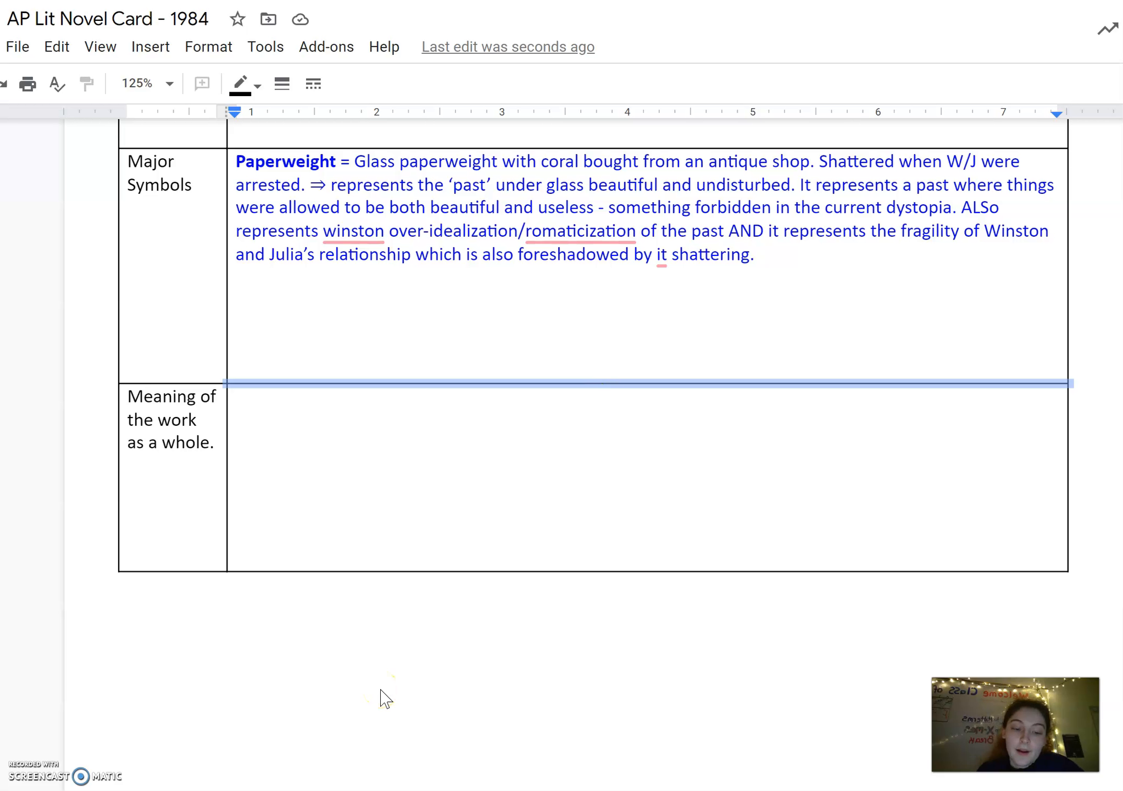
pyautogui.moveTo(437, 500)
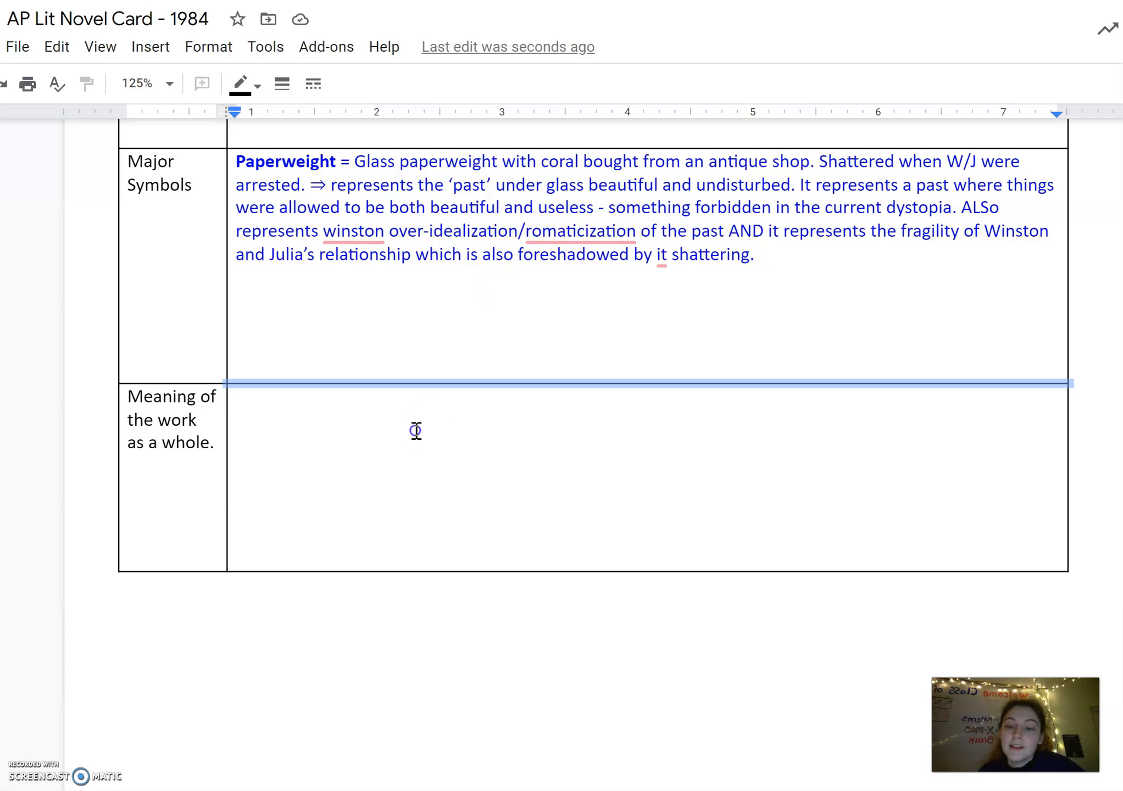
pyautogui.click(415, 430)
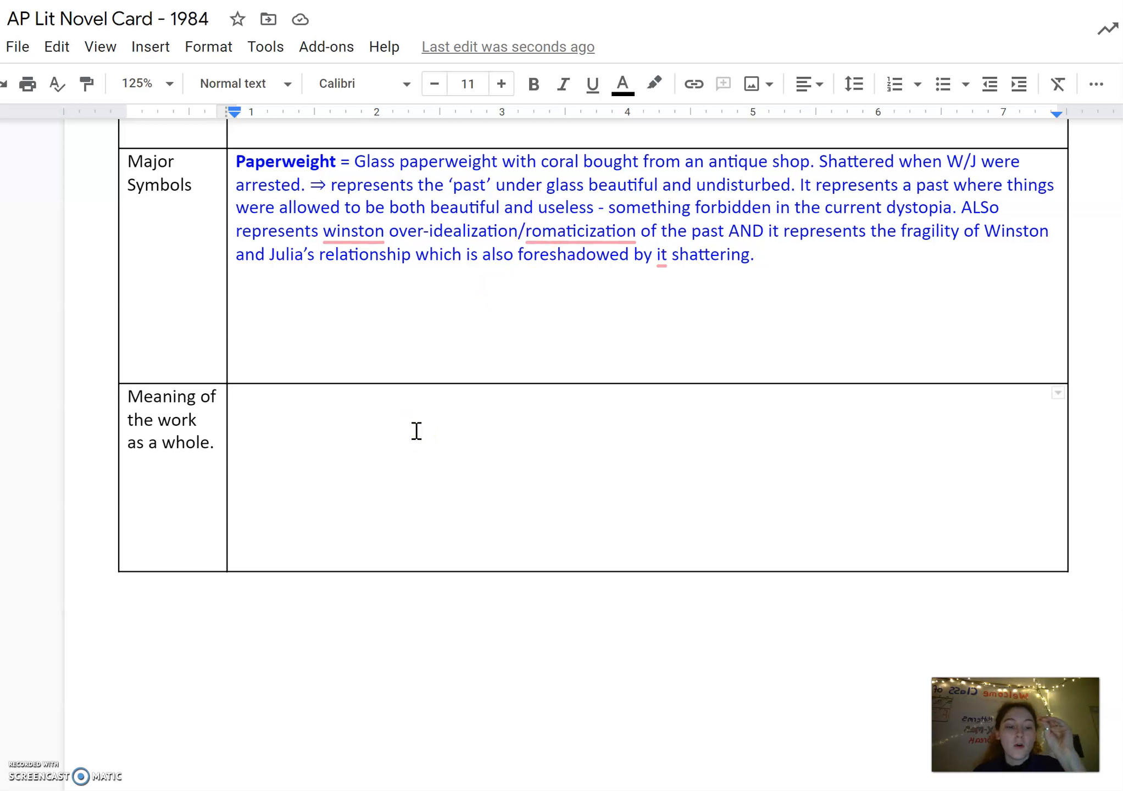